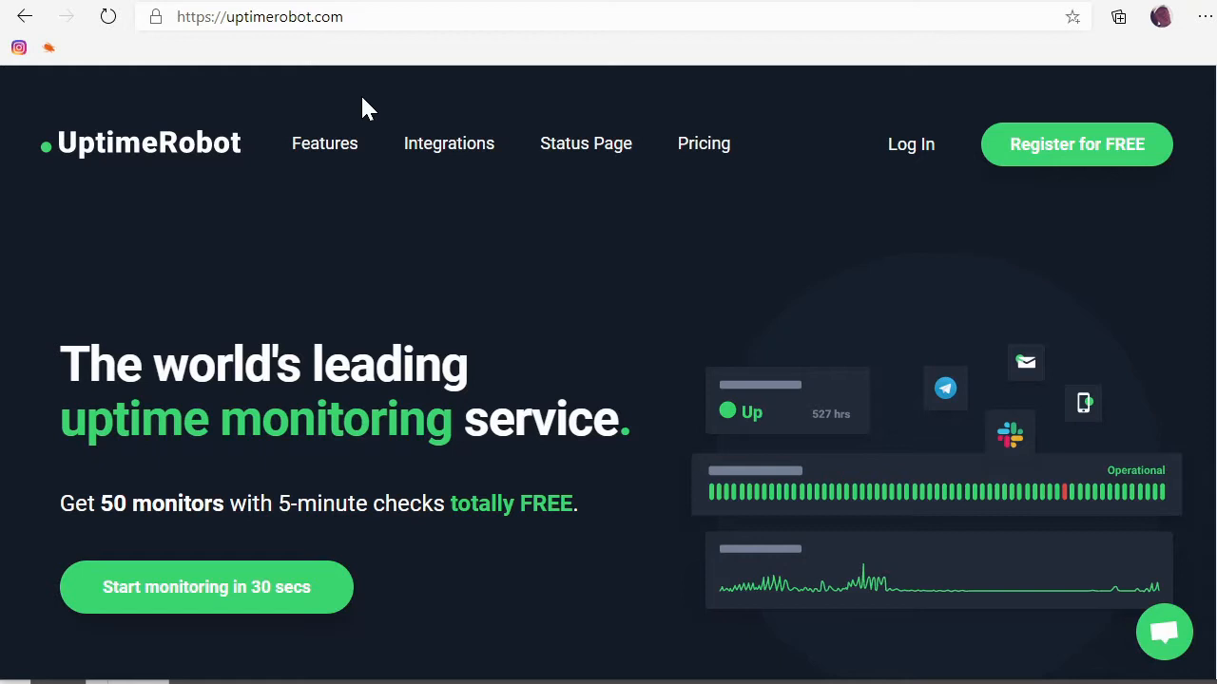
mouse_move(897, 205)
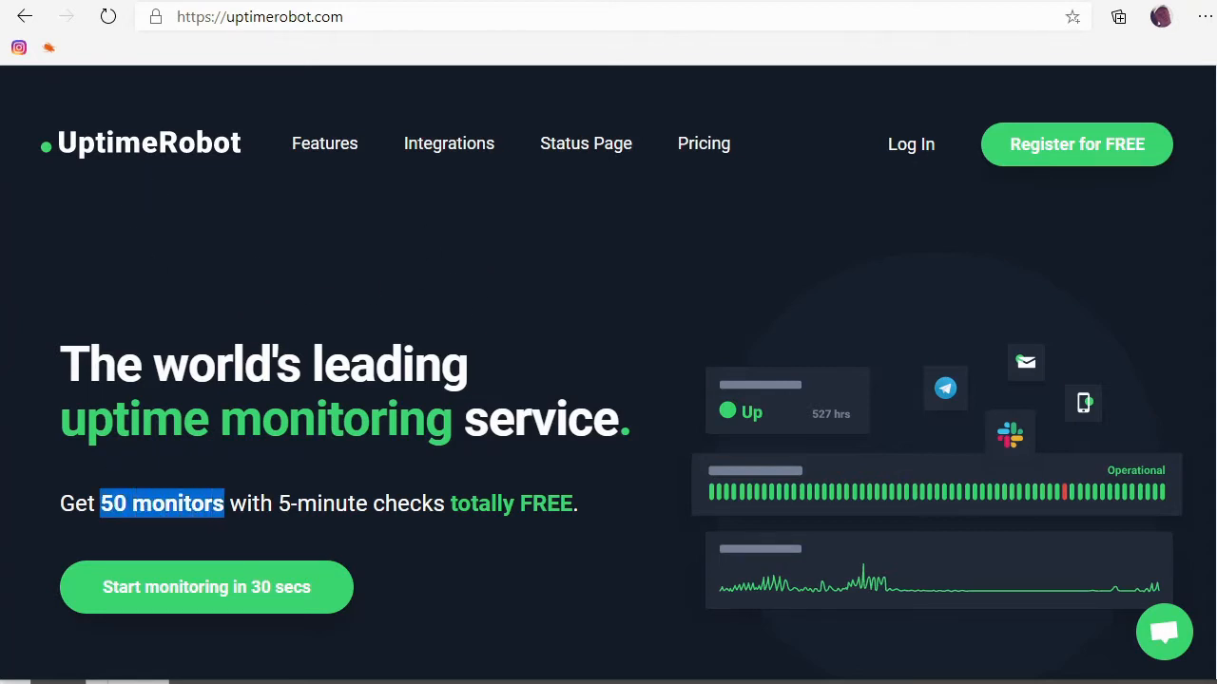
mouse_move(316, 543)
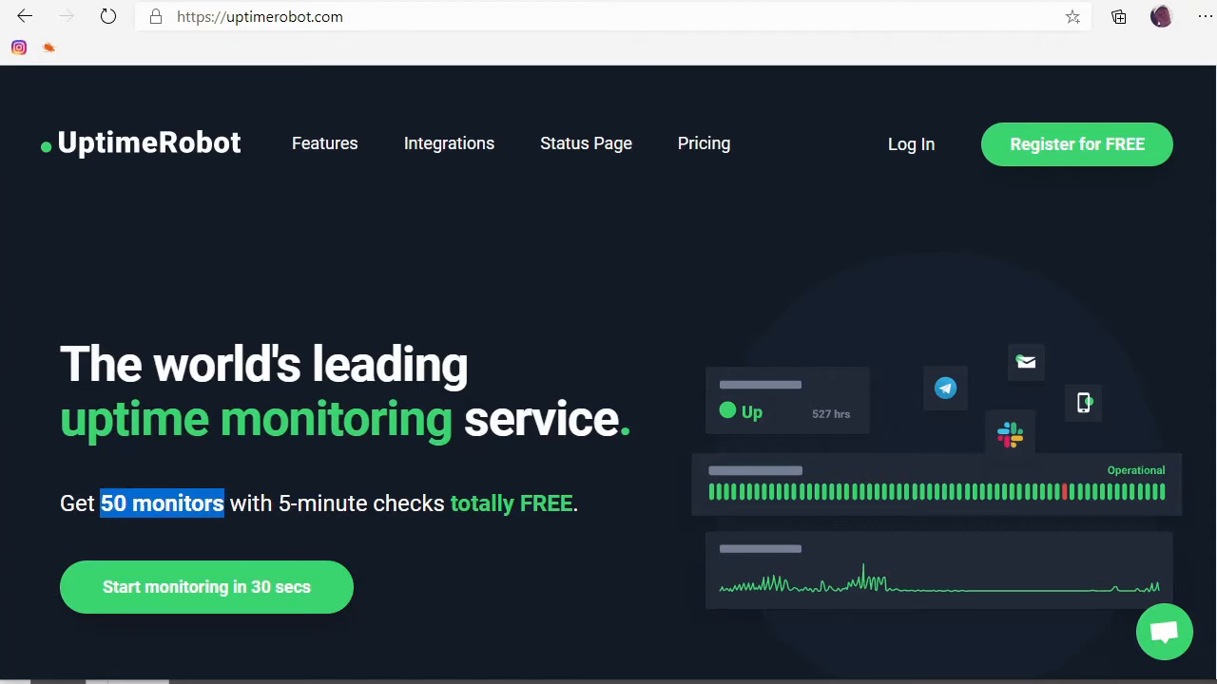
mouse_move(1076, 156)
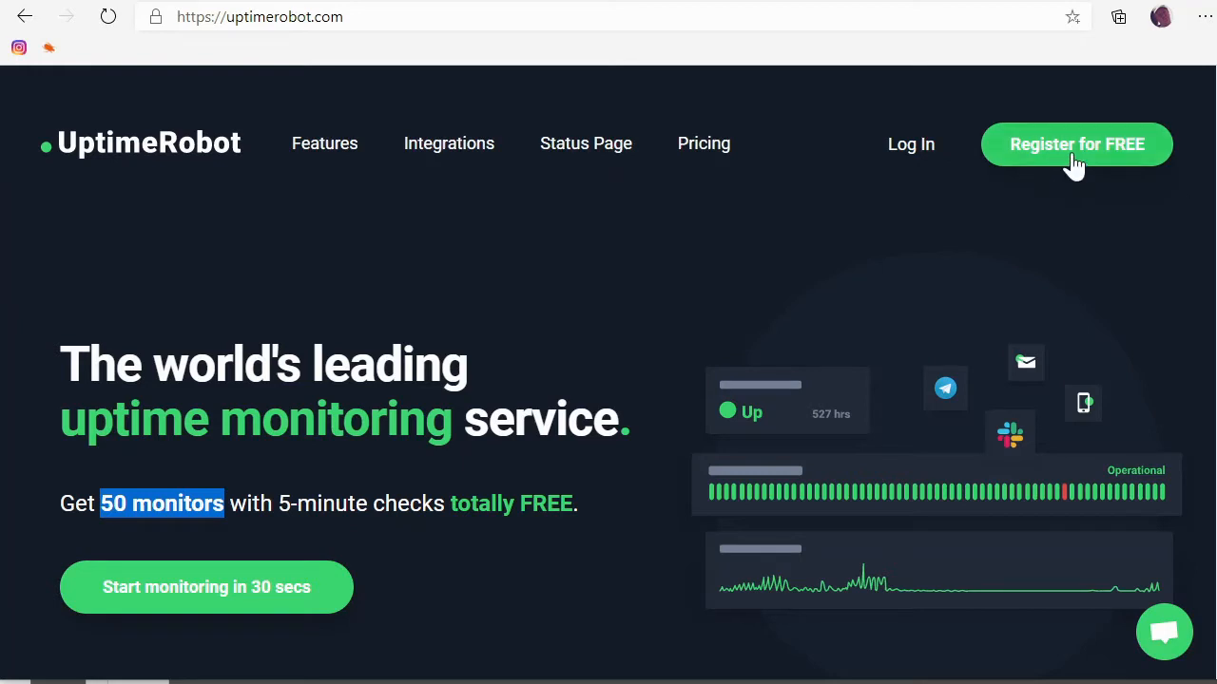
Go from the uptimerobot.com home page to the Log In page.
left_click(908, 144)
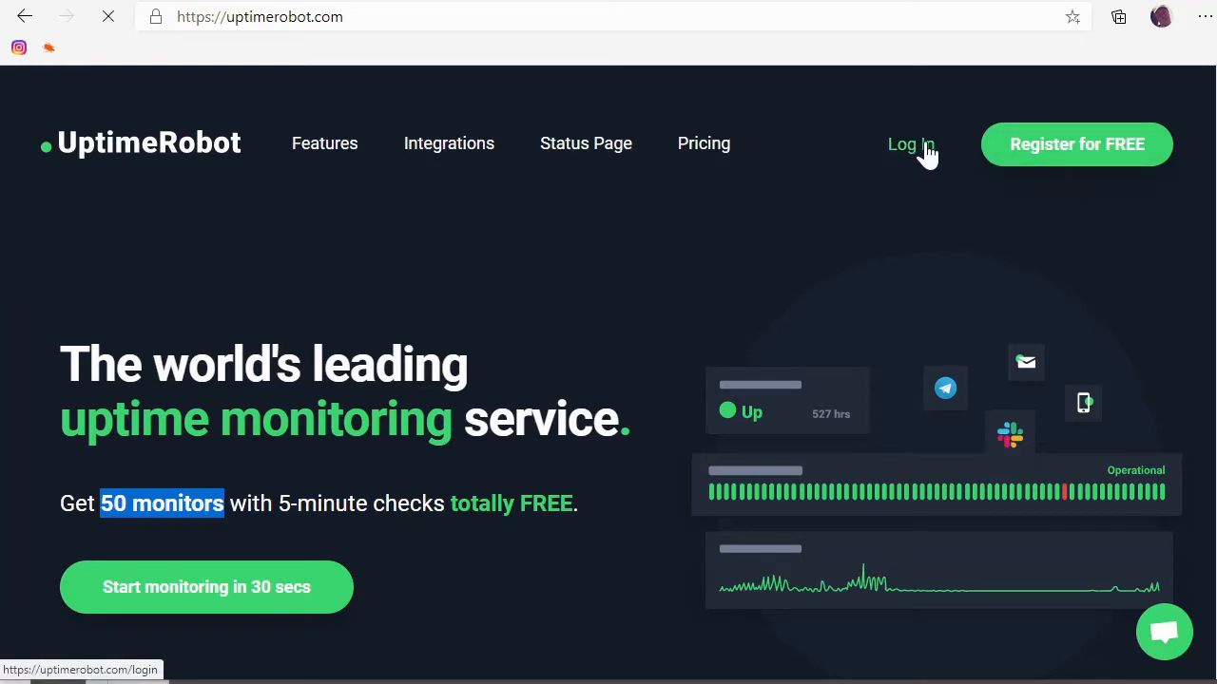
Sign in with the account e-mail and password to reach the dashboard of four monitors.
left_click(908, 145)
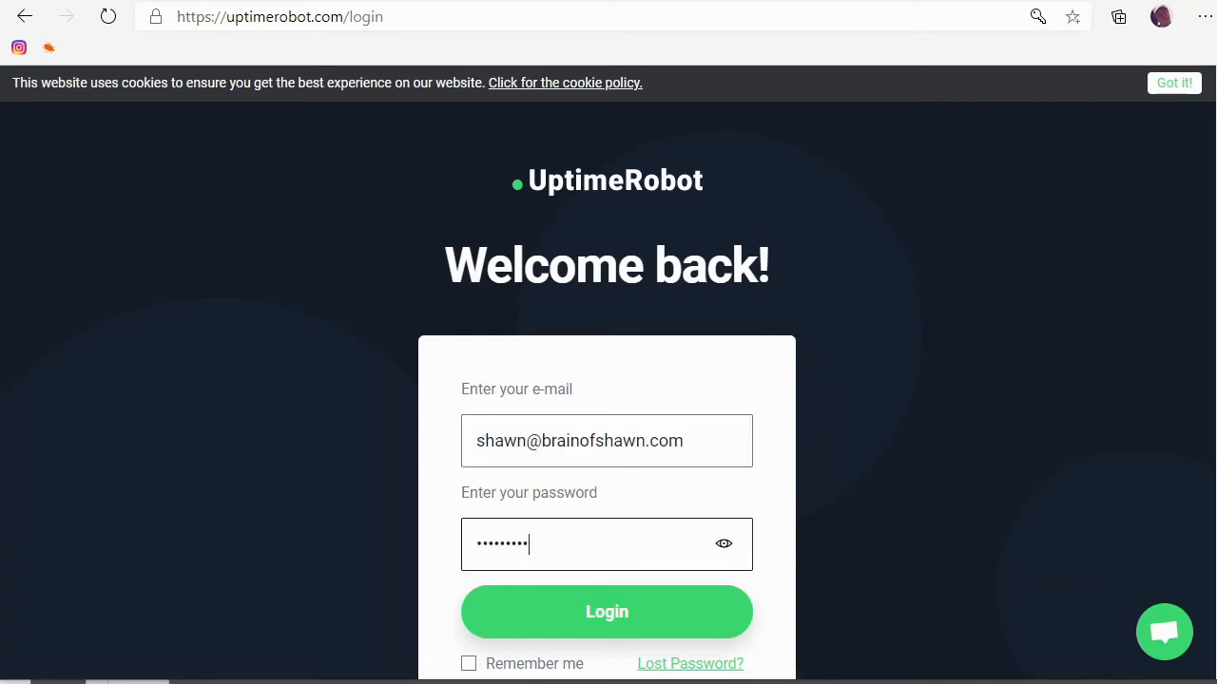
left_click(606, 613)
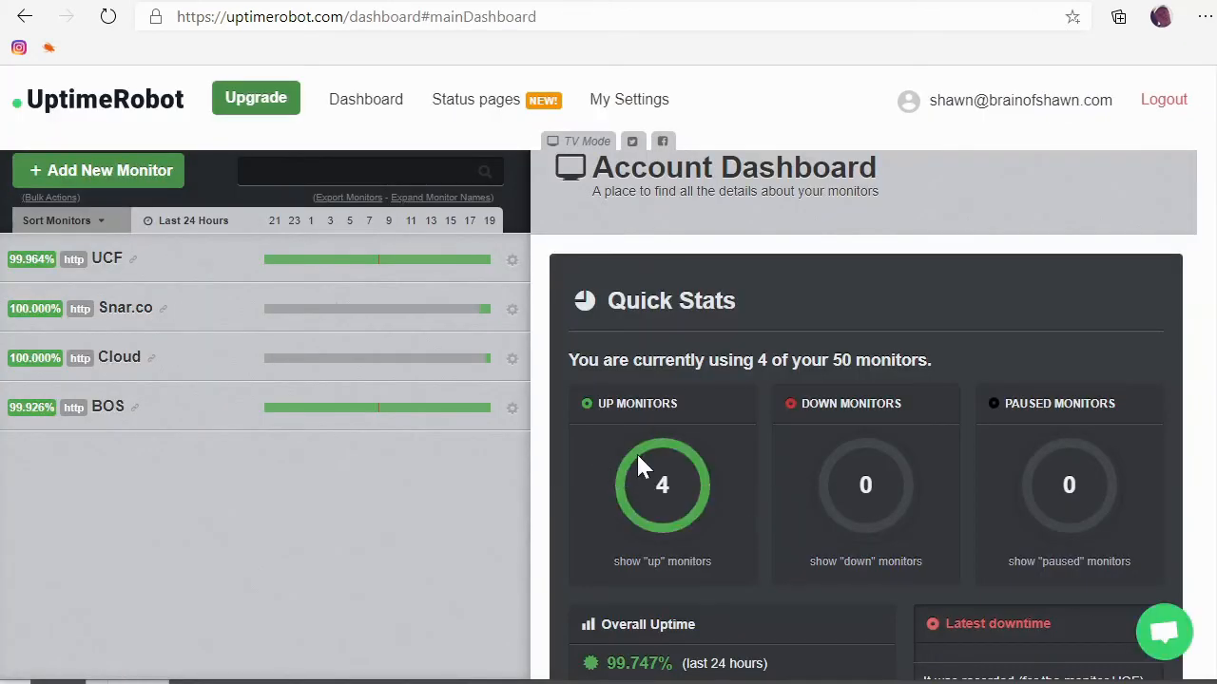
mouse_move(175, 355)
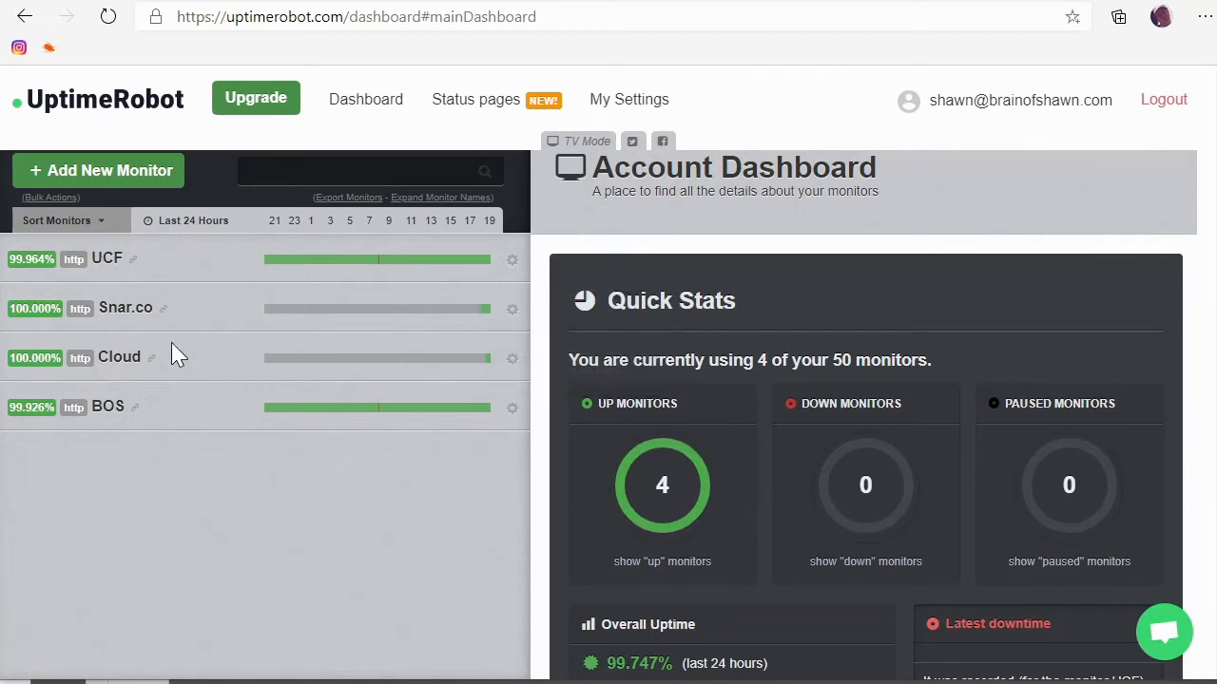
mouse_move(129, 426)
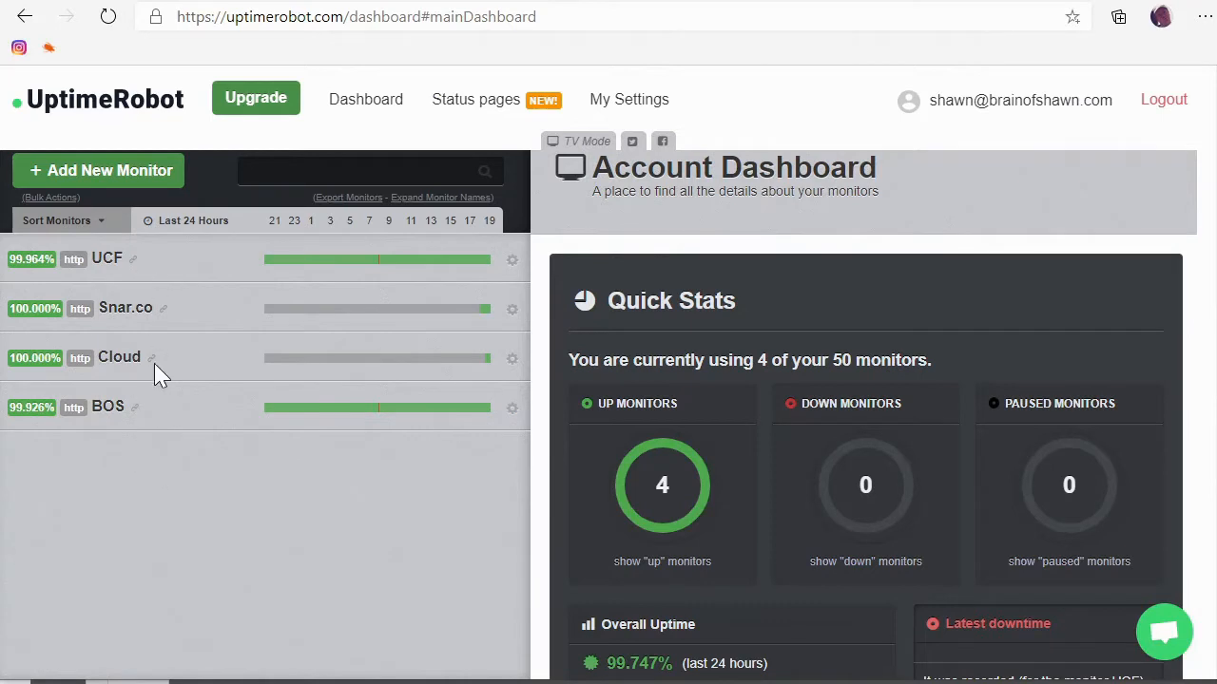
mouse_move(381, 263)
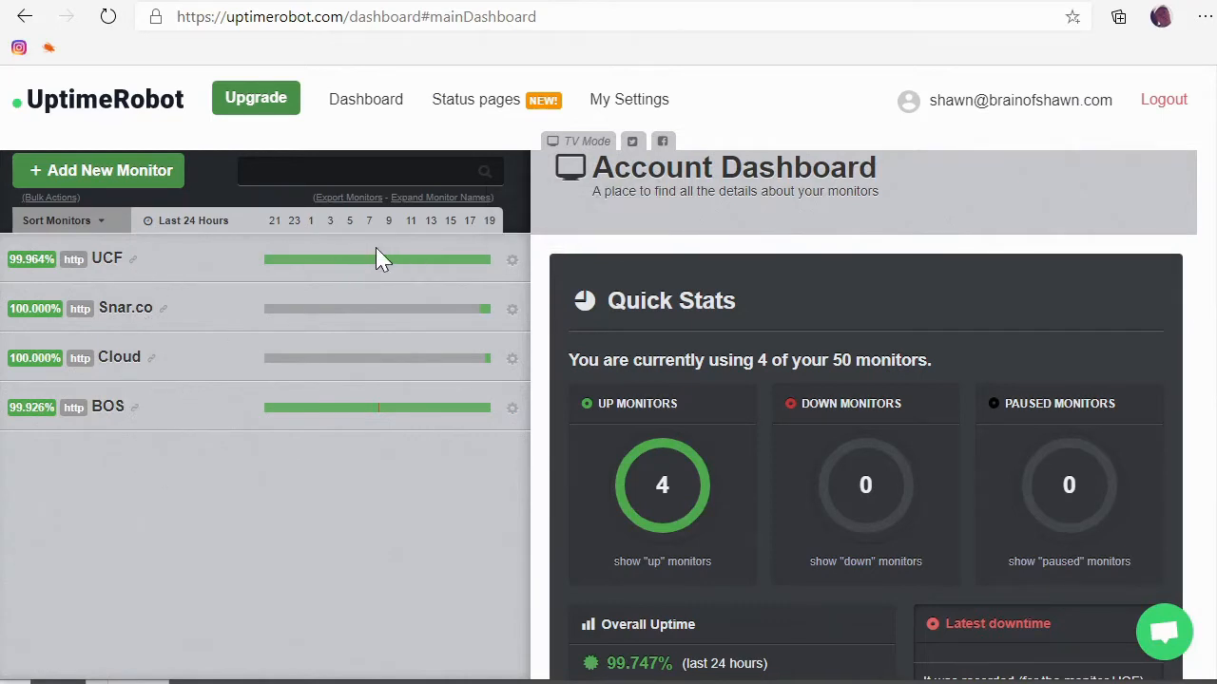
mouse_move(384, 426)
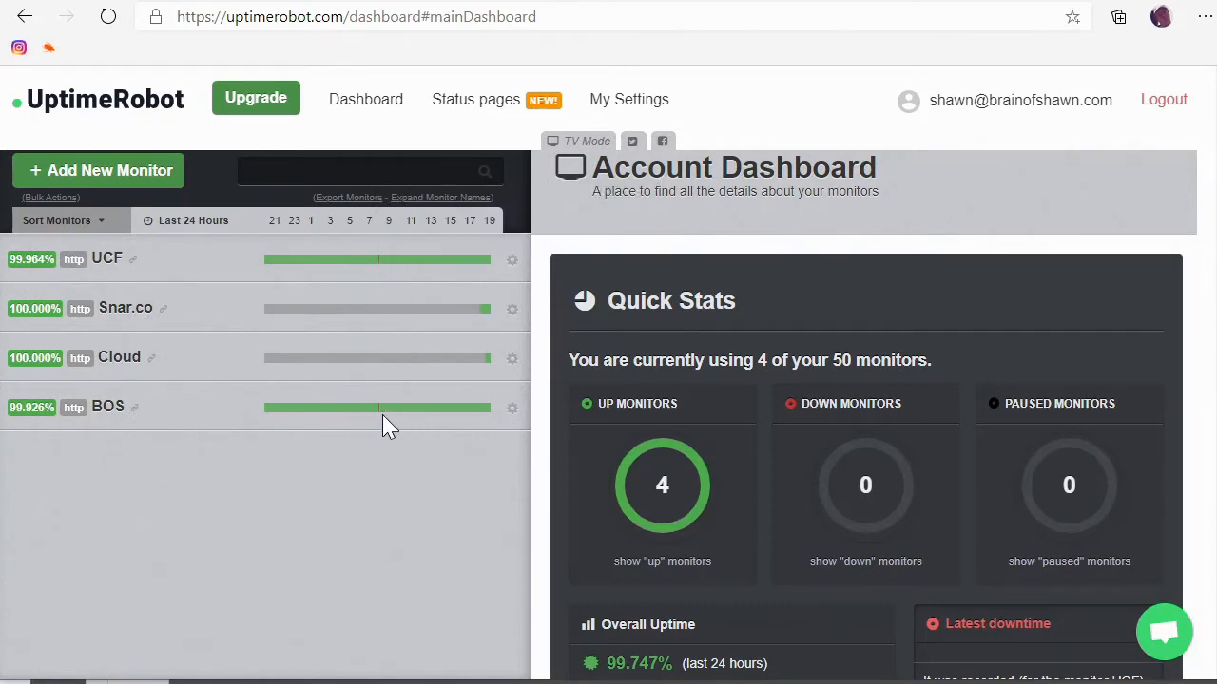
mouse_move(394, 513)
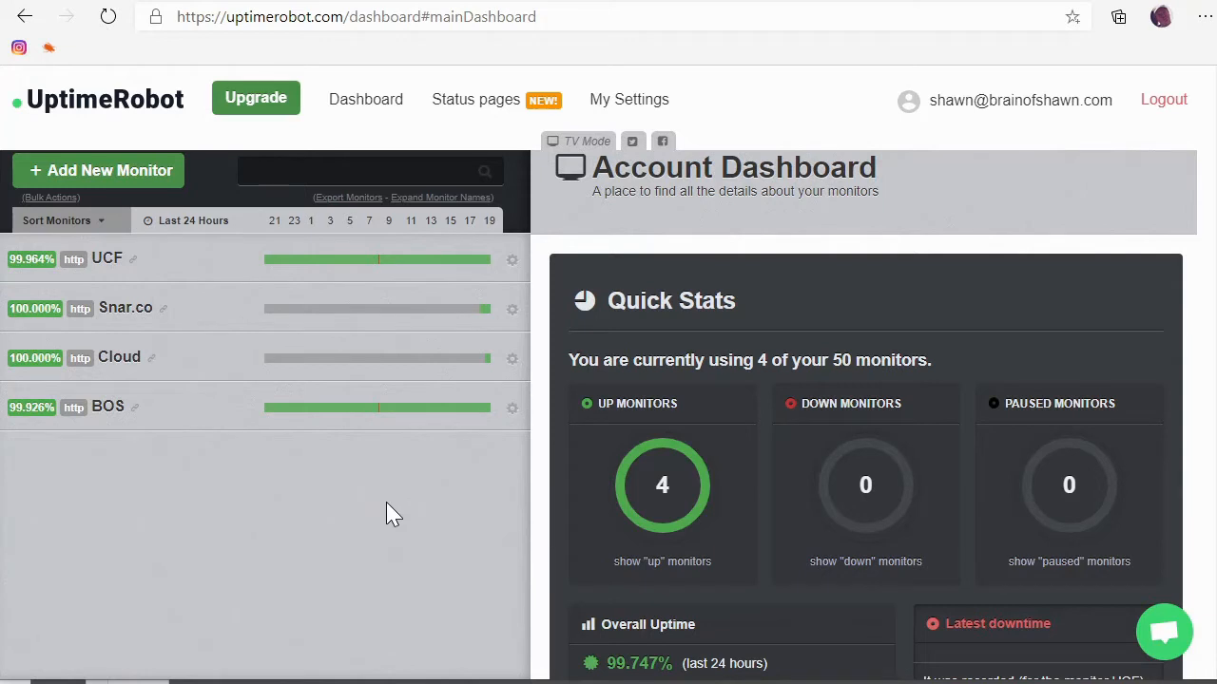
mouse_move(169, 422)
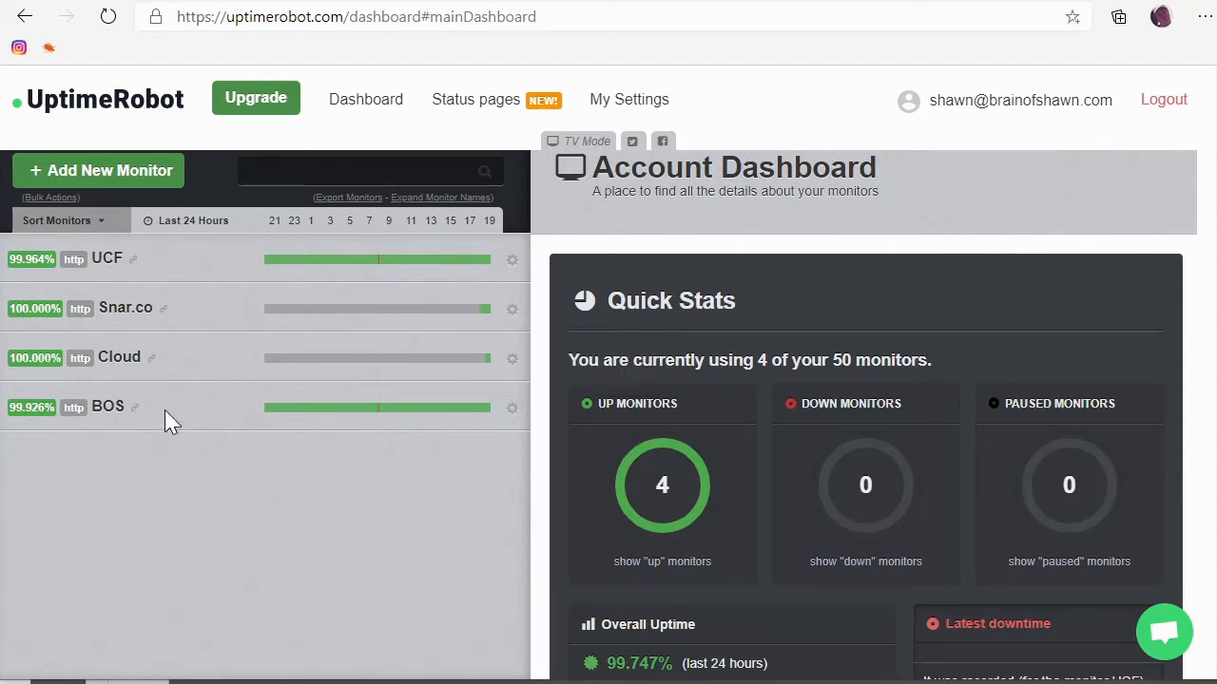
mouse_move(114, 266)
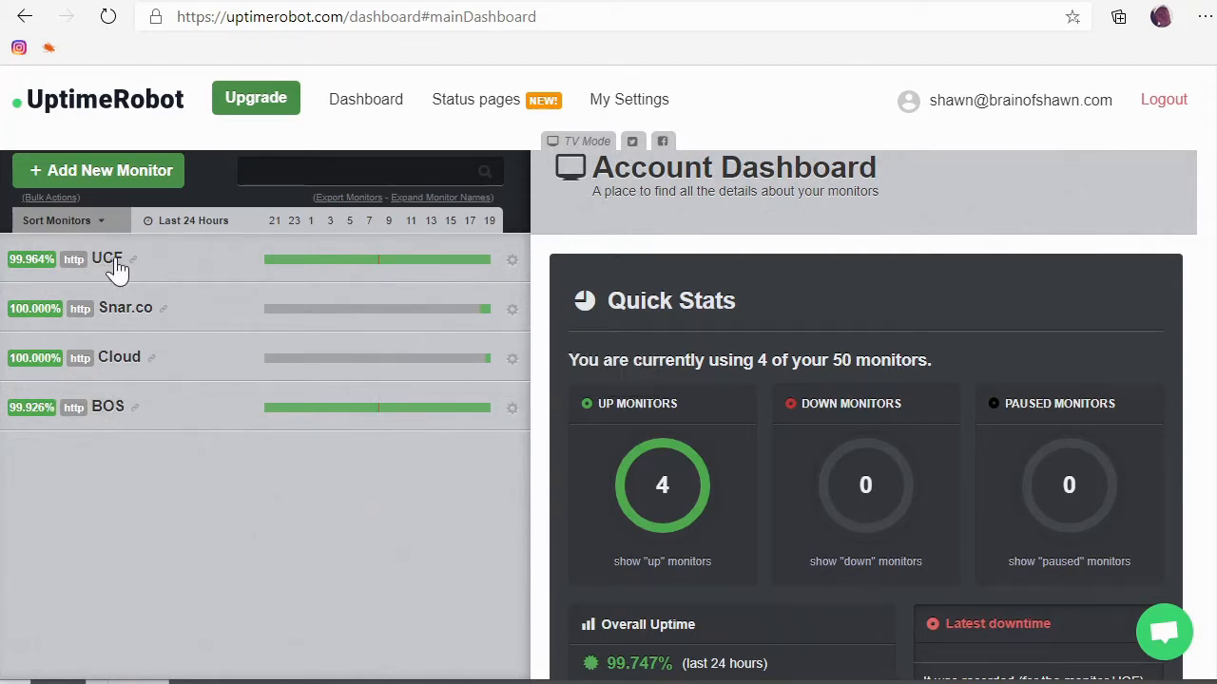
mouse_move(380, 266)
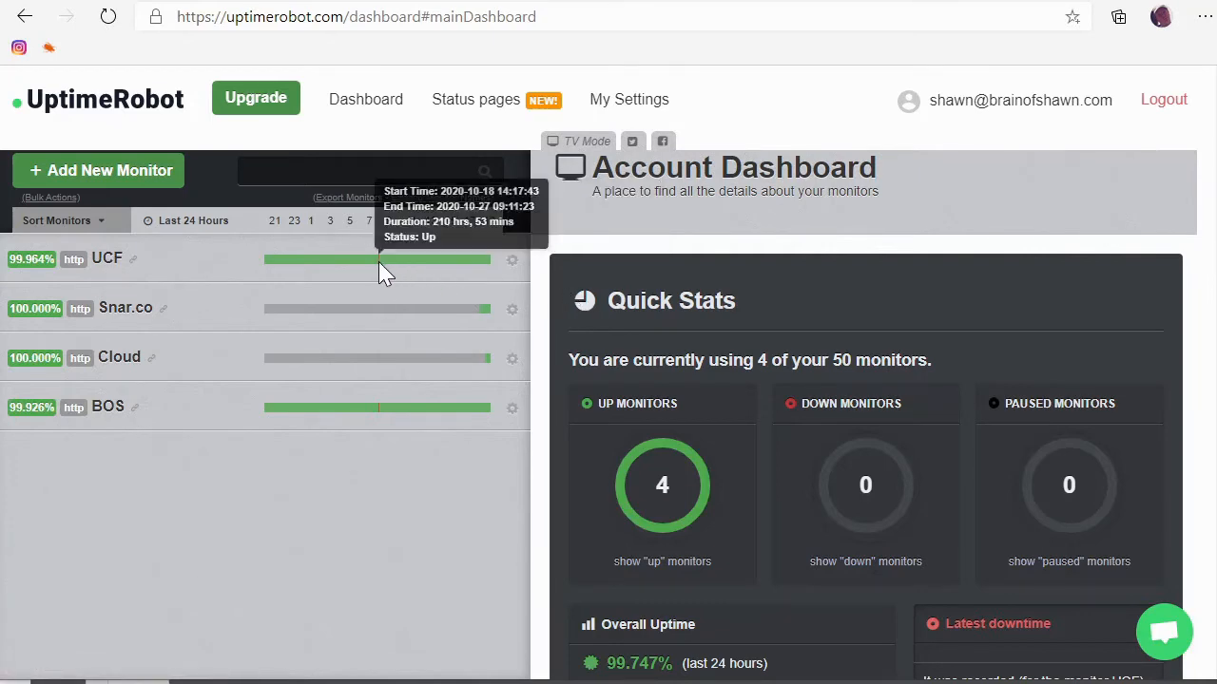
mouse_move(103, 407)
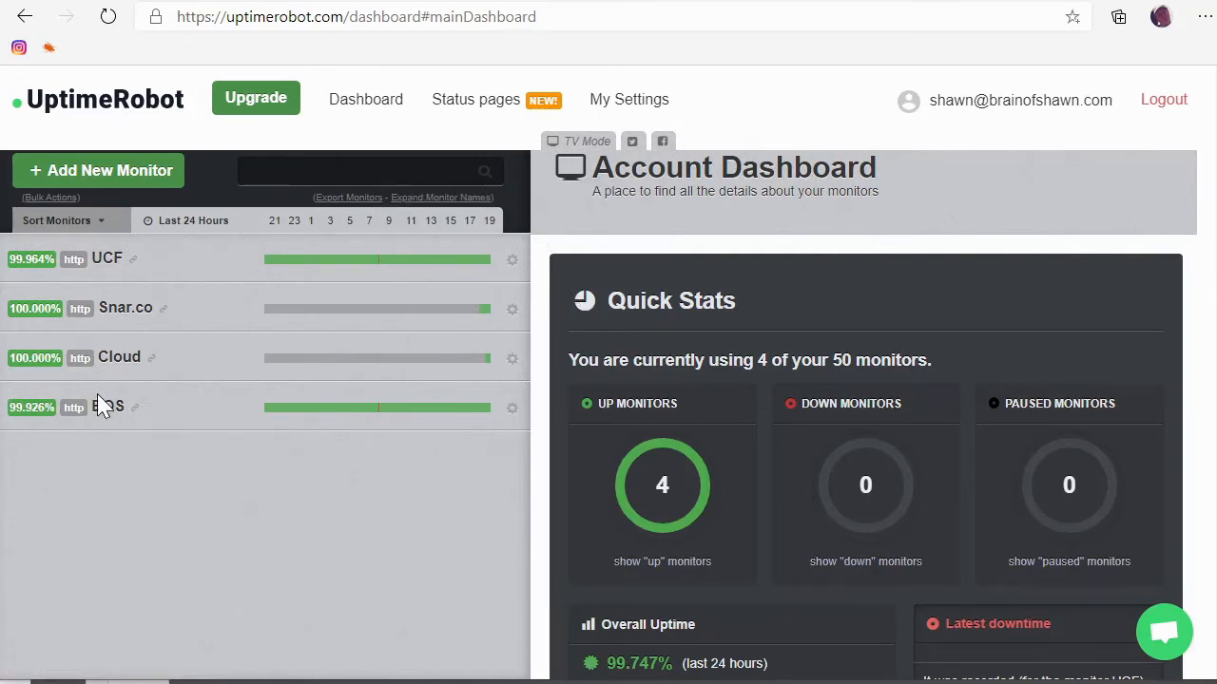
Review the BOS monitor's uptime bar, response-time chart, status and latest events.
left_click(110, 407)
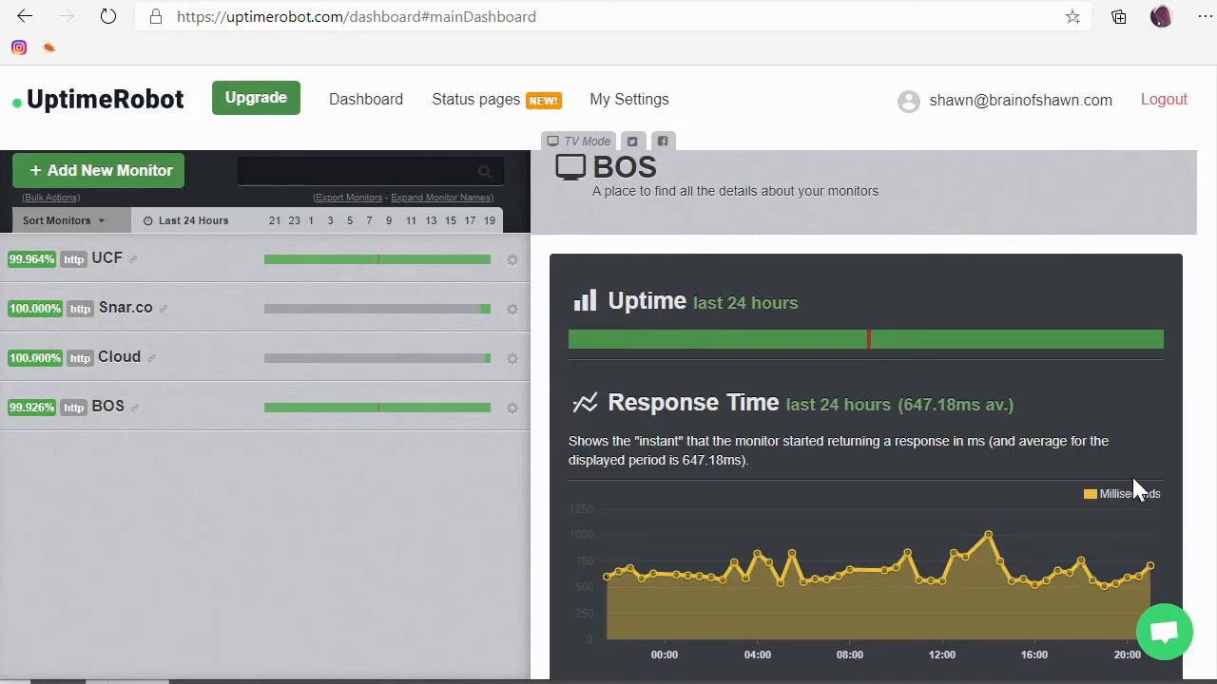
mouse_move(872, 346)
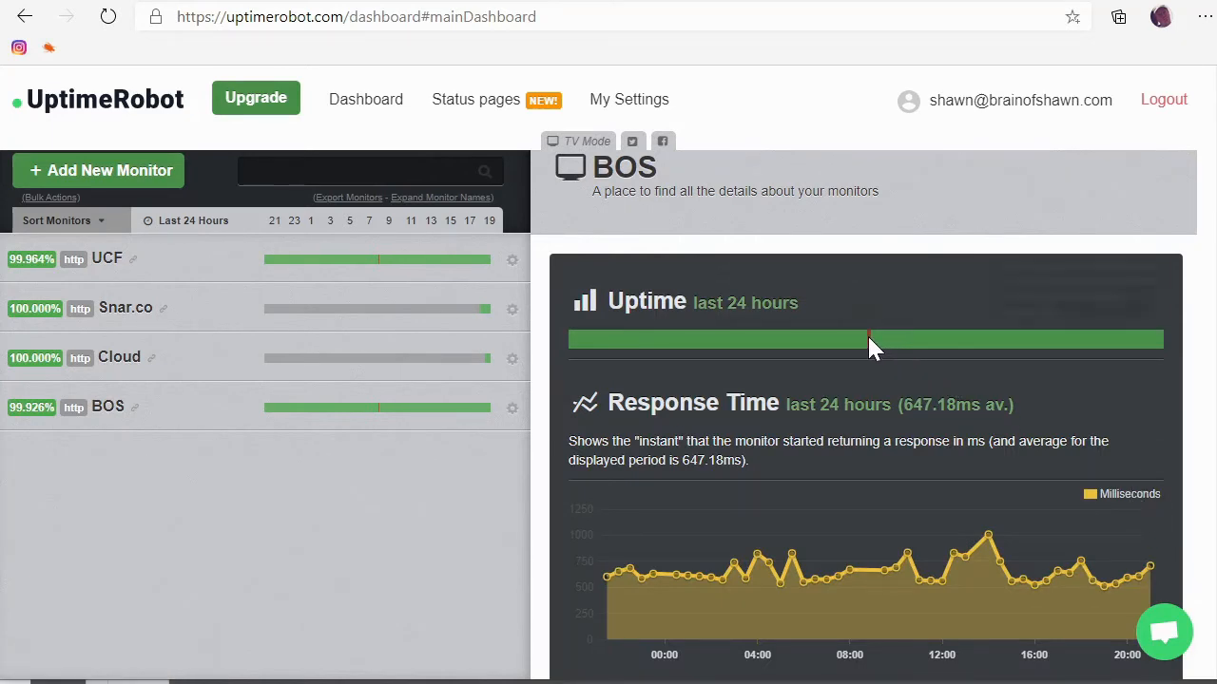
mouse_move(867, 339)
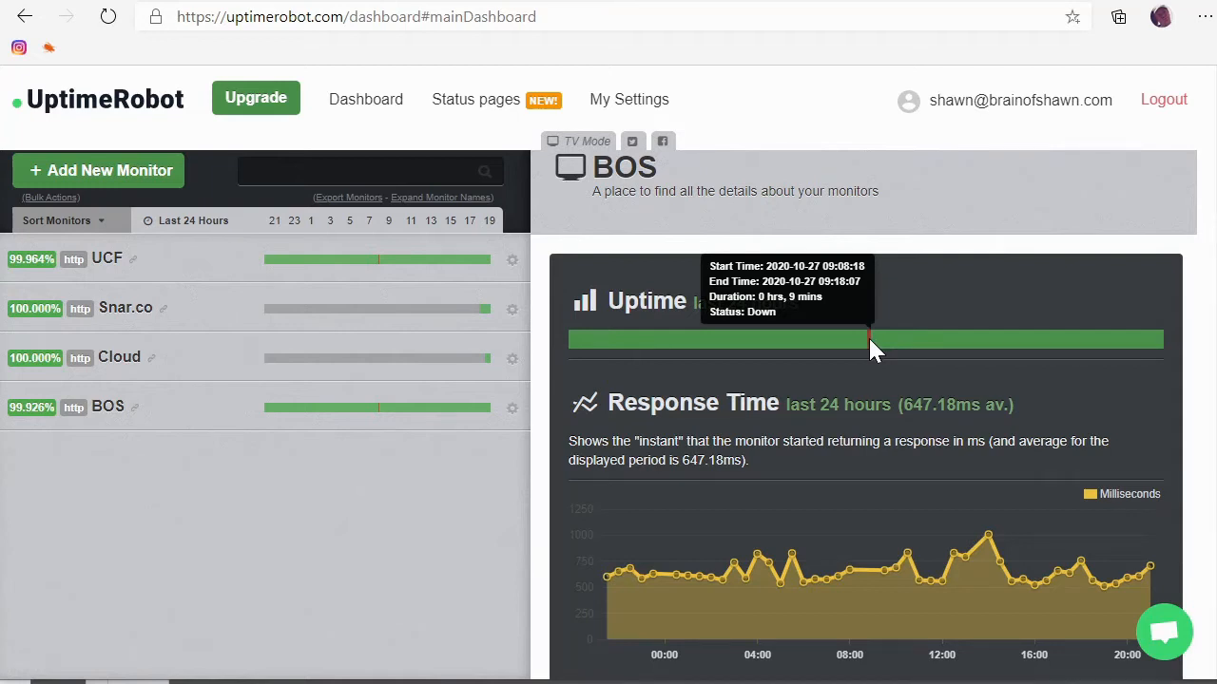
mouse_move(941, 440)
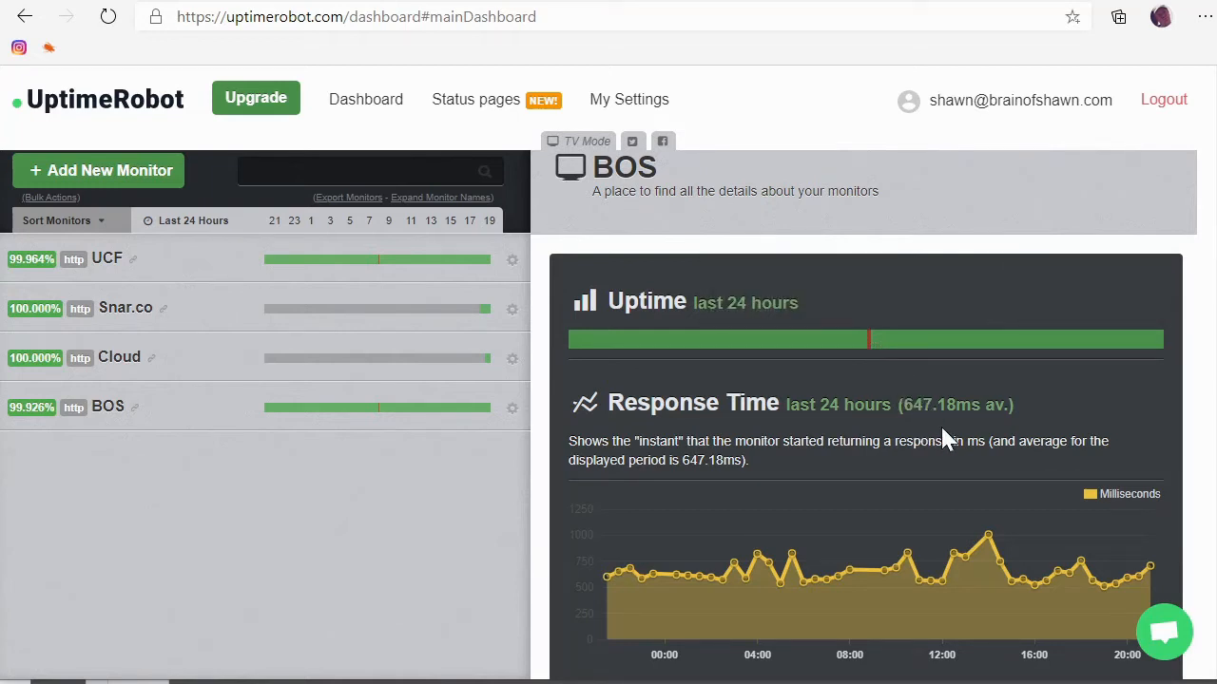
mouse_move(865, 422)
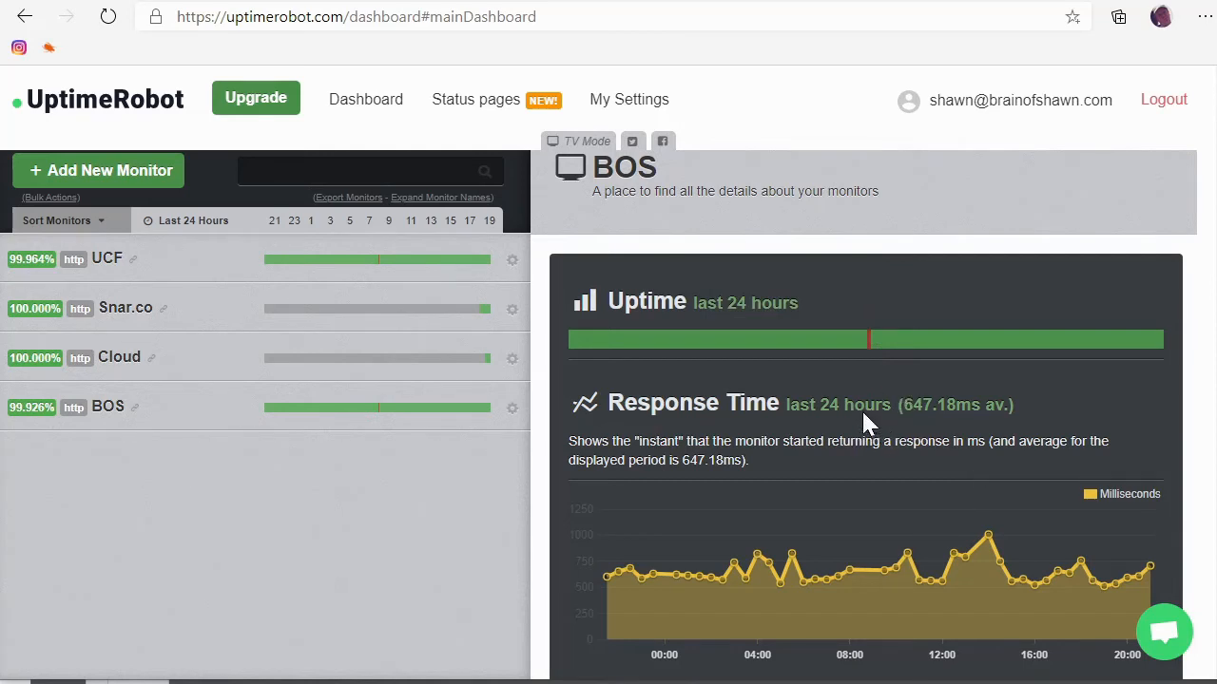
mouse_move(852, 354)
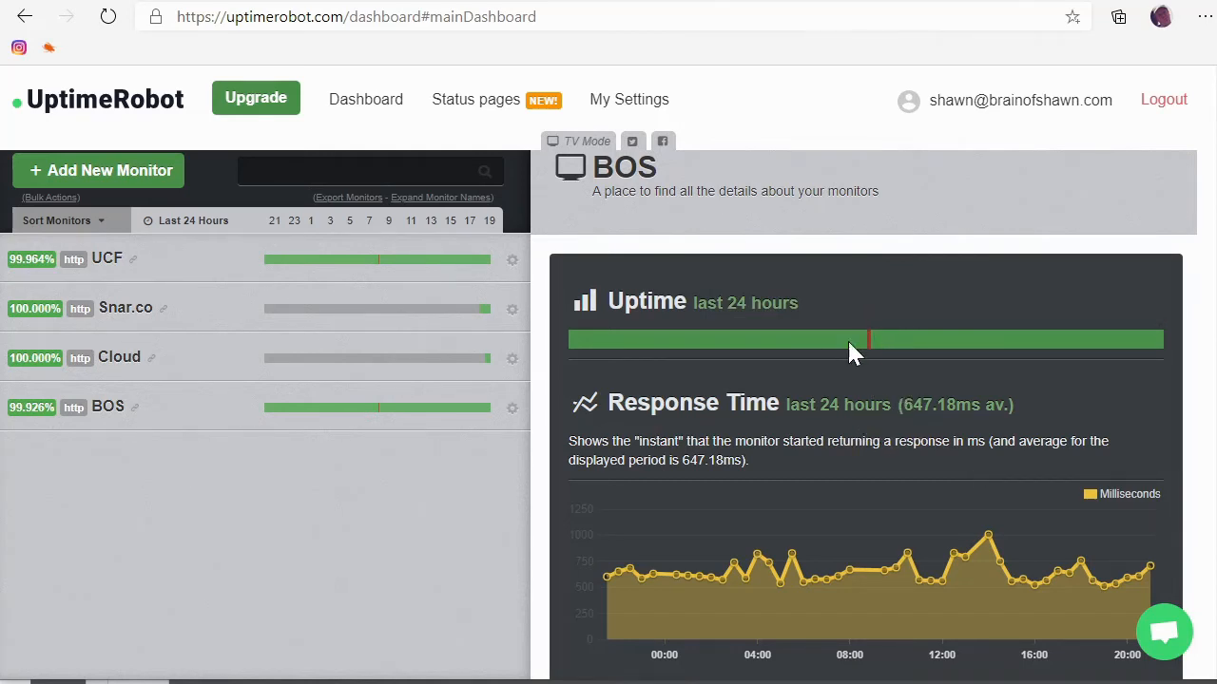
mouse_move(820, 394)
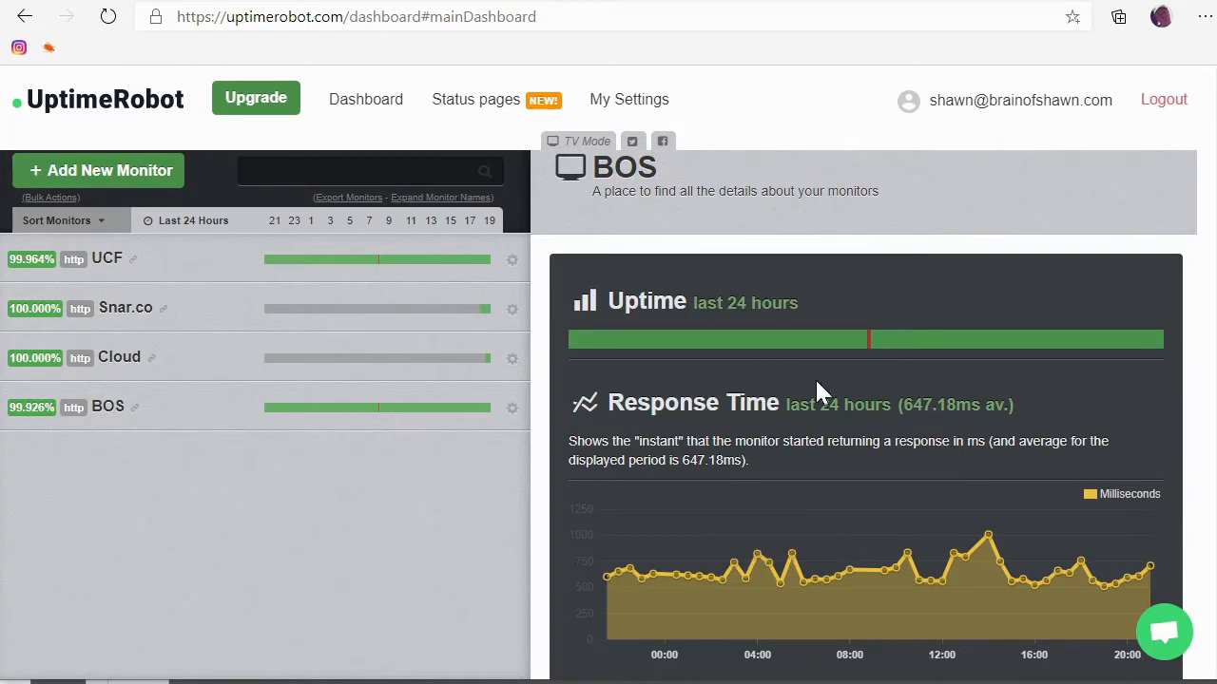
scroll("down", 3)
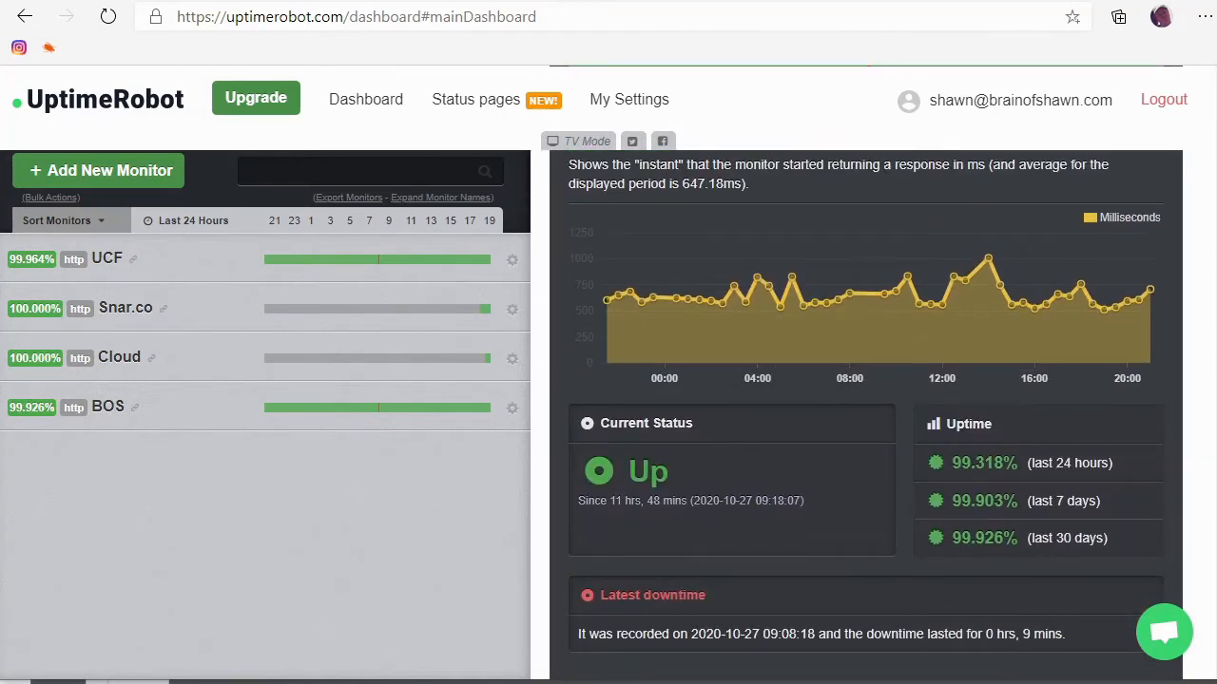
mouse_move(890, 381)
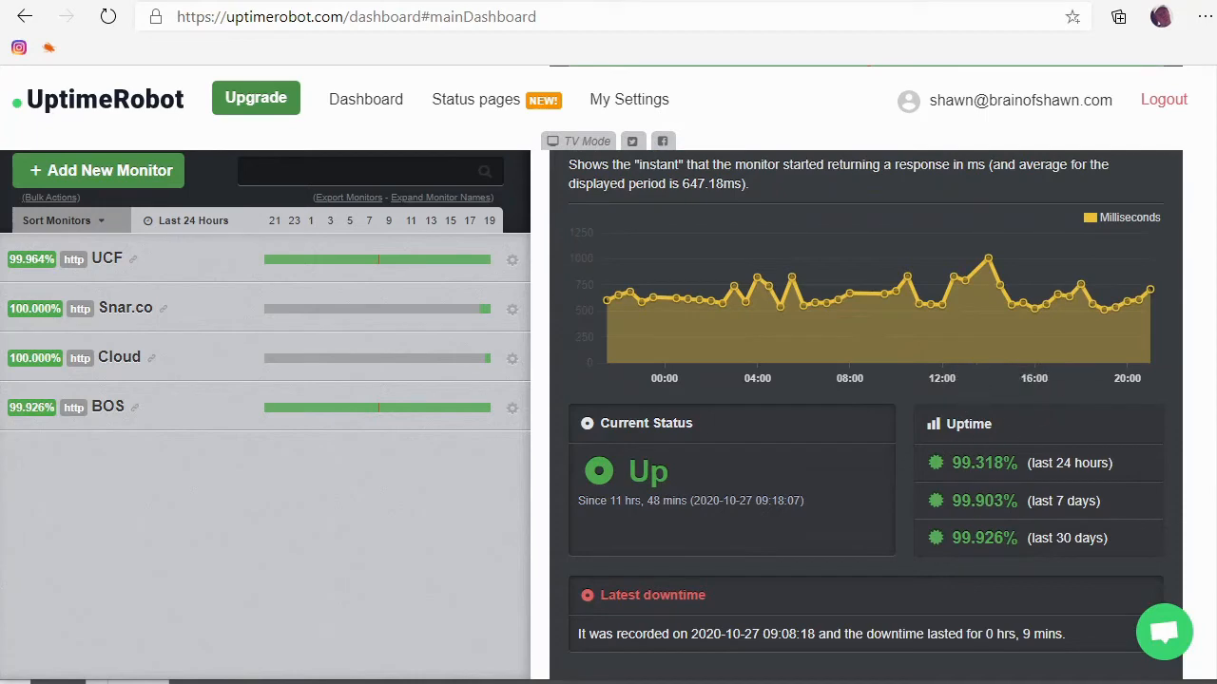
scroll("down", 3)
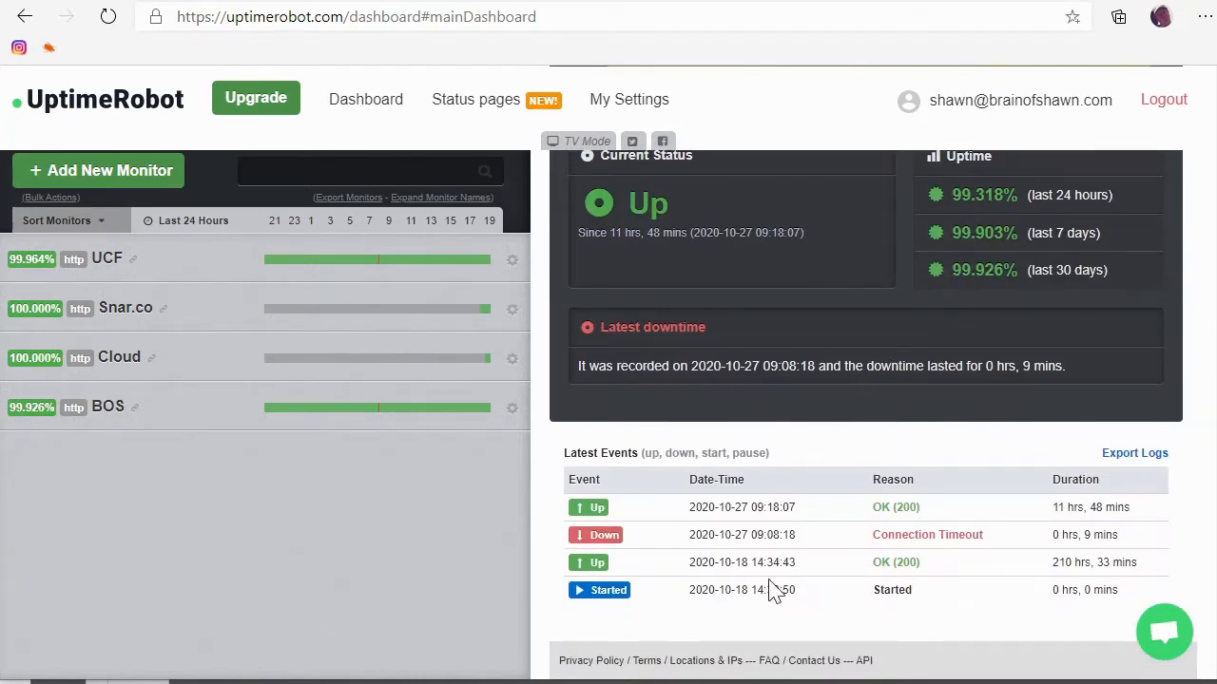
mouse_move(770, 593)
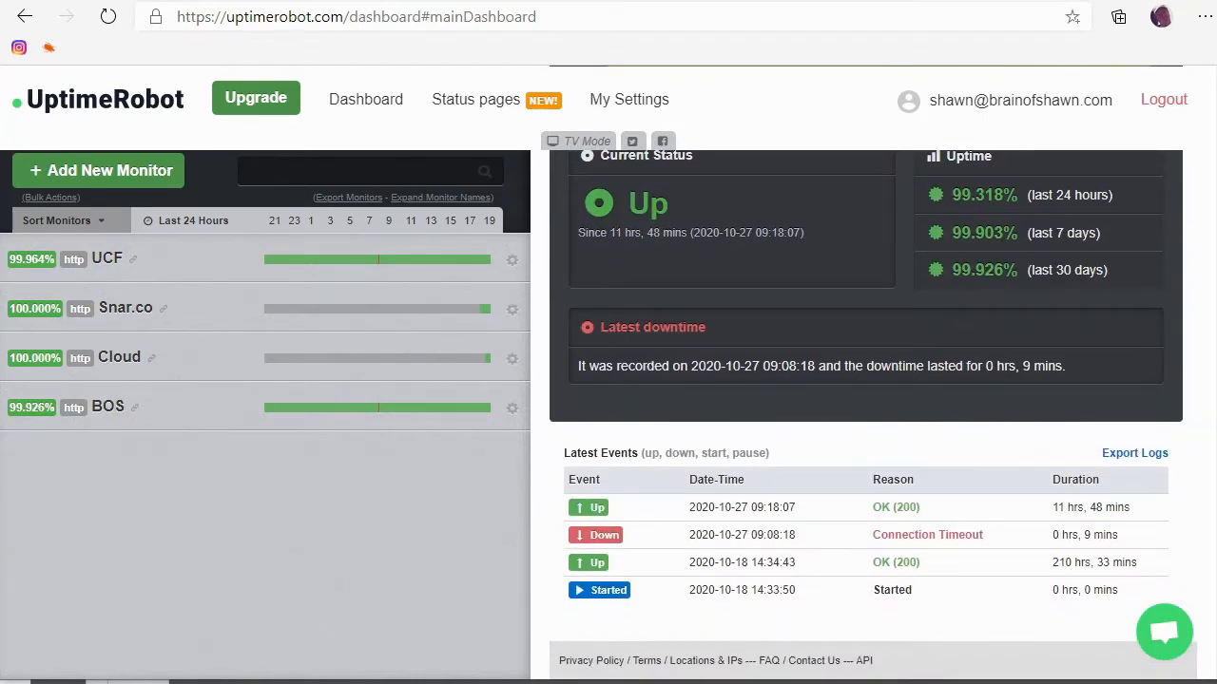
mouse_move(867, 493)
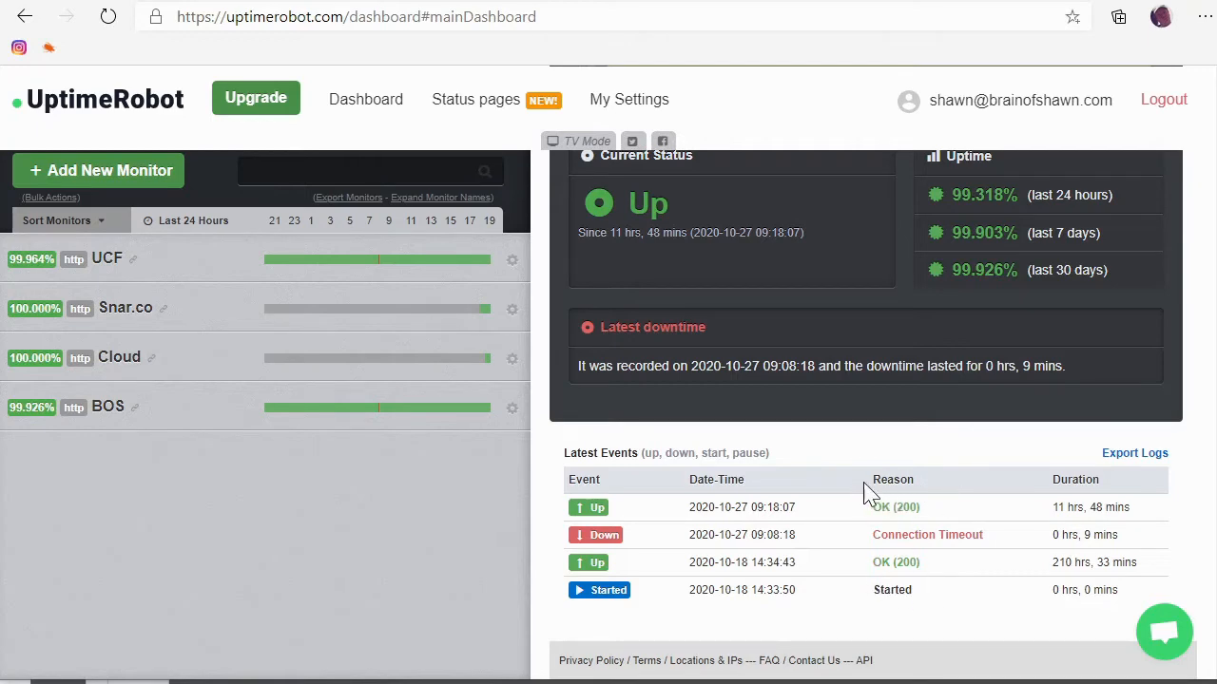
left_click(107, 407)
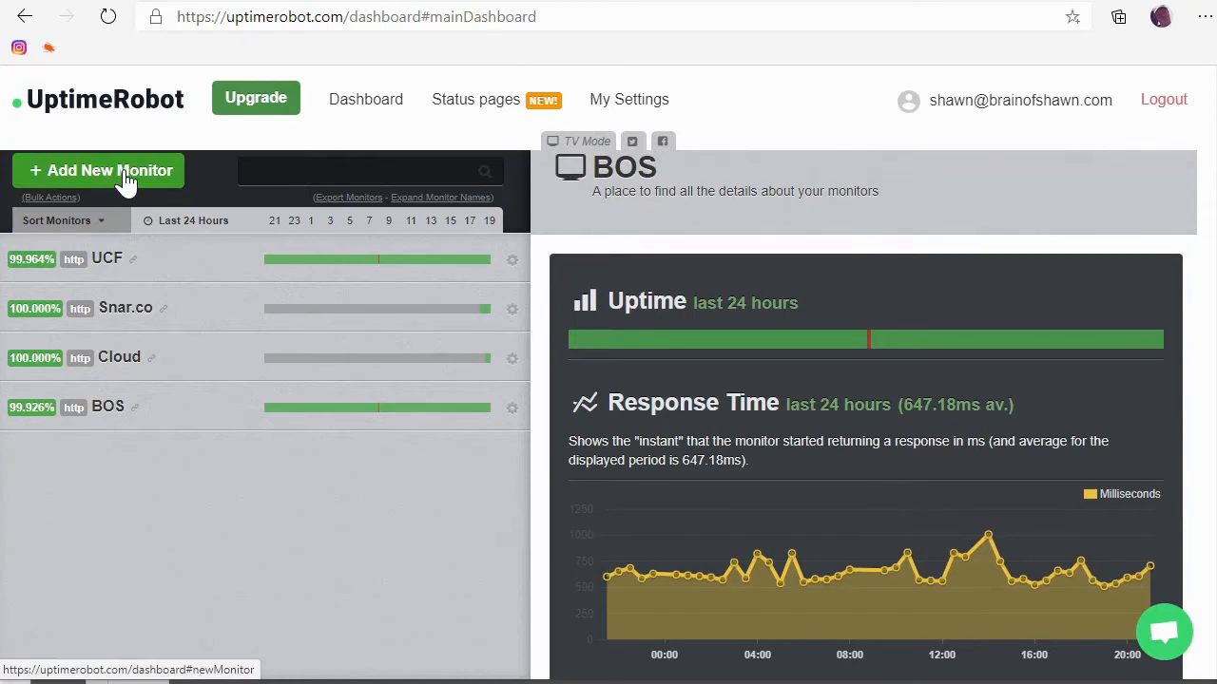
Start a new monitor and list the available monitor types.
left_click(99, 172)
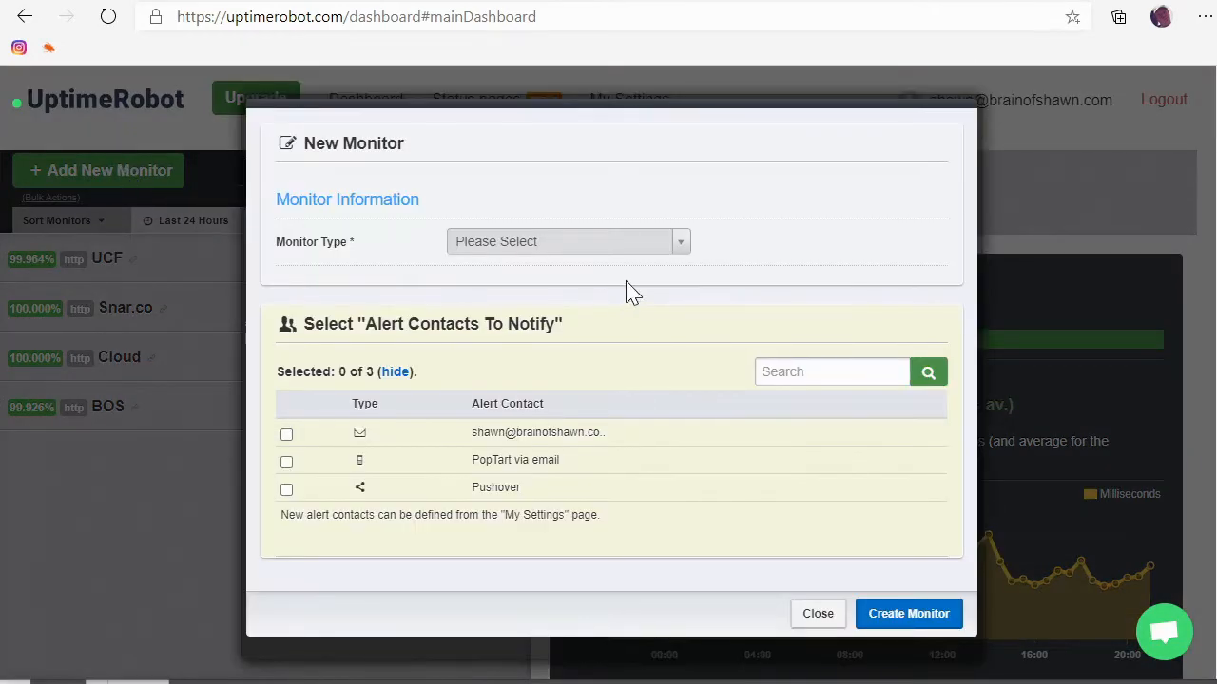
mouse_move(579, 255)
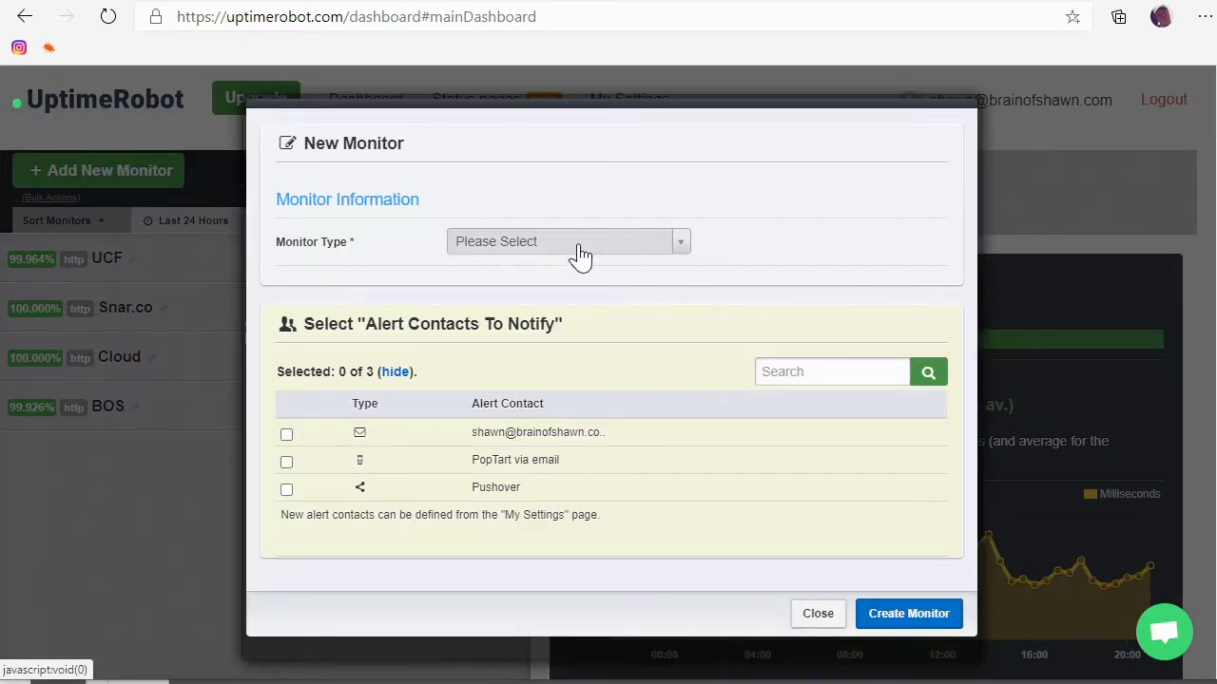
mouse_move(688, 257)
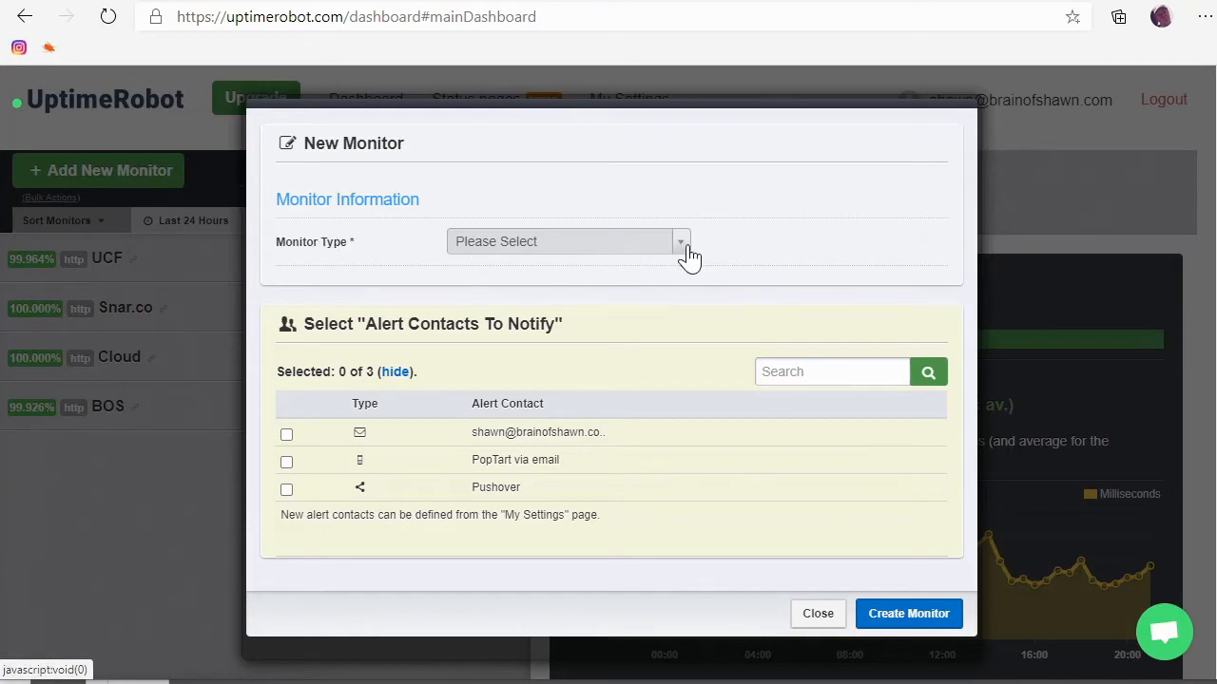
left_click(566, 239)
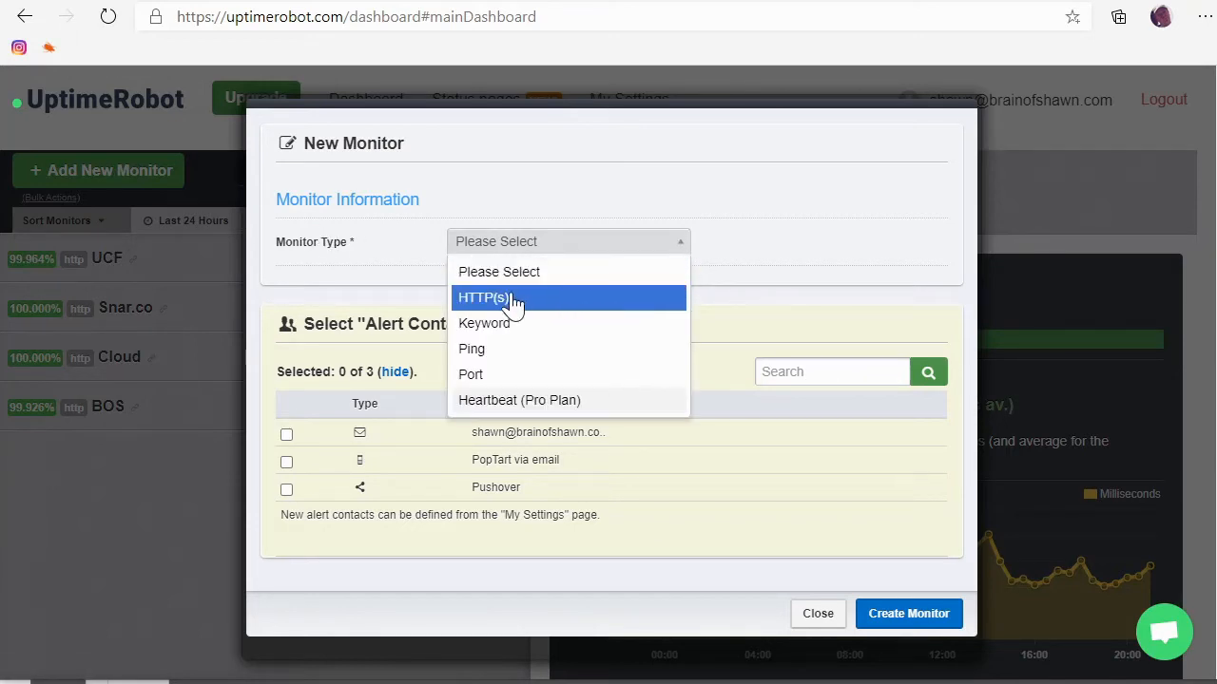
mouse_move(517, 308)
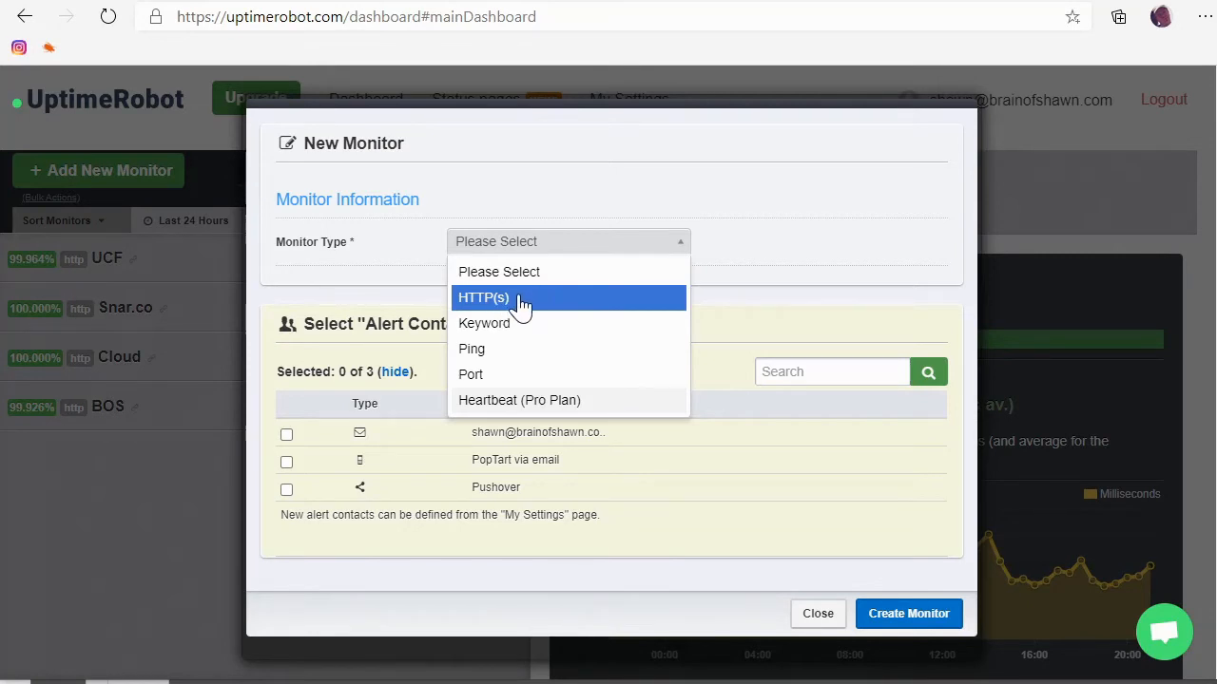
mouse_move(542, 304)
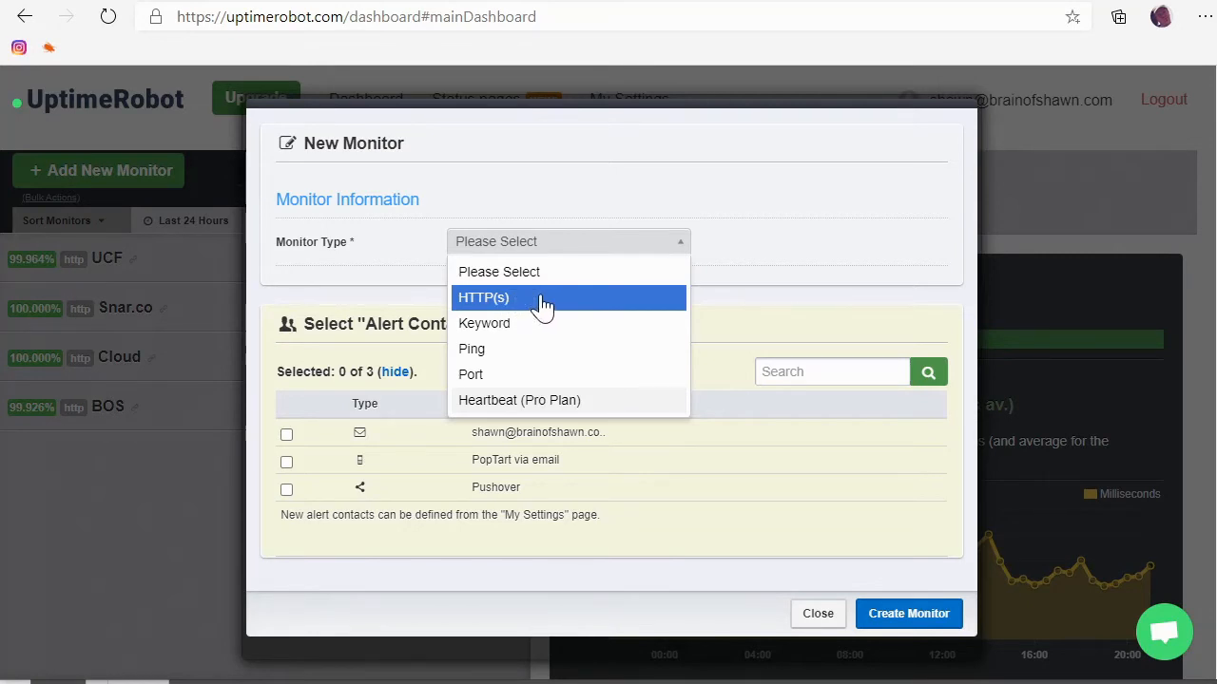
mouse_move(504, 349)
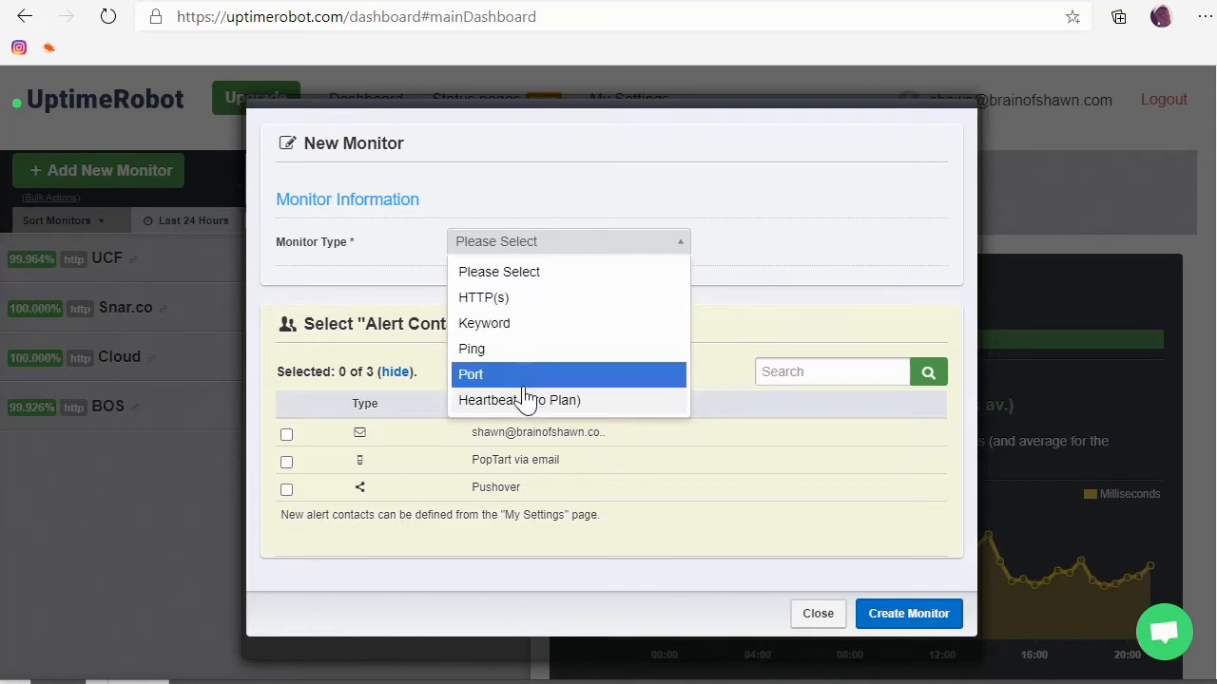
mouse_move(483, 323)
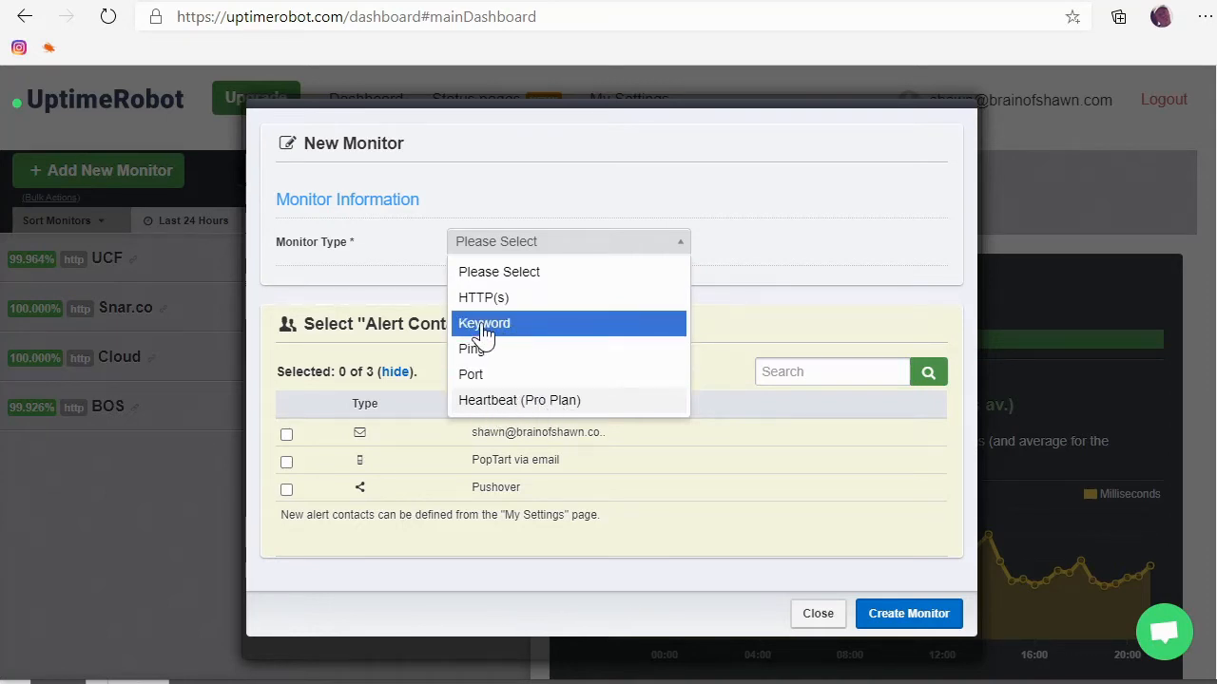
mouse_move(504, 304)
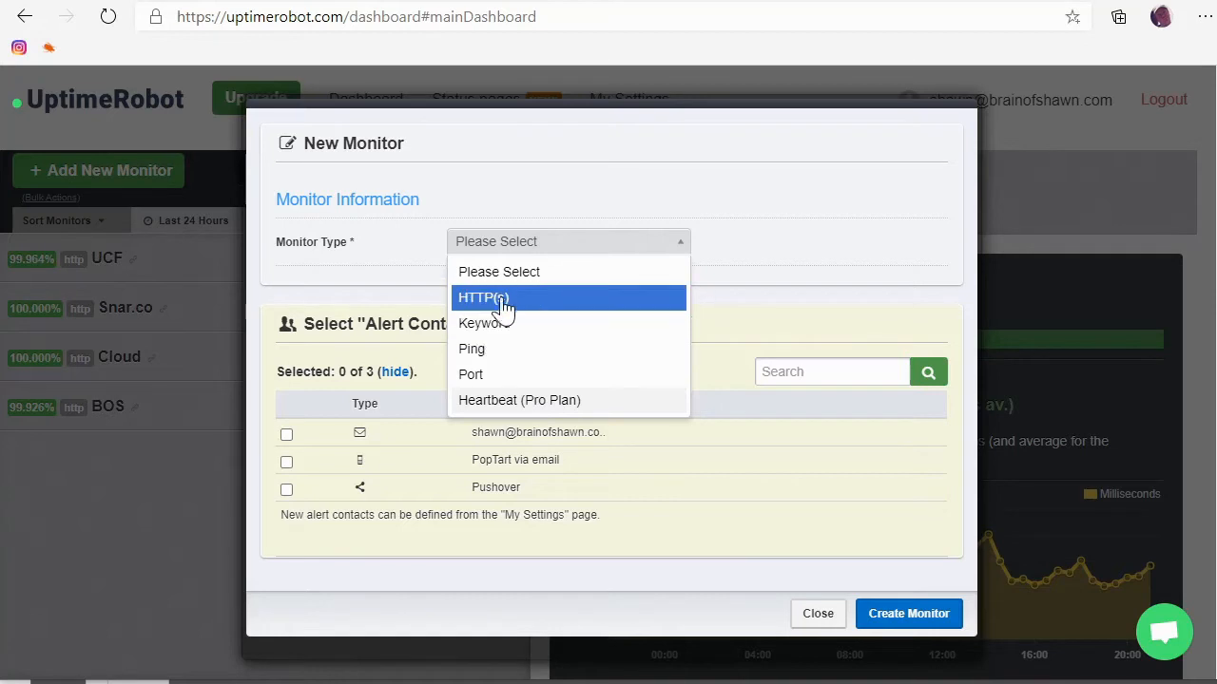
left_click(483, 297)
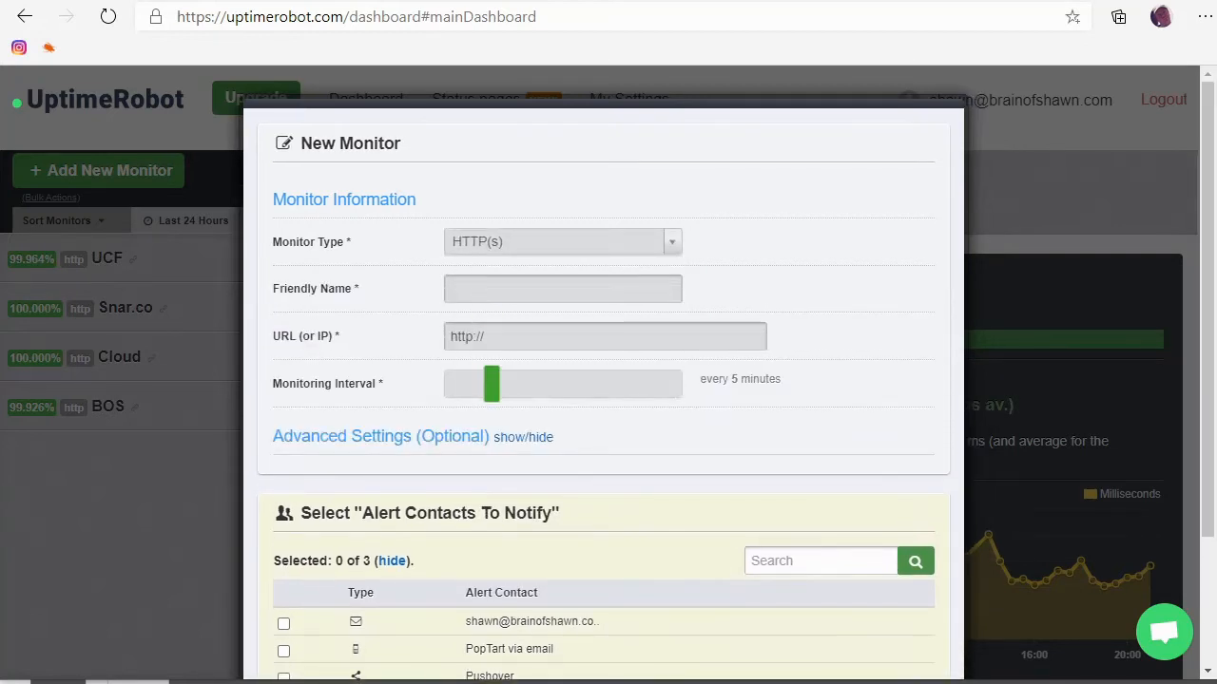
left_click(563, 289)
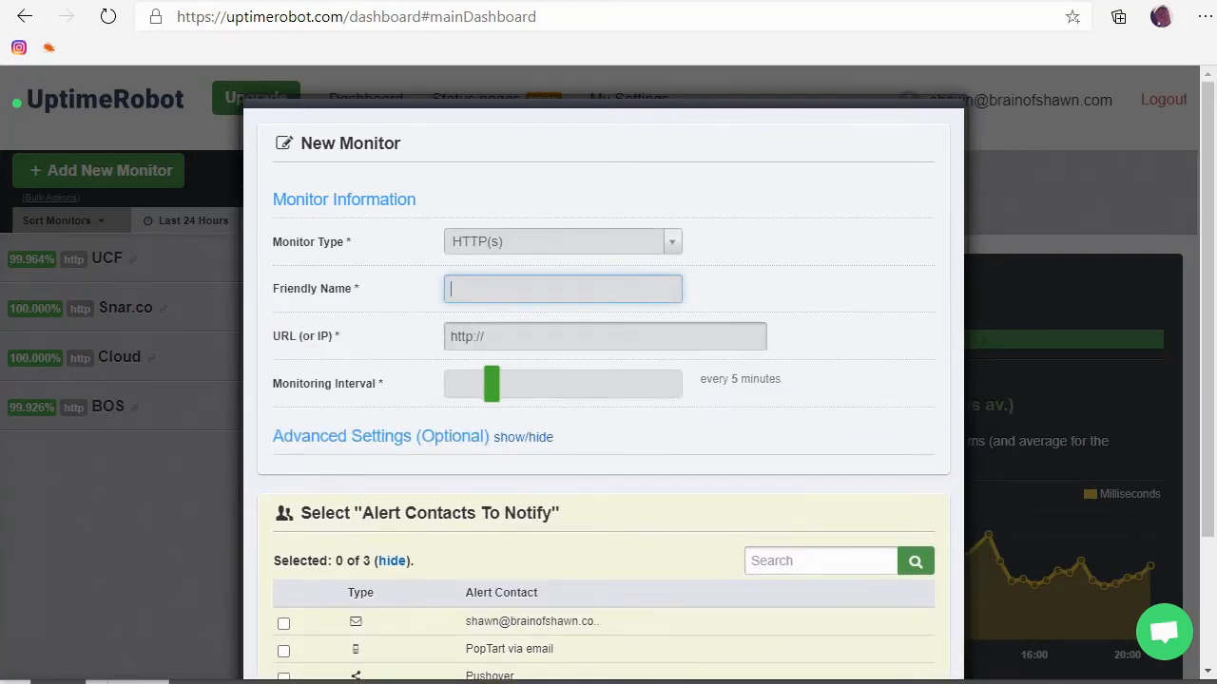
type("The Goog")
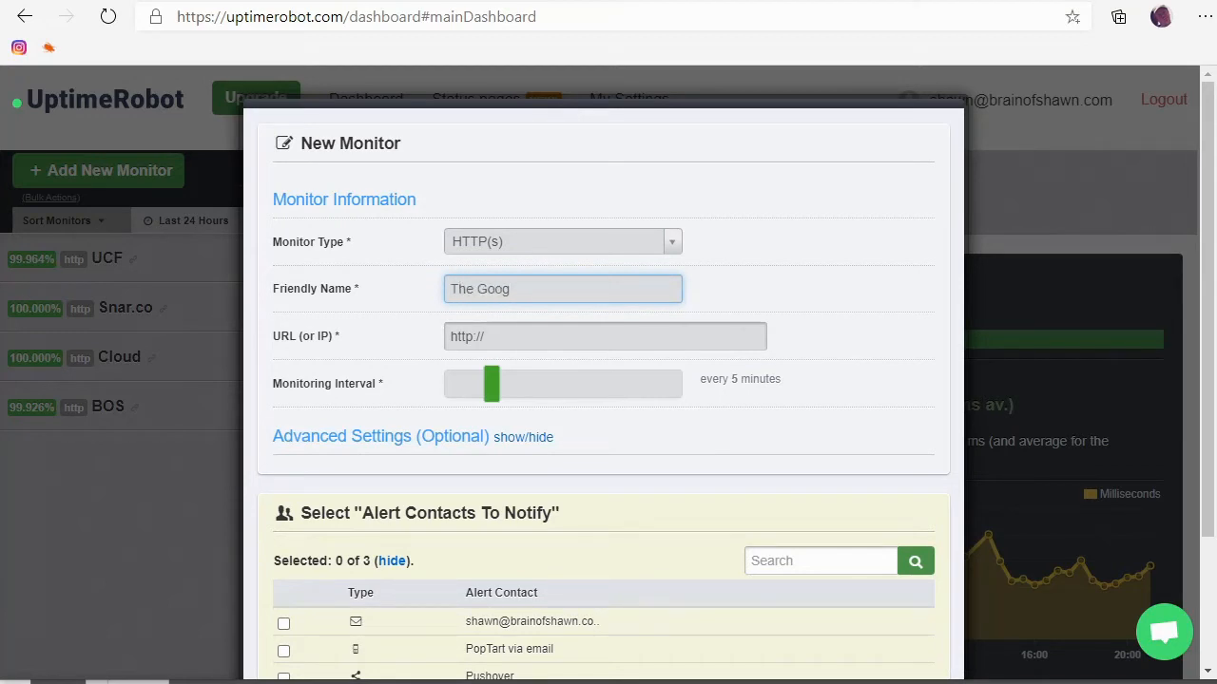
left_click(605, 337)
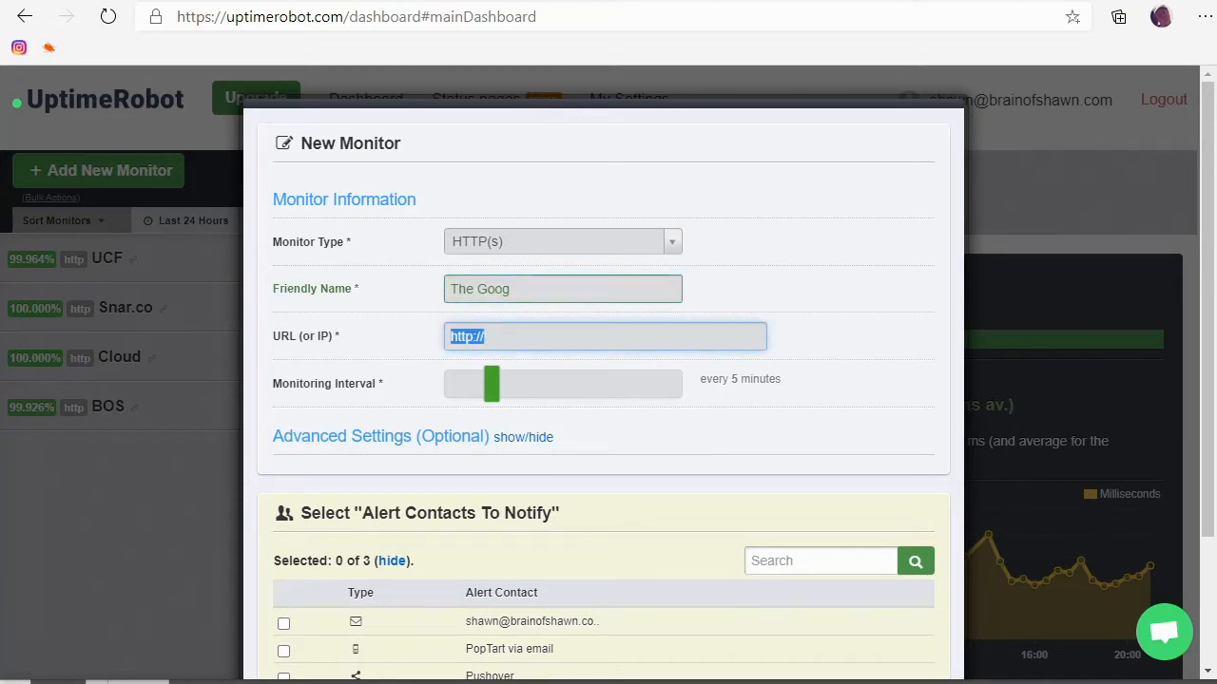
type("https")
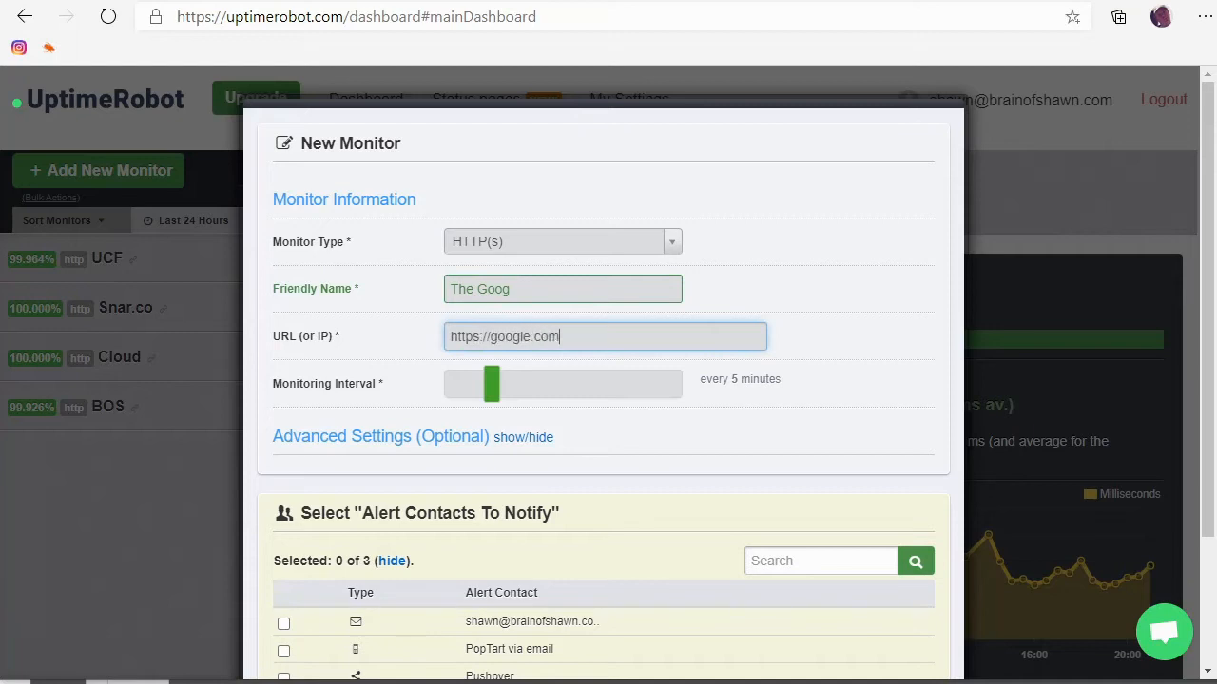
mouse_move(753, 314)
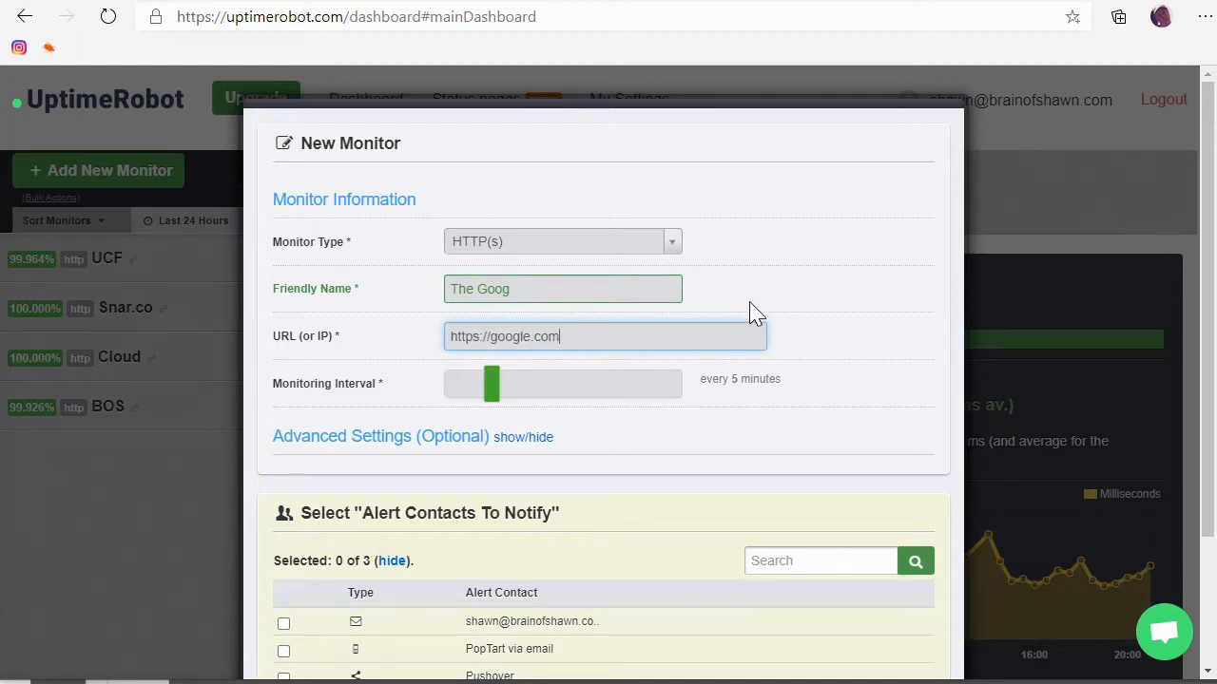
mouse_move(637, 403)
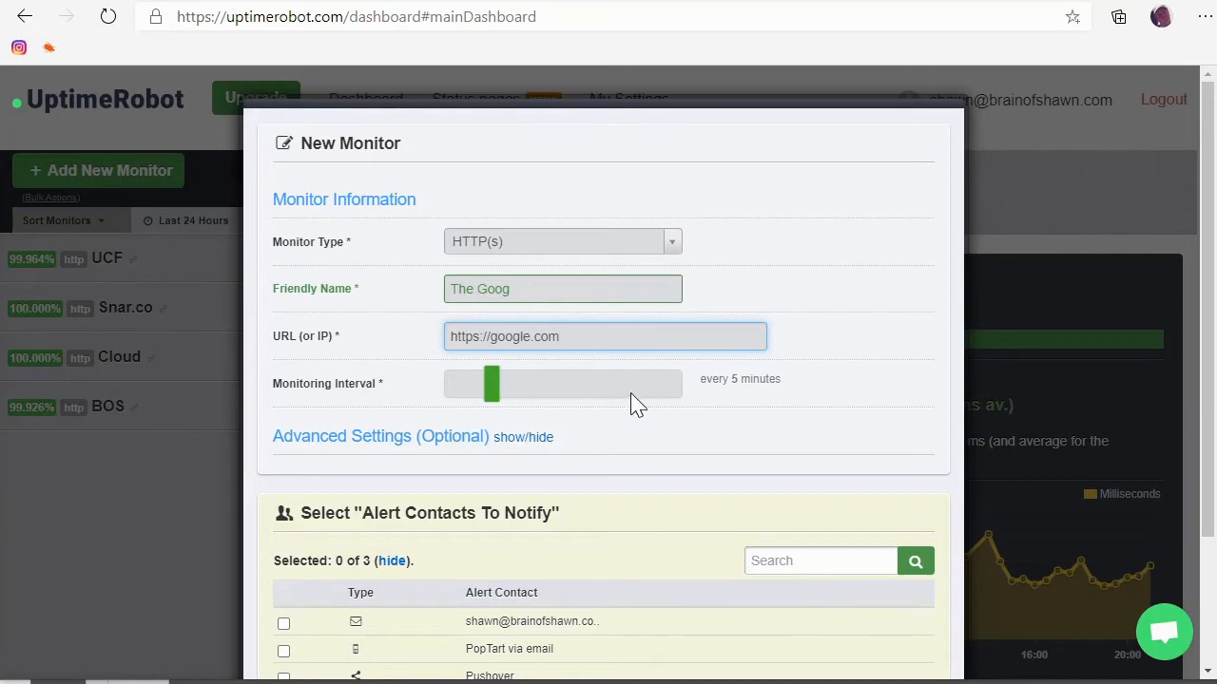
Keep the 5-minute interval after the free-plan notice and hide Advanced Settings.
left_click_drag(490, 384, 538, 384)
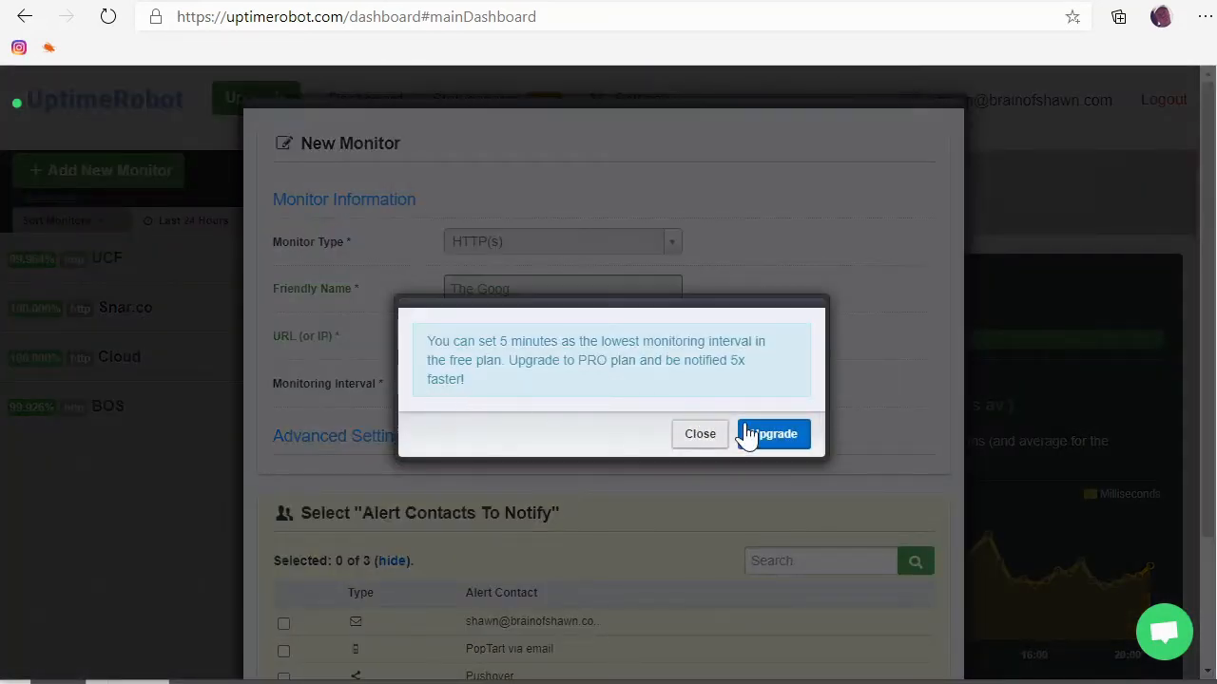
left_click(699, 433)
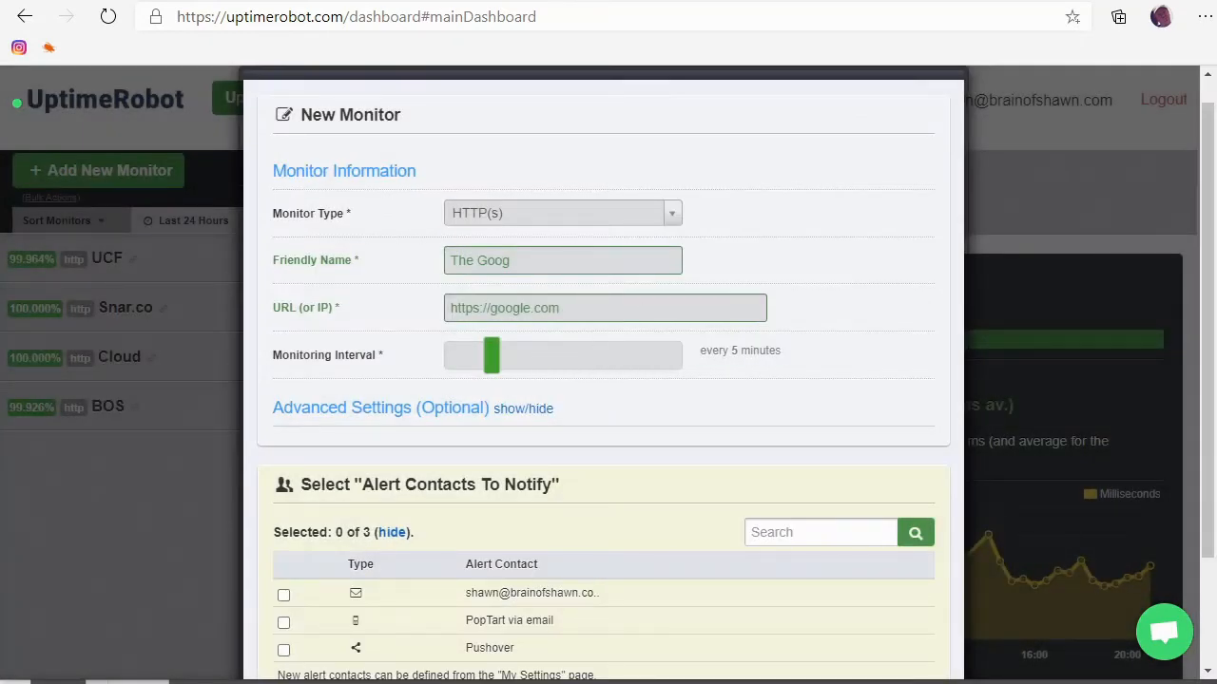
mouse_move(561, 378)
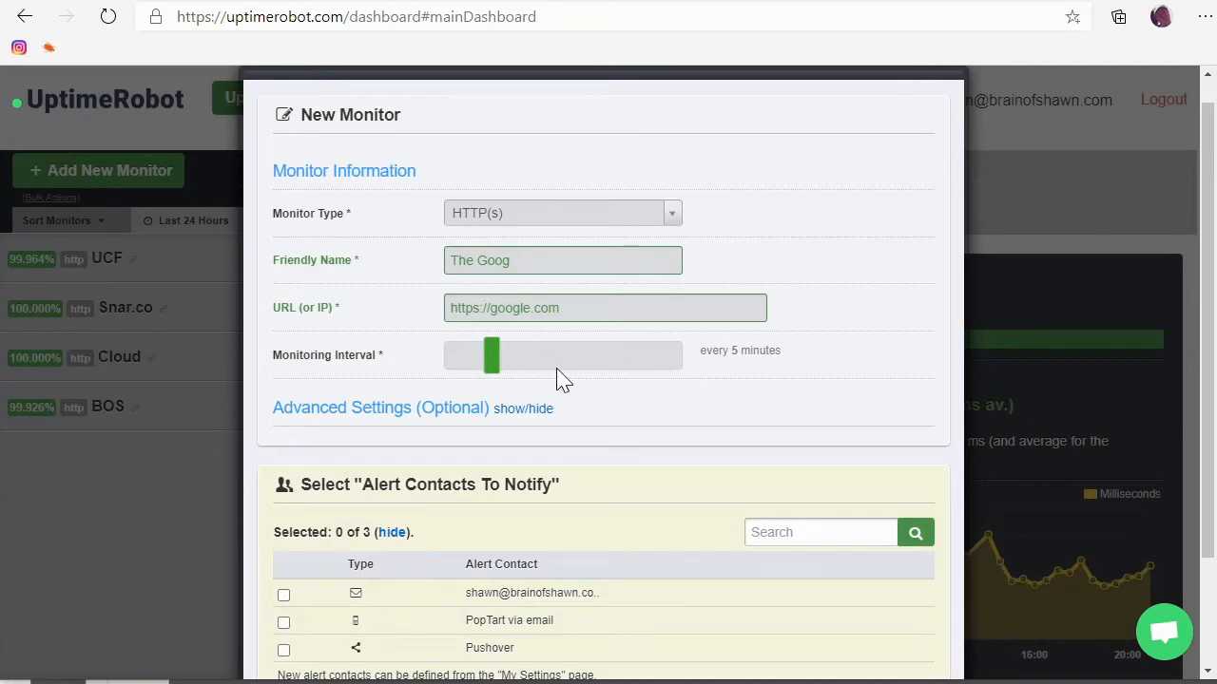
scroll("down", 3)
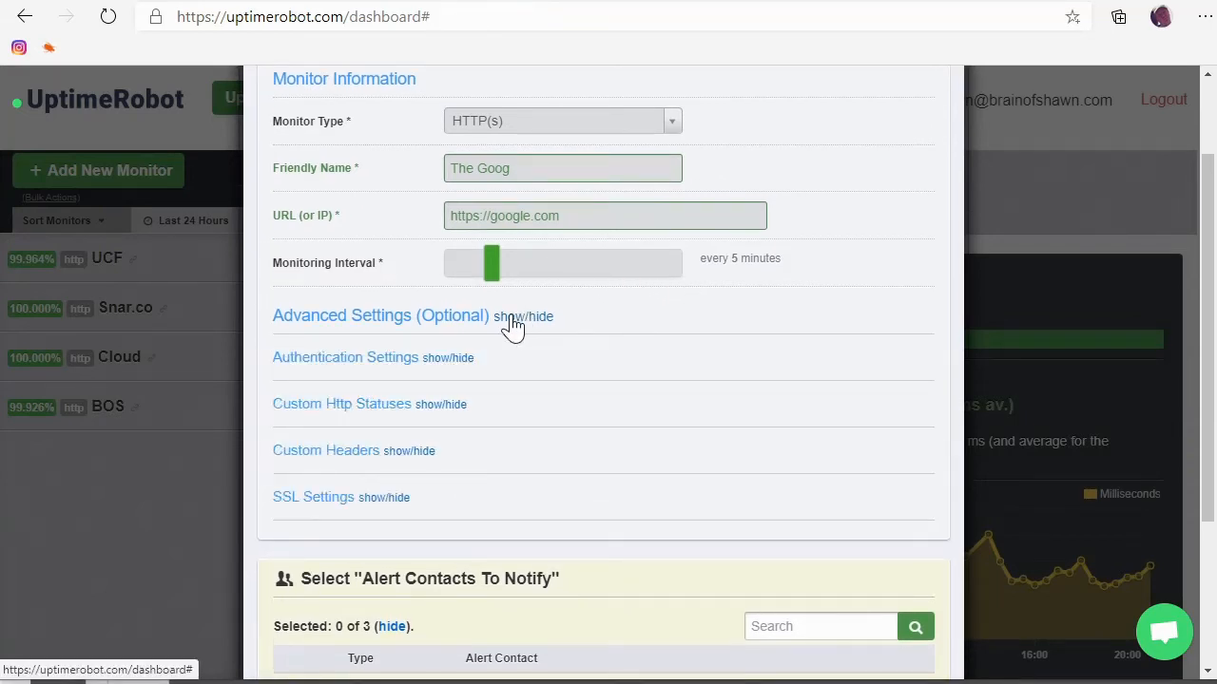
left_click(522, 315)
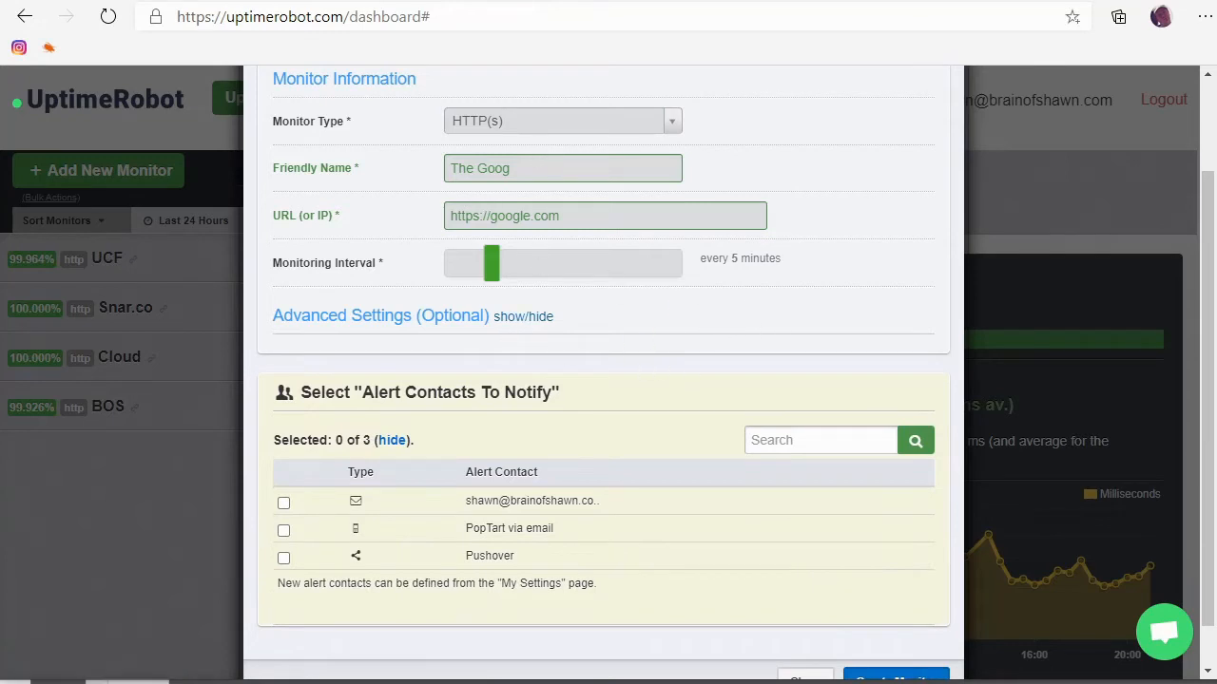
mouse_move(331, 441)
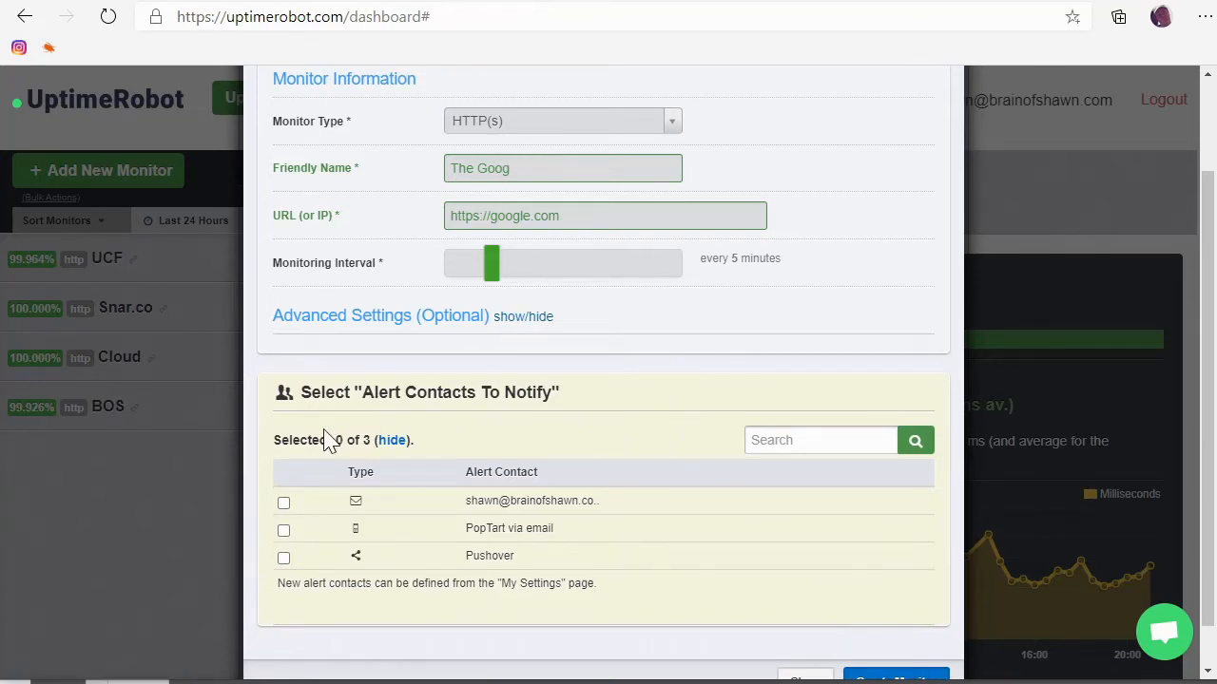
mouse_move(447, 528)
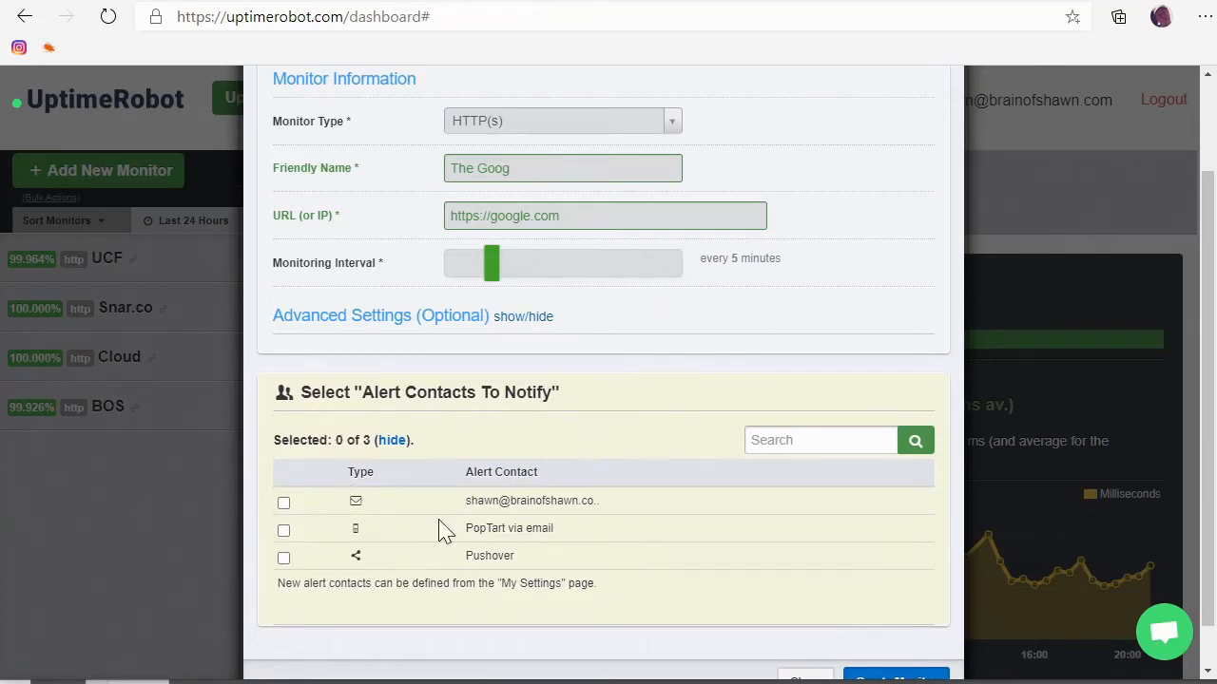
mouse_move(410, 529)
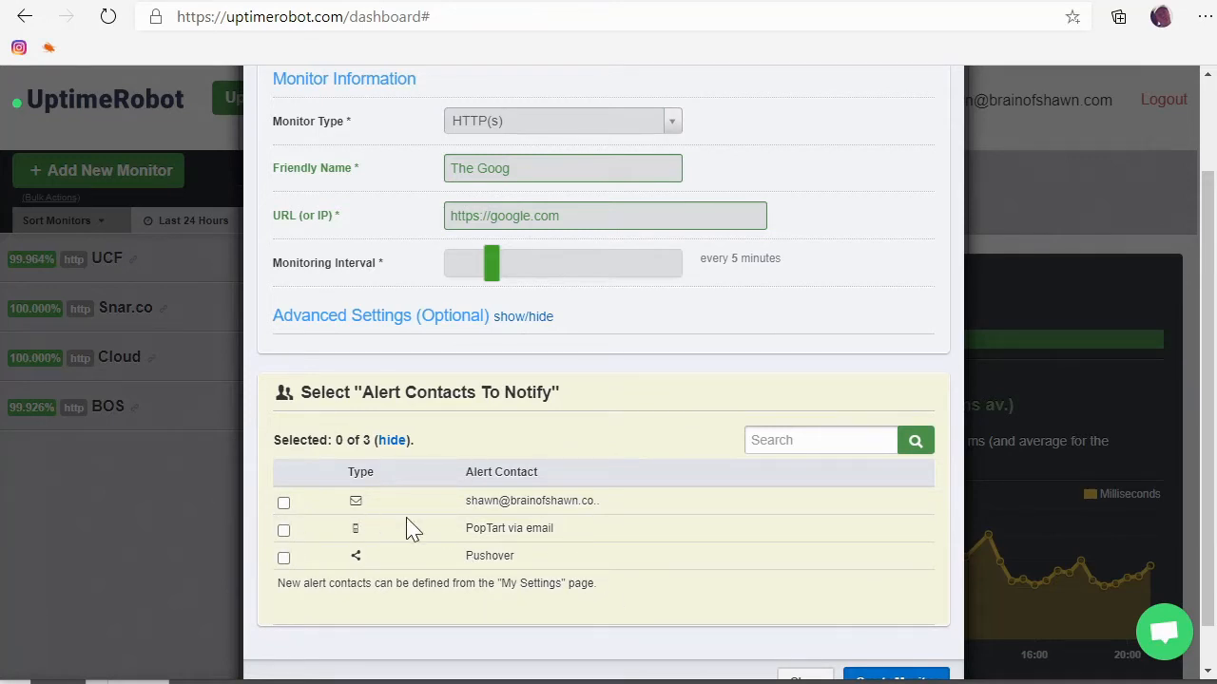
mouse_move(308, 430)
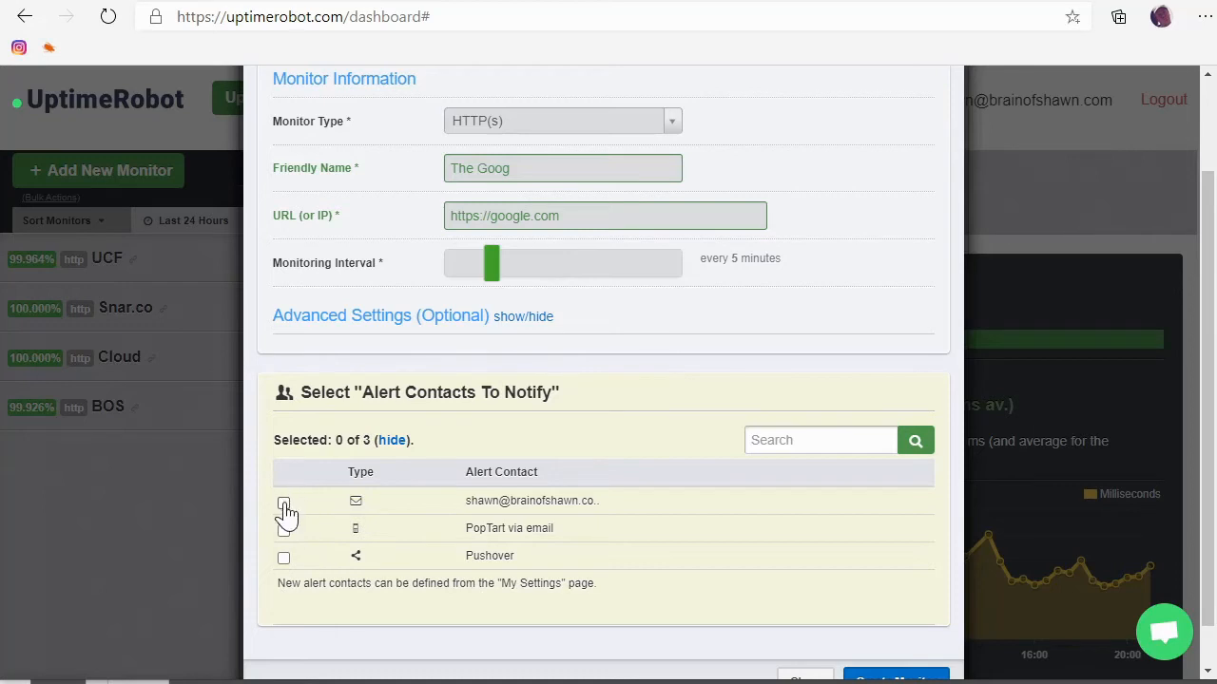
Select all three alert contacts, create The Goog monitor and close the form.
left_click(283, 502)
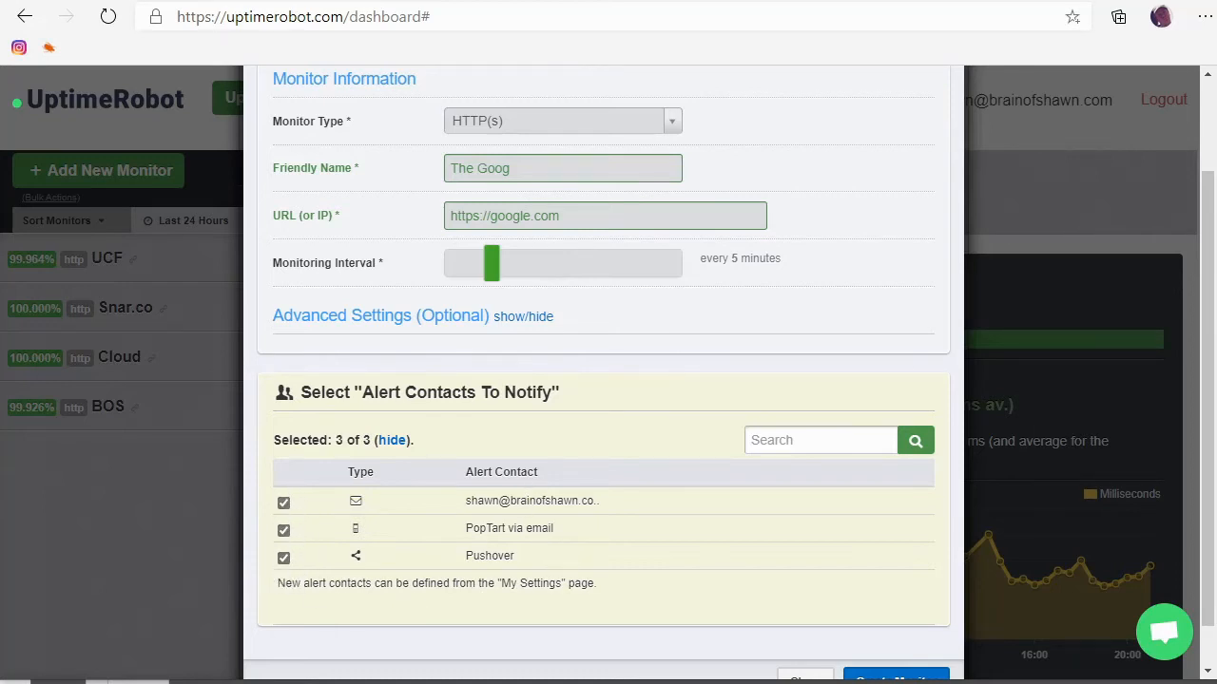
mouse_move(358, 512)
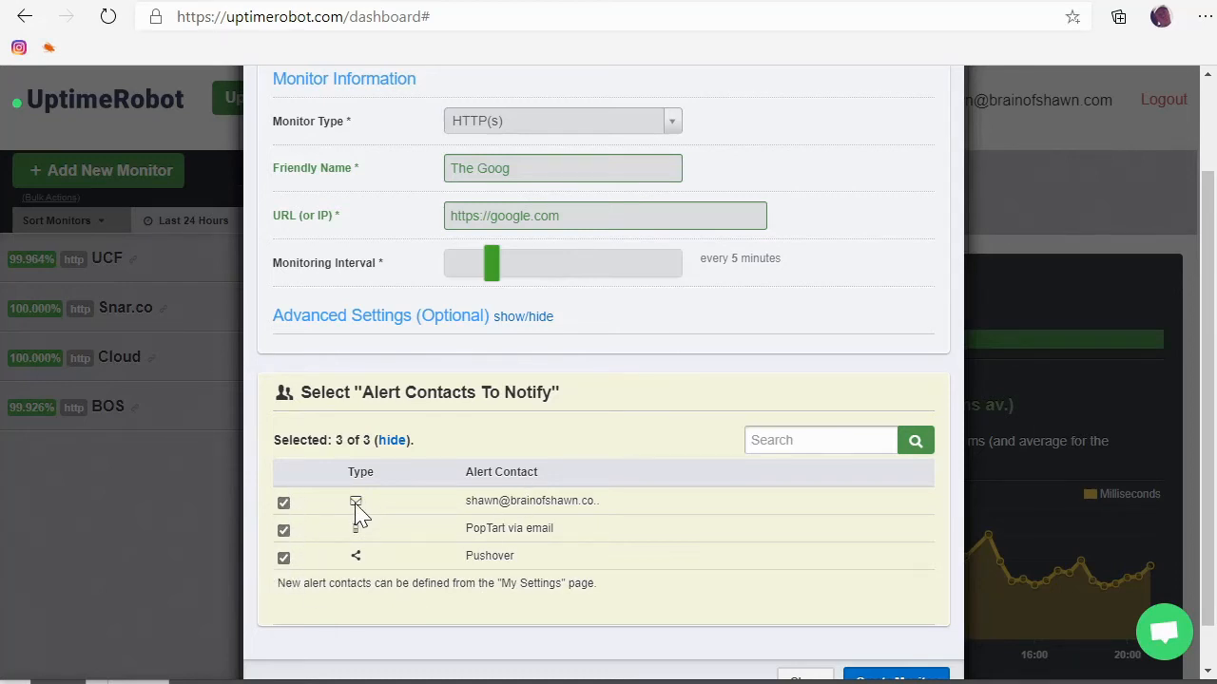
mouse_move(356, 529)
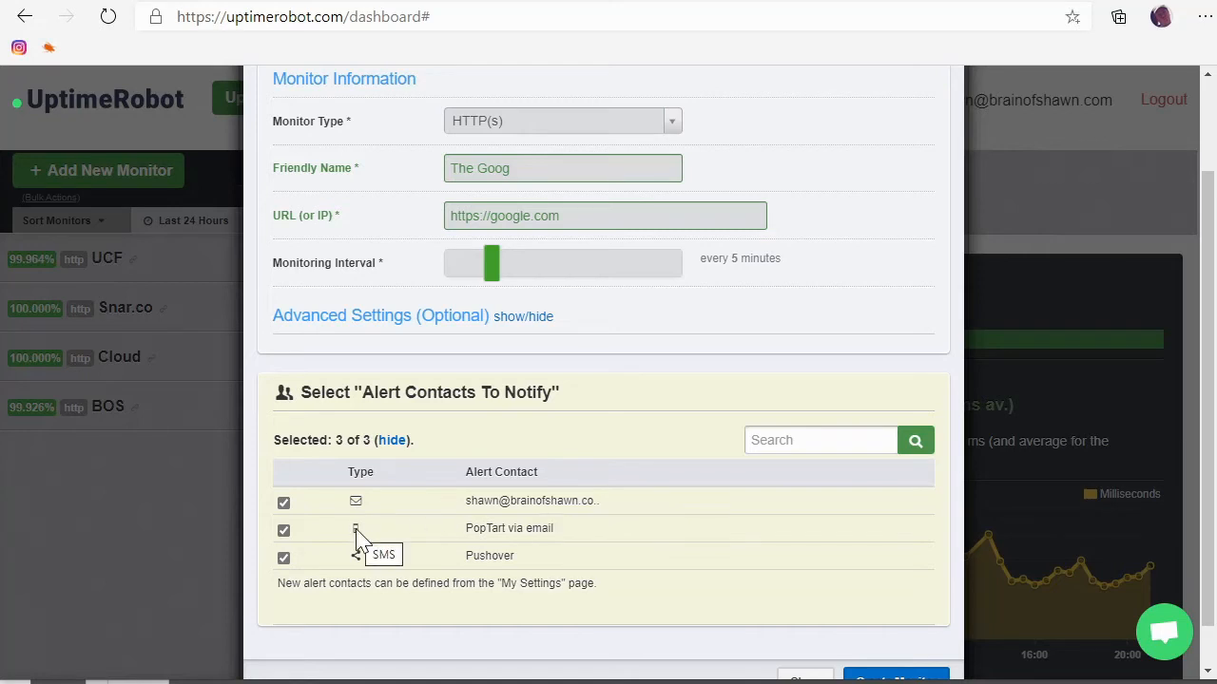
mouse_move(365, 541)
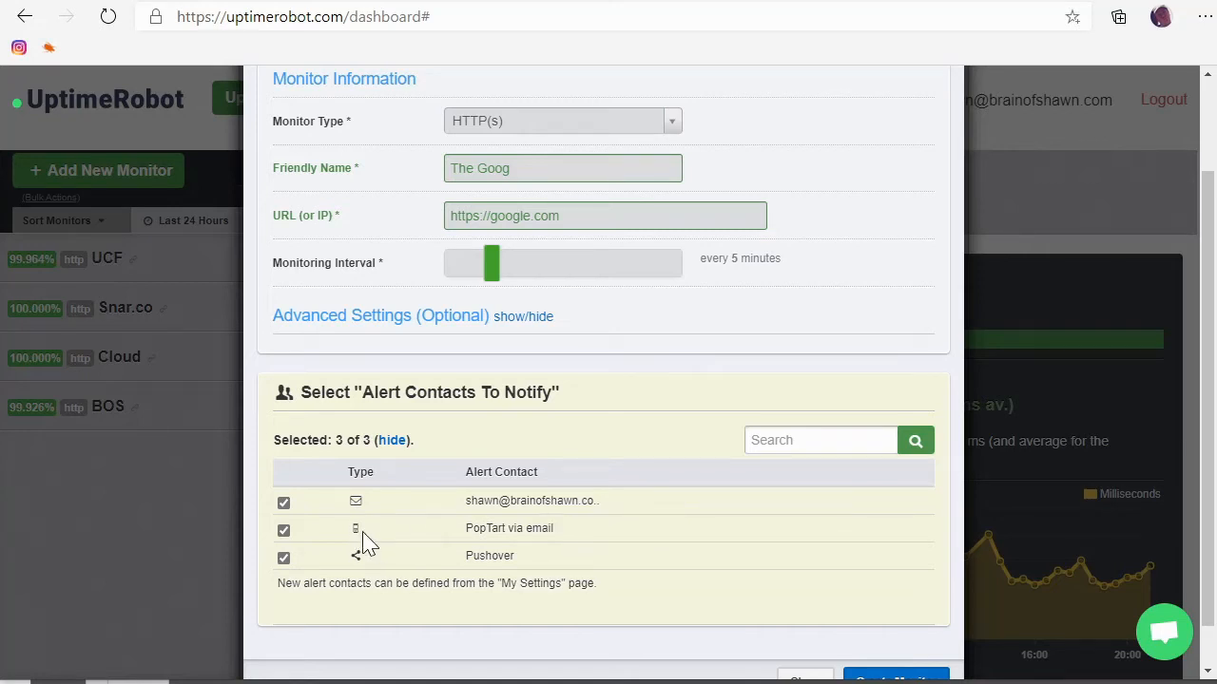
mouse_move(361, 536)
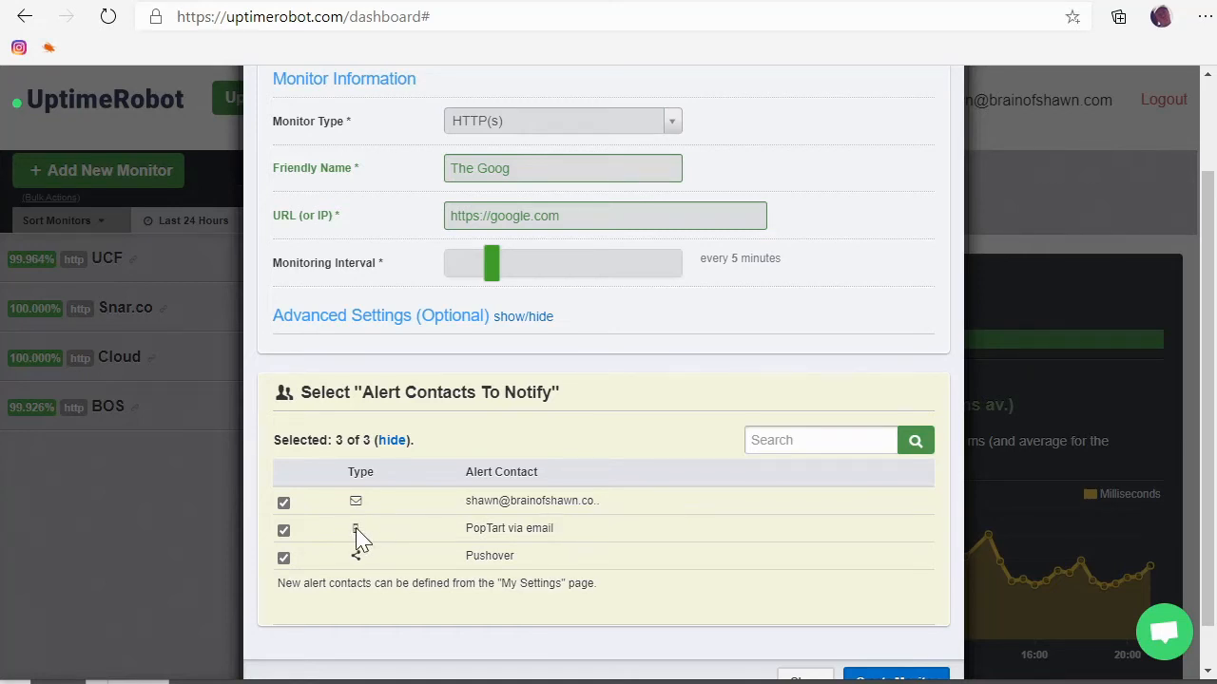
double_click(510, 528)
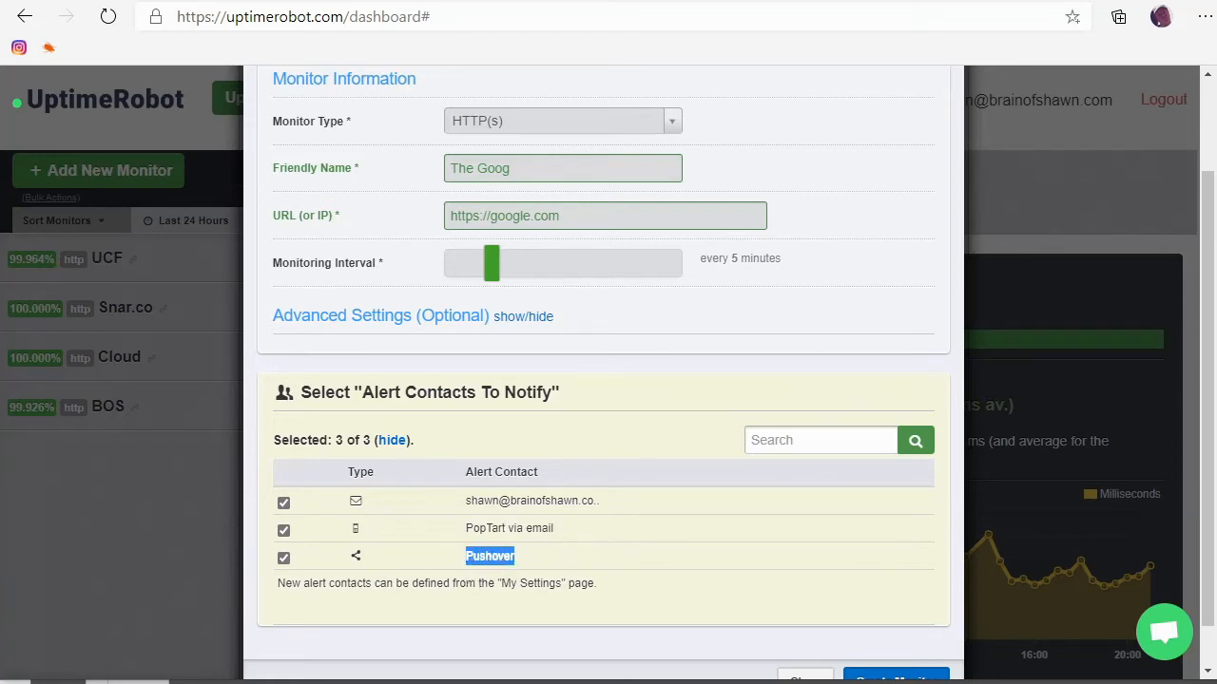
mouse_move(327, 528)
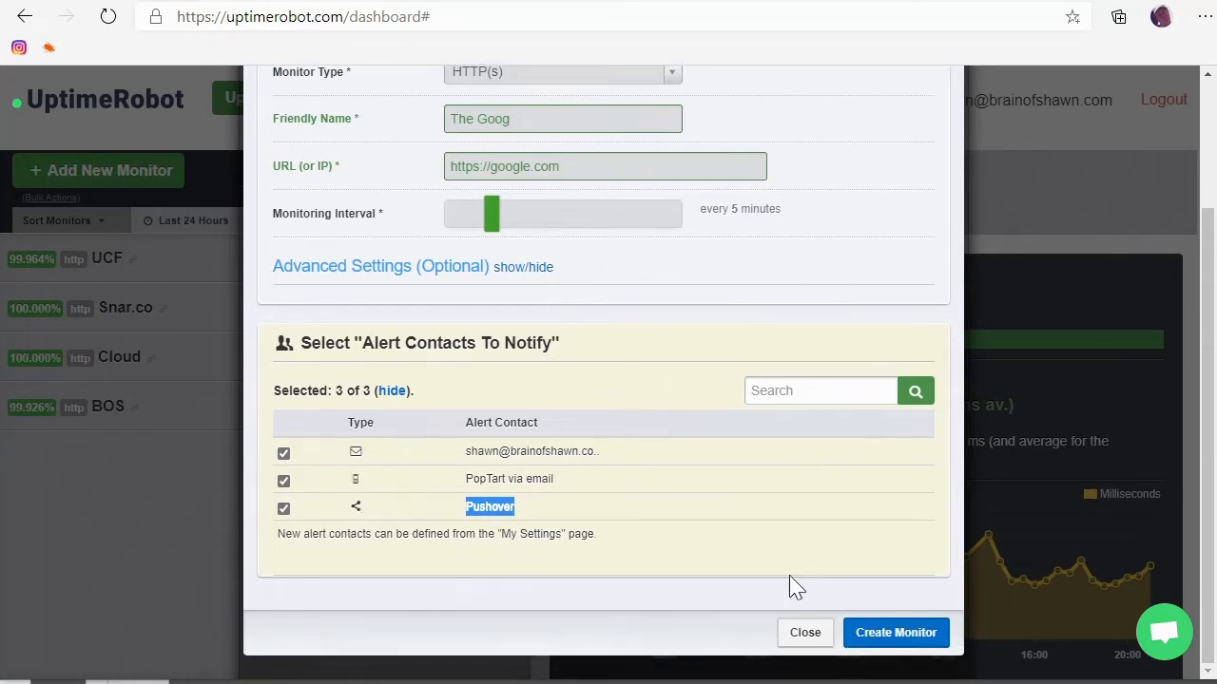
left_click(893, 631)
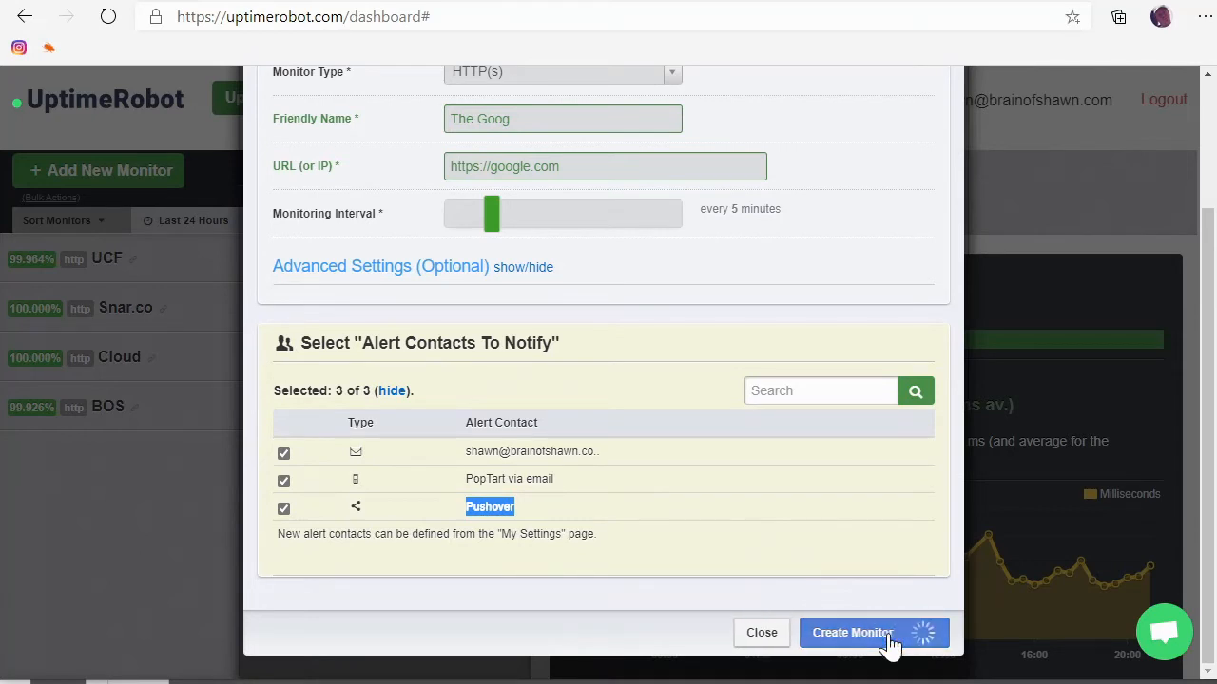
left_click(851, 631)
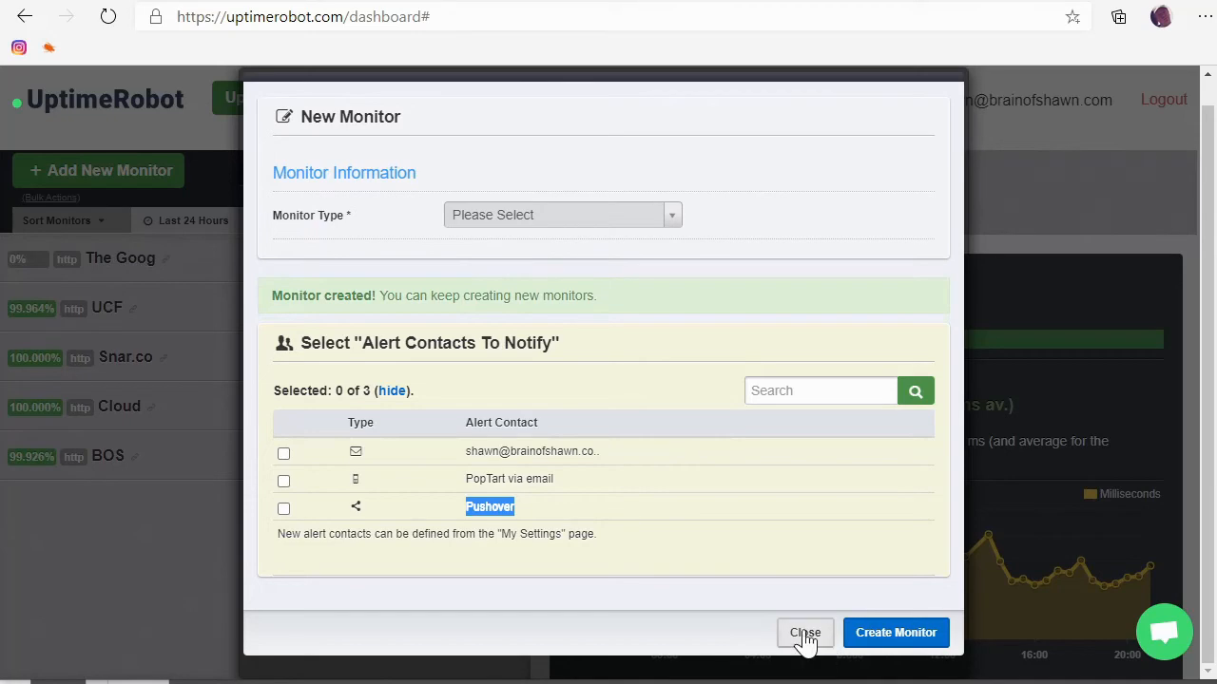
left_click(805, 631)
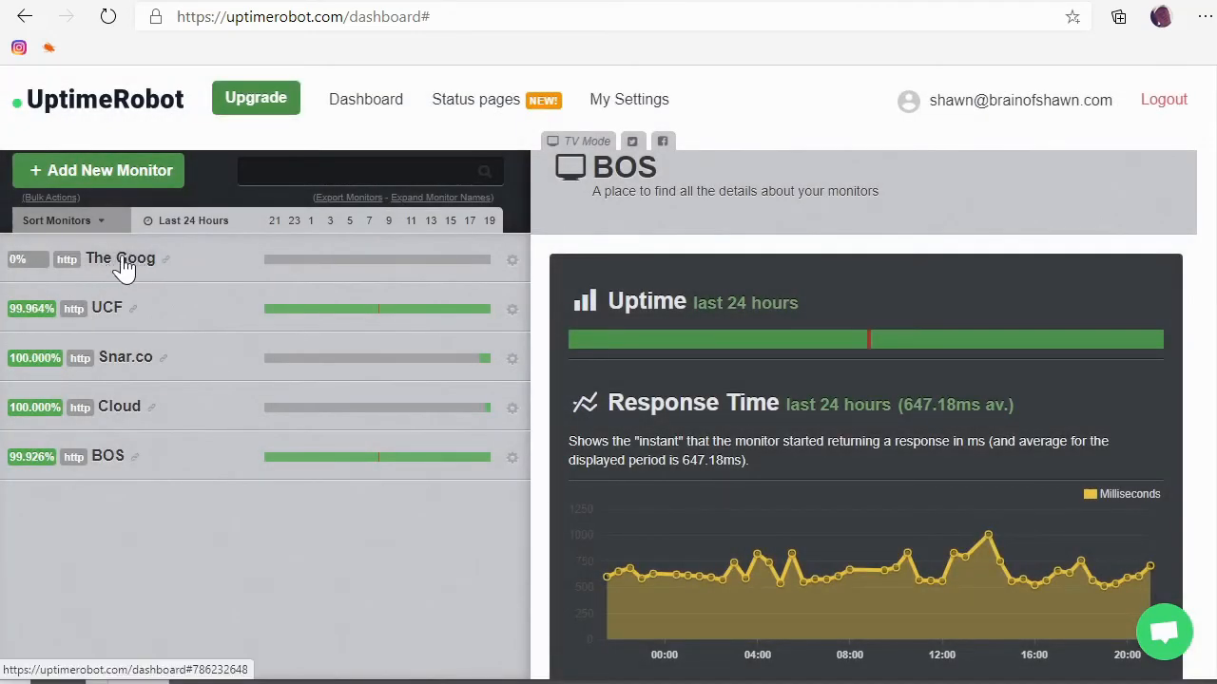
mouse_move(327, 285)
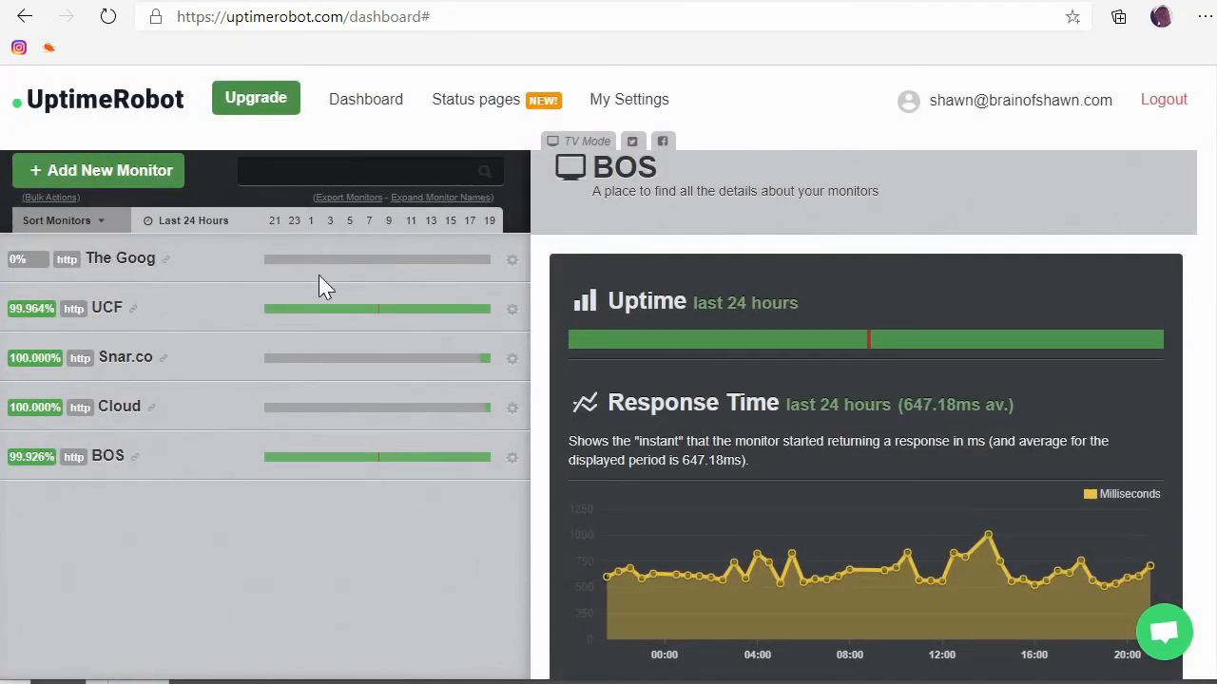
mouse_move(475, 331)
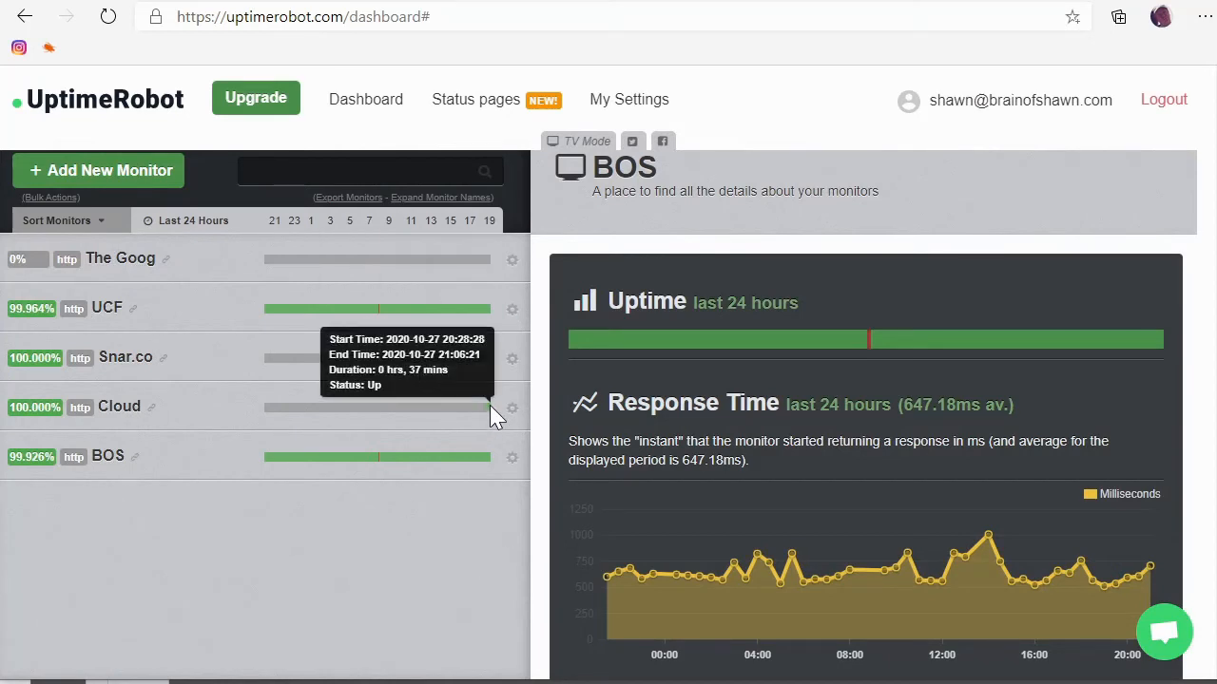
mouse_move(491, 513)
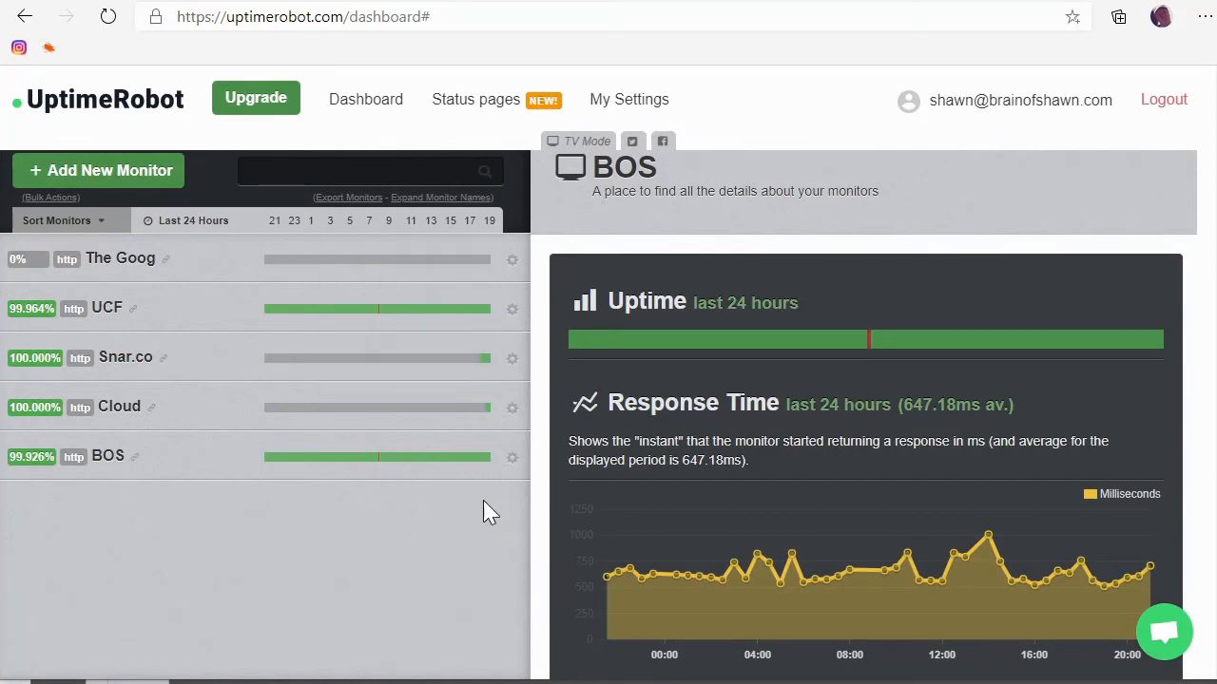
mouse_move(370, 368)
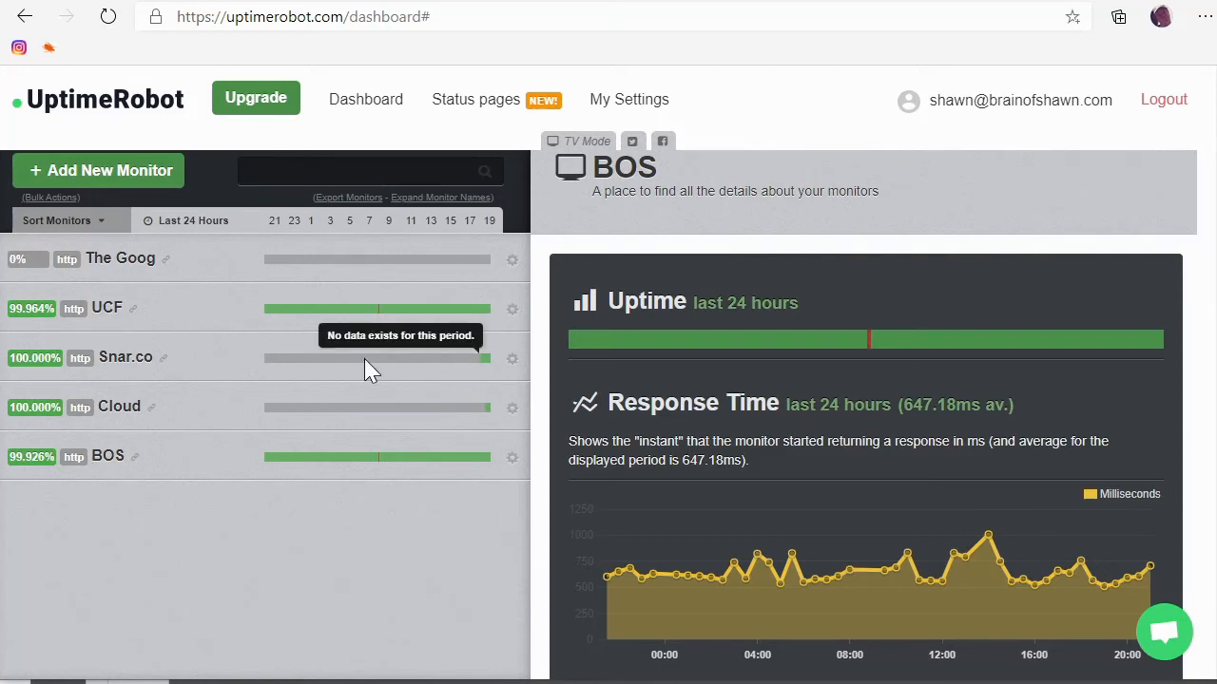
mouse_move(249, 350)
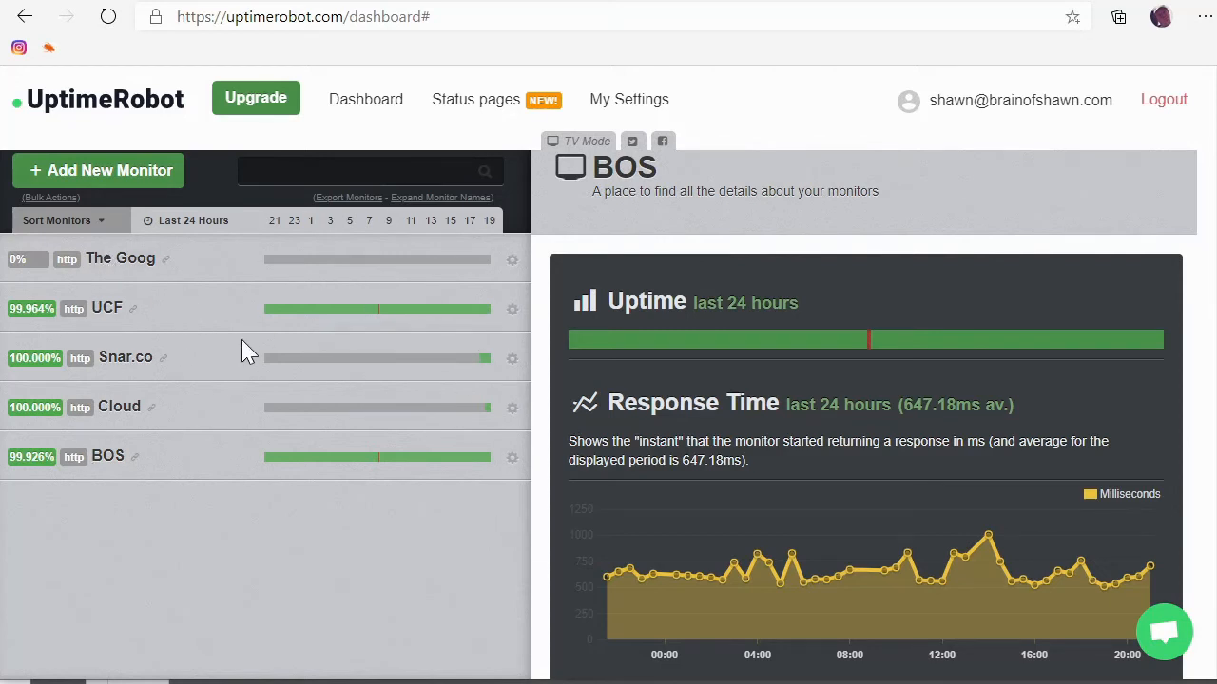
mouse_move(308, 320)
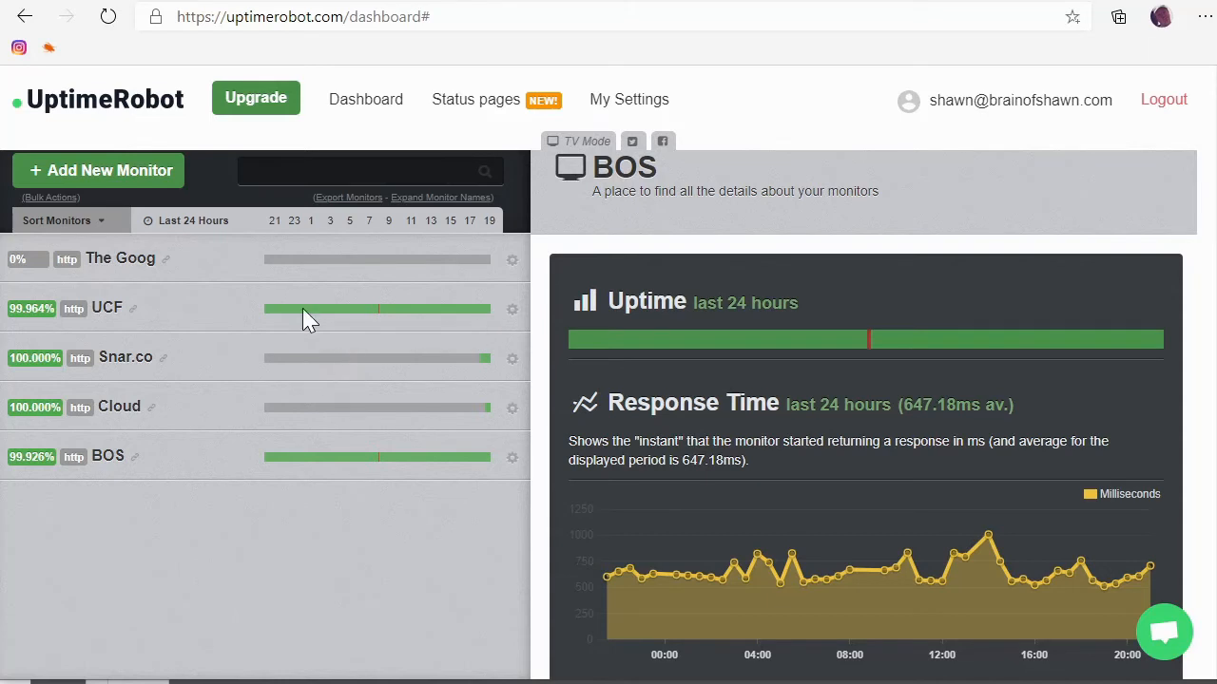
mouse_move(316, 371)
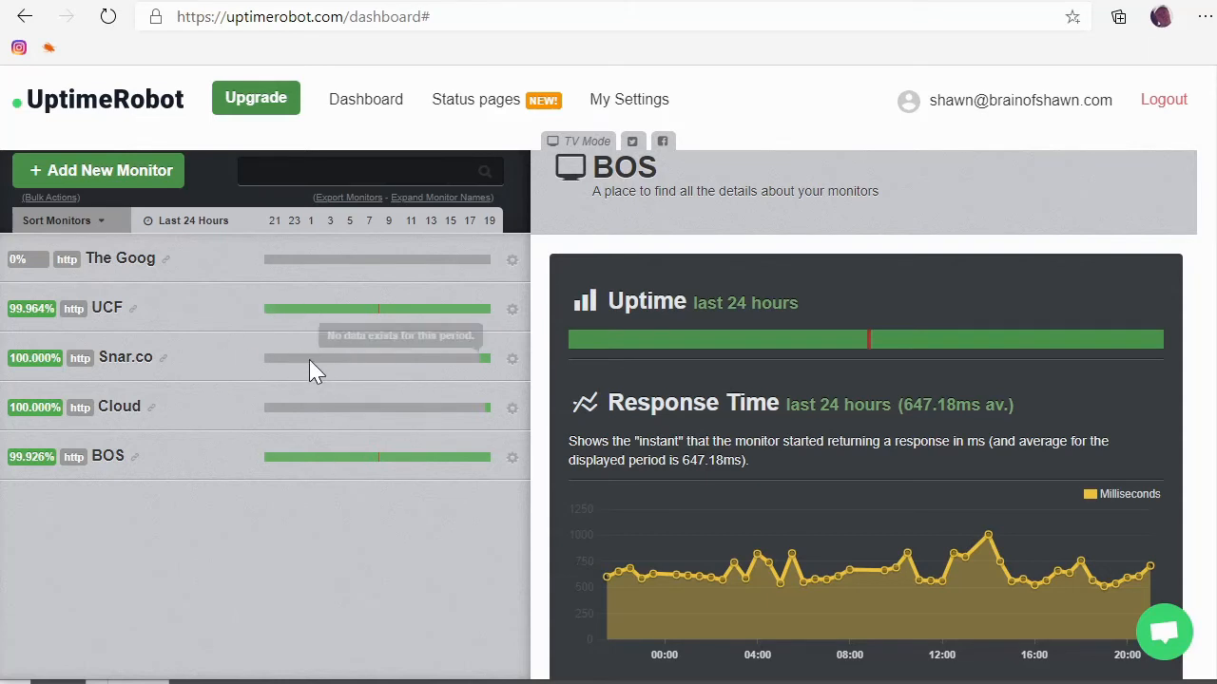
mouse_move(281, 476)
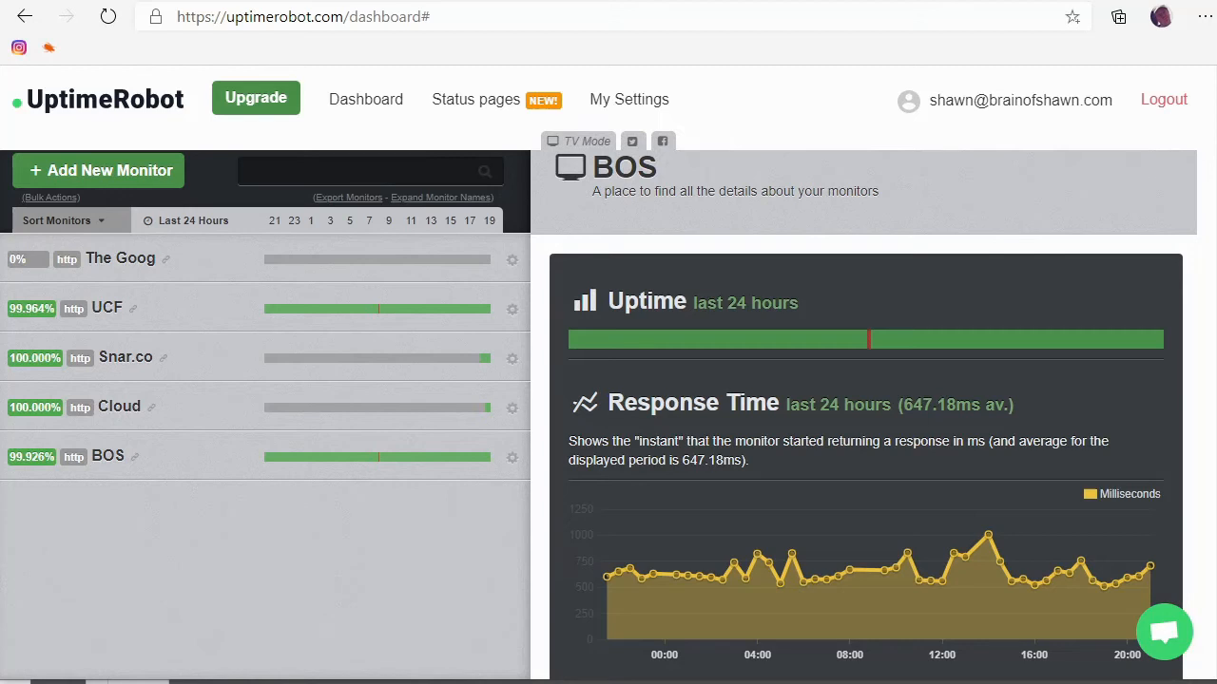
mouse_move(161, 605)
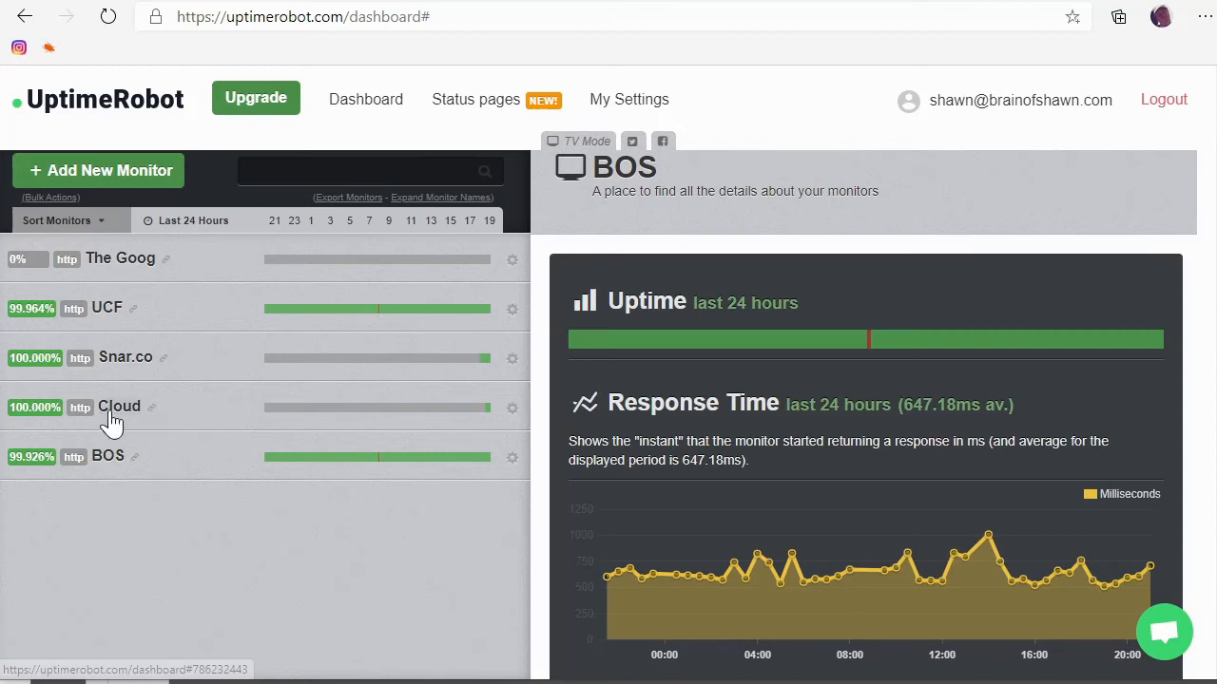
mouse_move(209, 422)
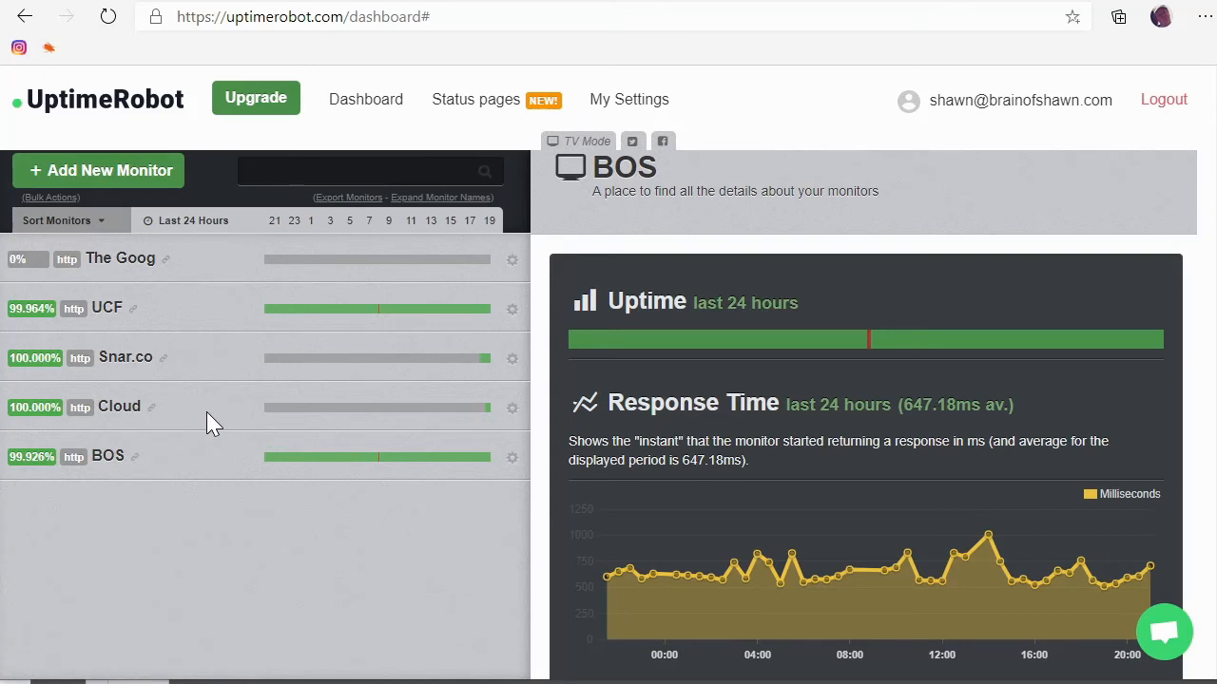
mouse_move(276, 540)
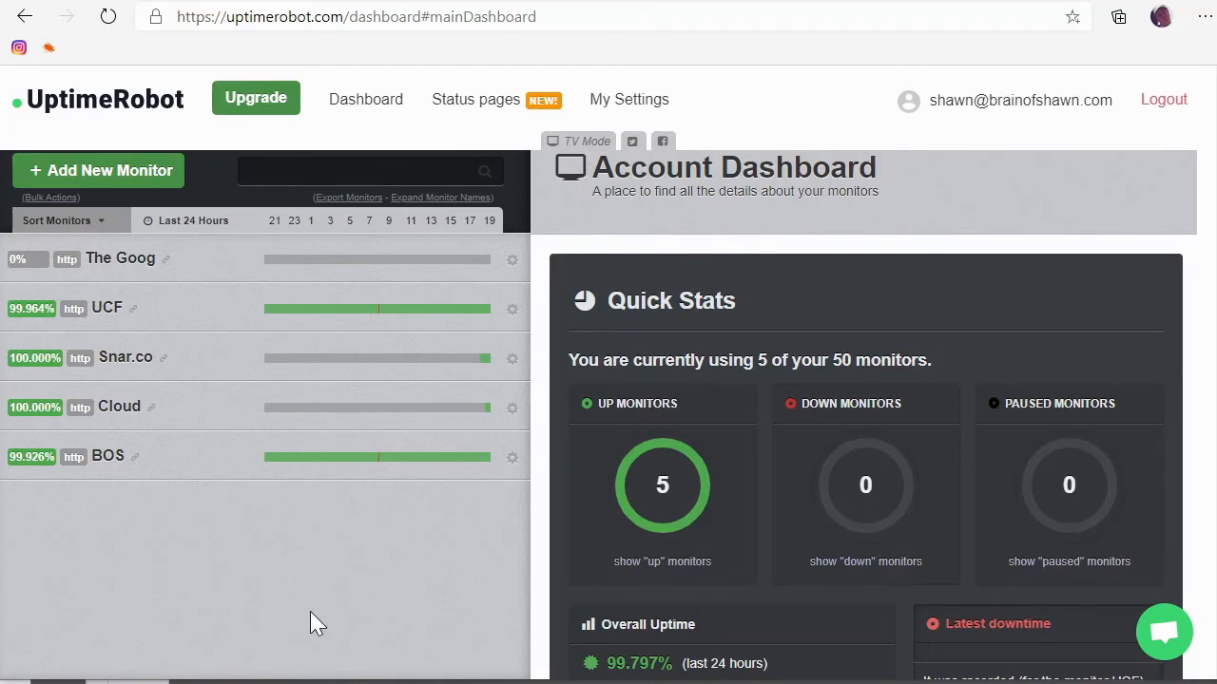
mouse_move(399, 570)
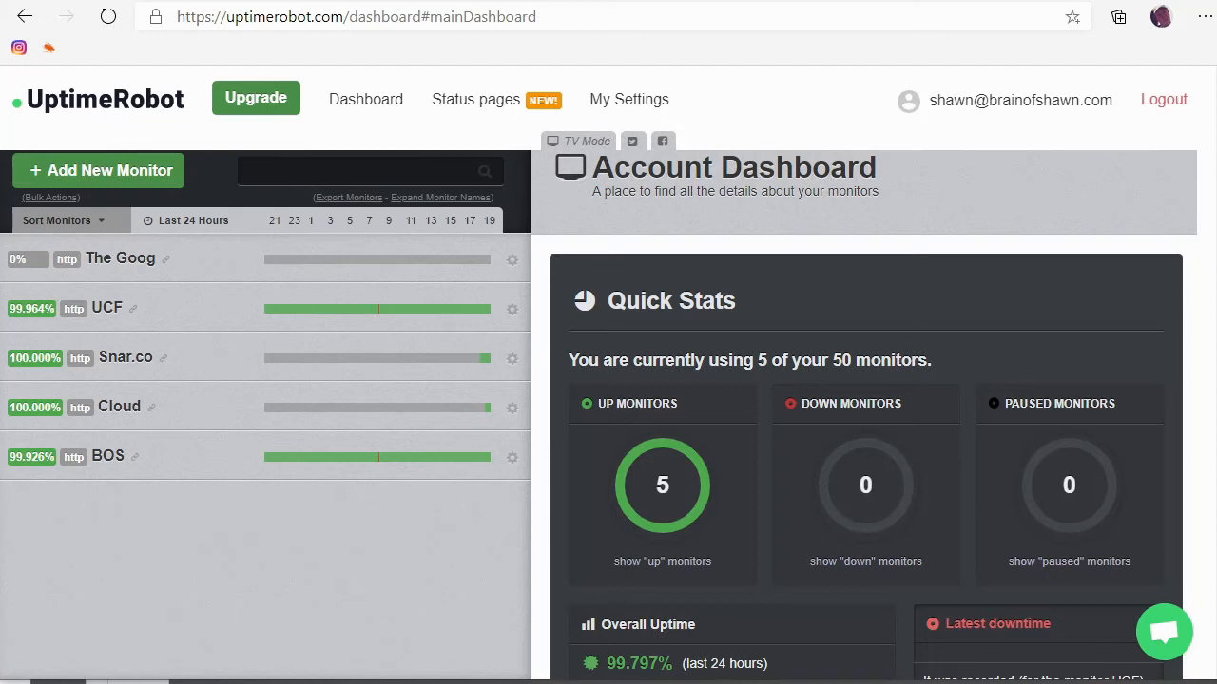
Switch to full-screen TV mode, where the refresh reports the Cloud monitor down.
left_click(585, 140)
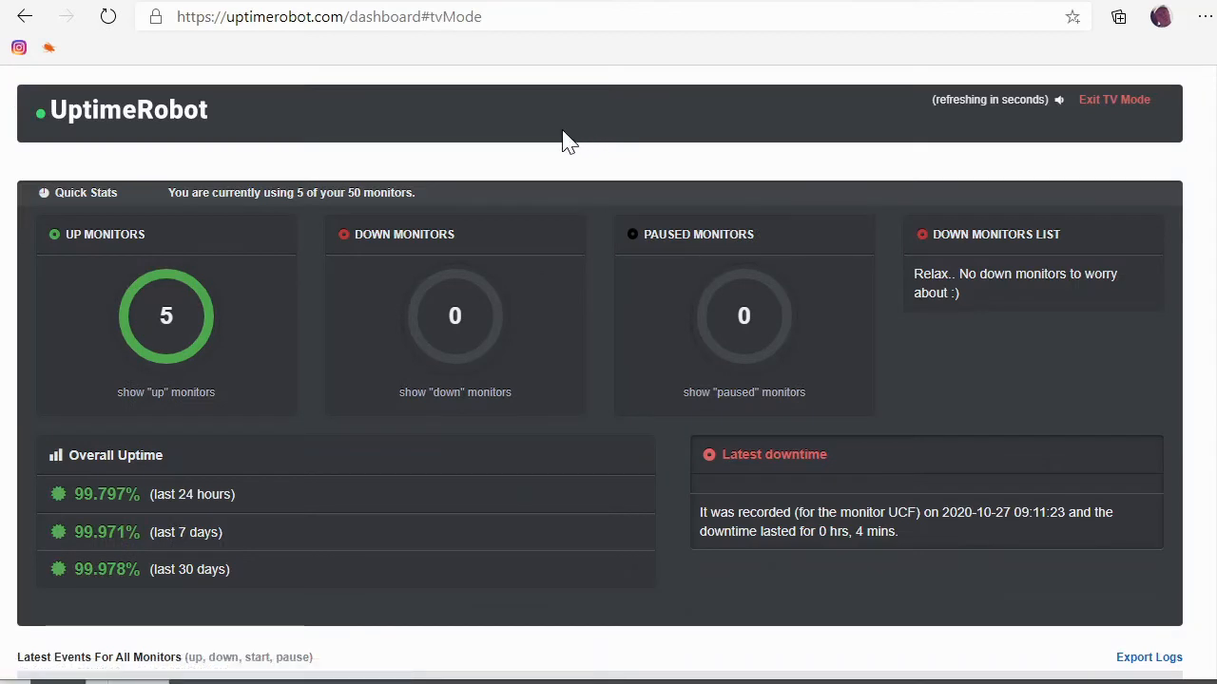
mouse_move(315, 300)
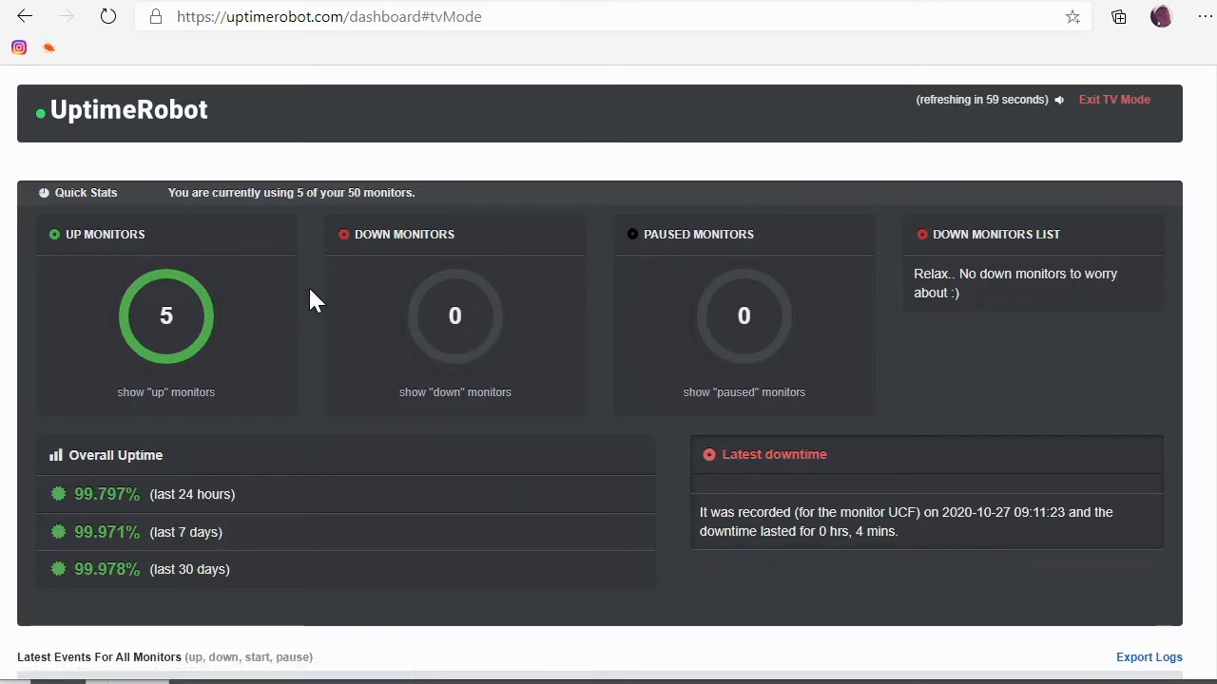
mouse_move(901, 160)
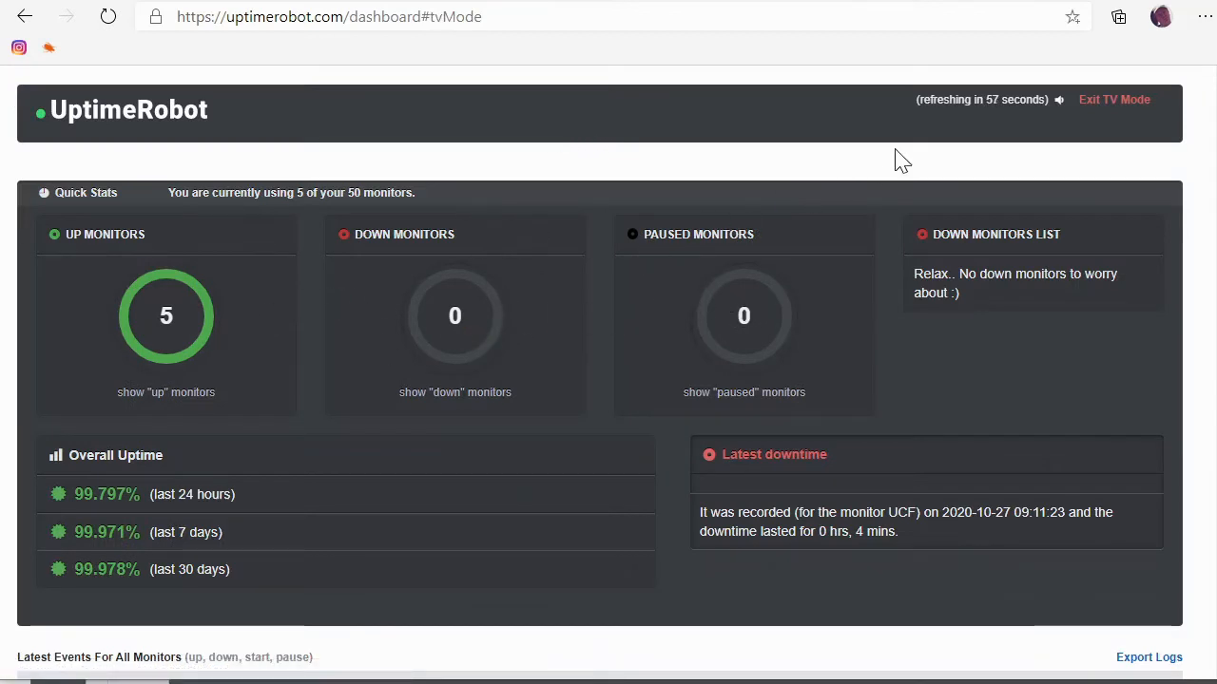
mouse_move(935, 141)
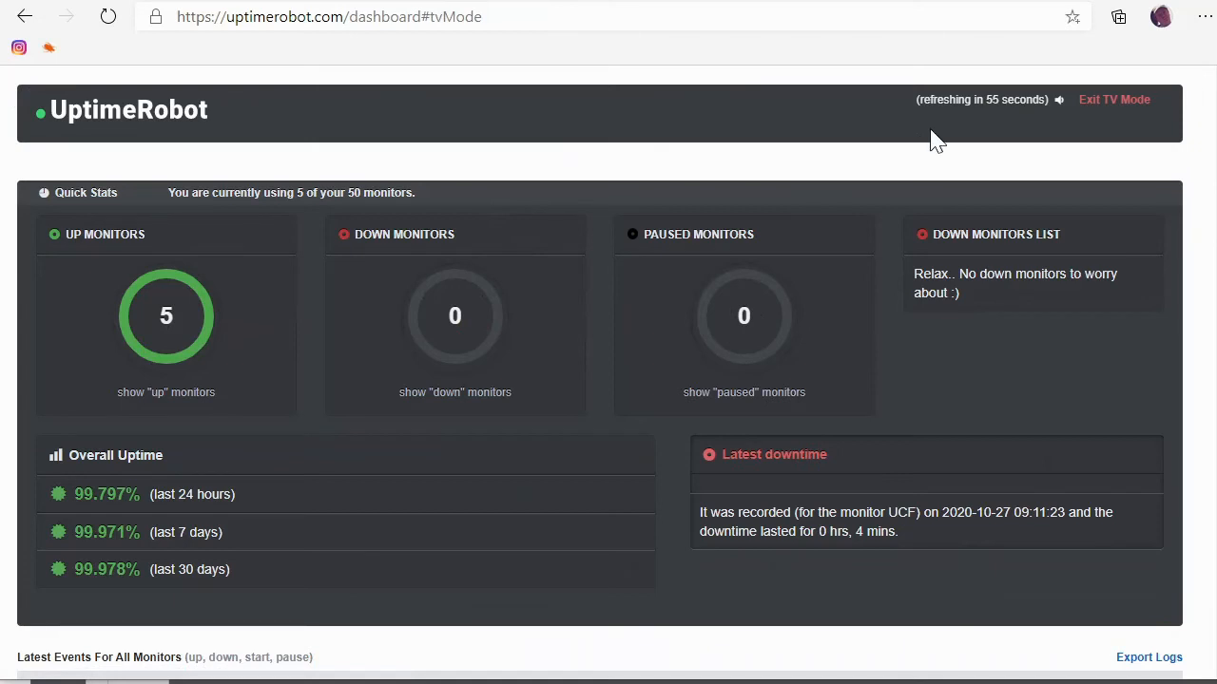
mouse_move(794, 187)
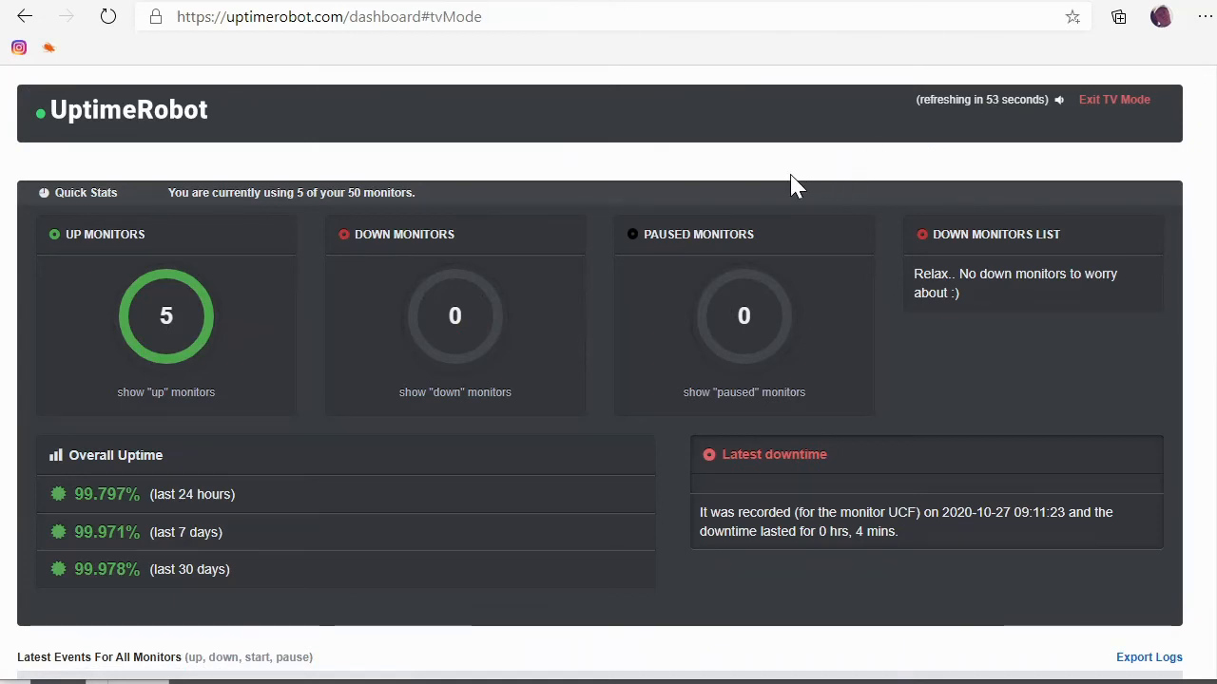
mouse_move(587, 285)
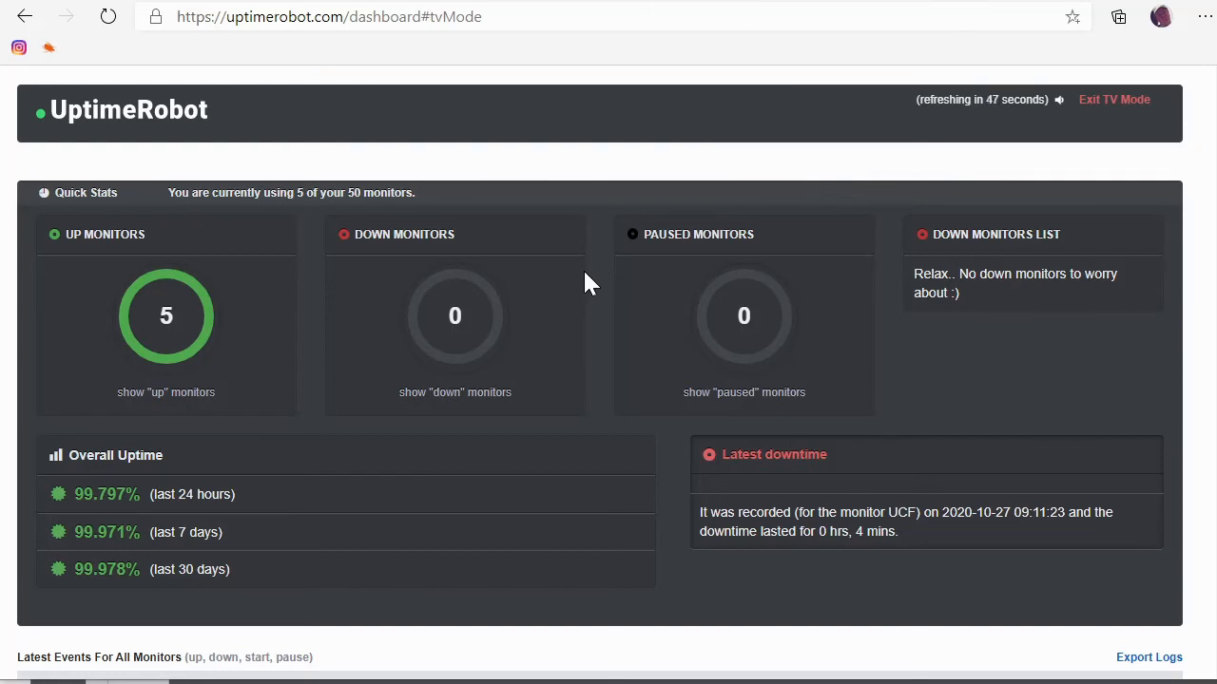
mouse_move(533, 302)
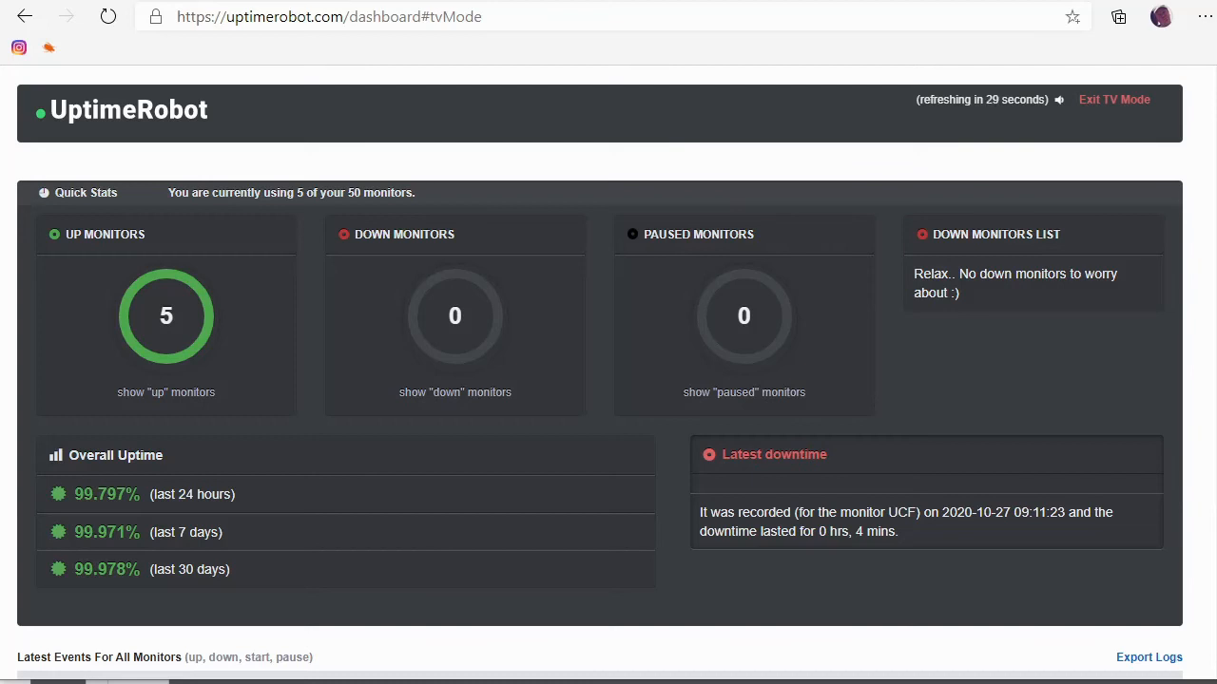
mouse_move(958, 148)
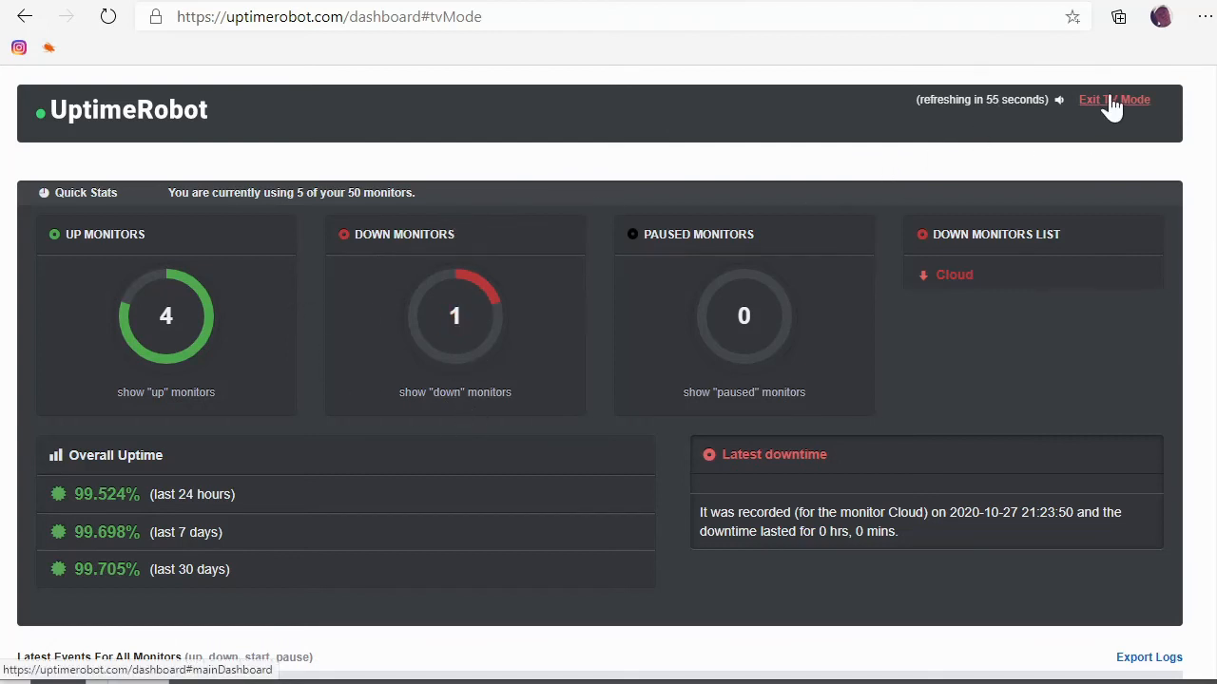
Exit TV mode and review Cloud's Down status since 21:23:50 and its connection-timeout event.
left_click(1114, 99)
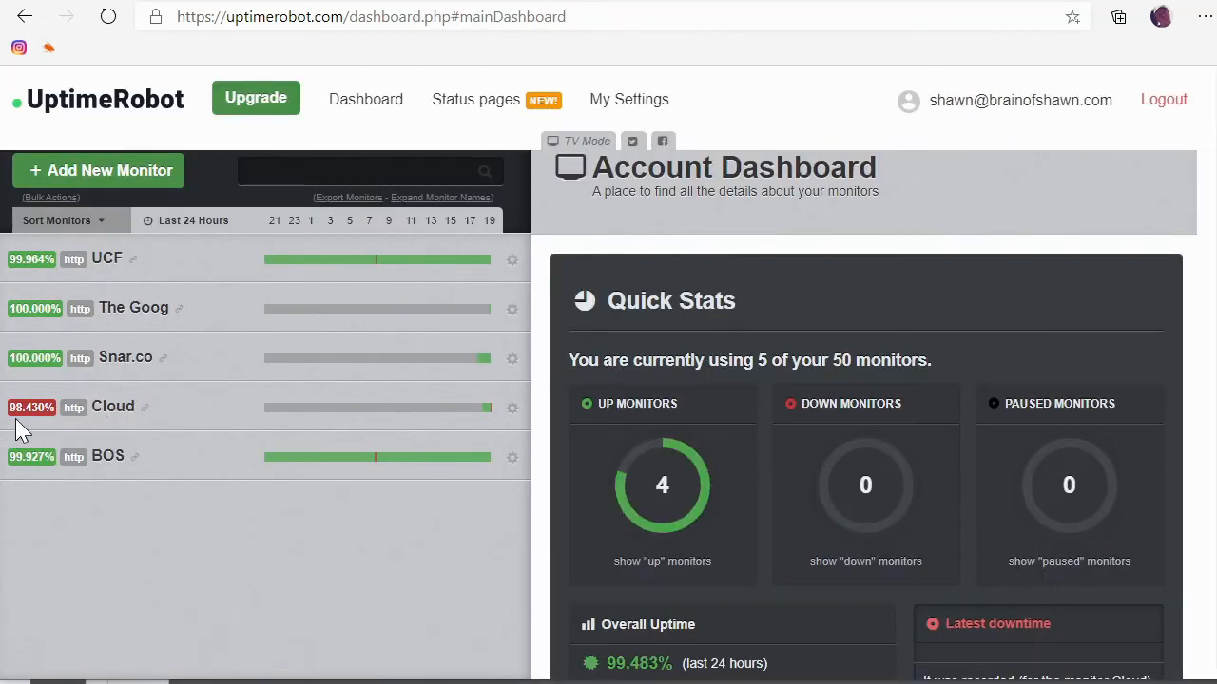
left_click(112, 407)
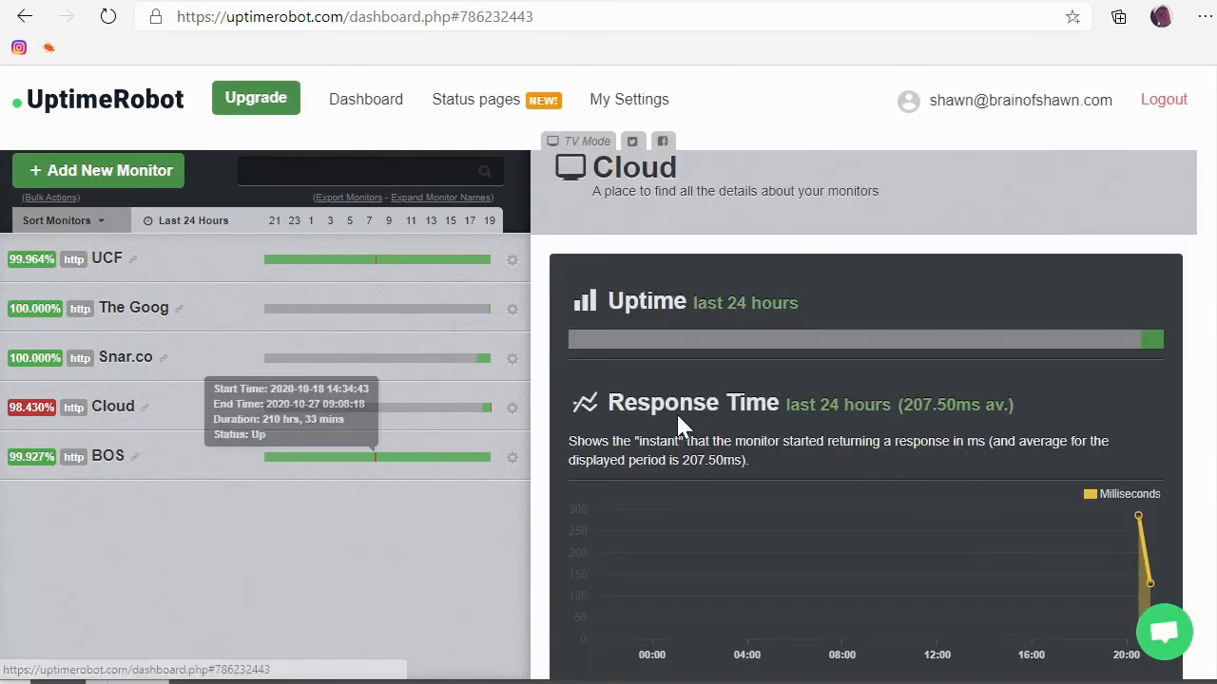
scroll("down", 3)
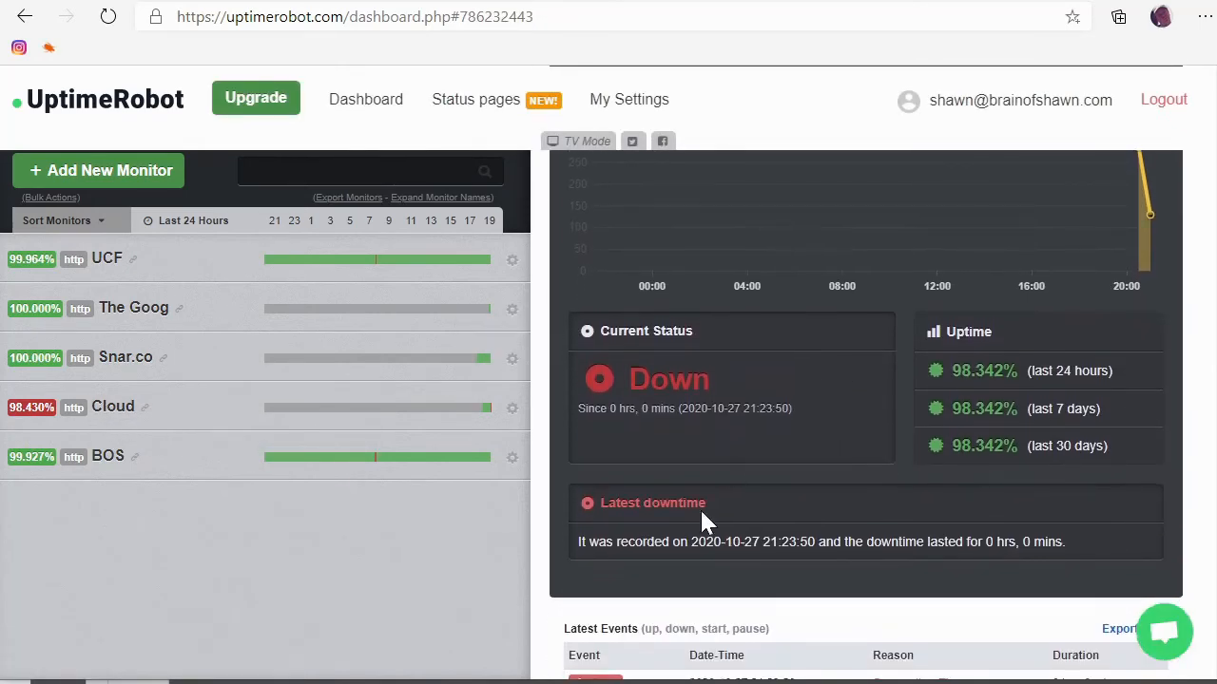
scroll("down", 3)
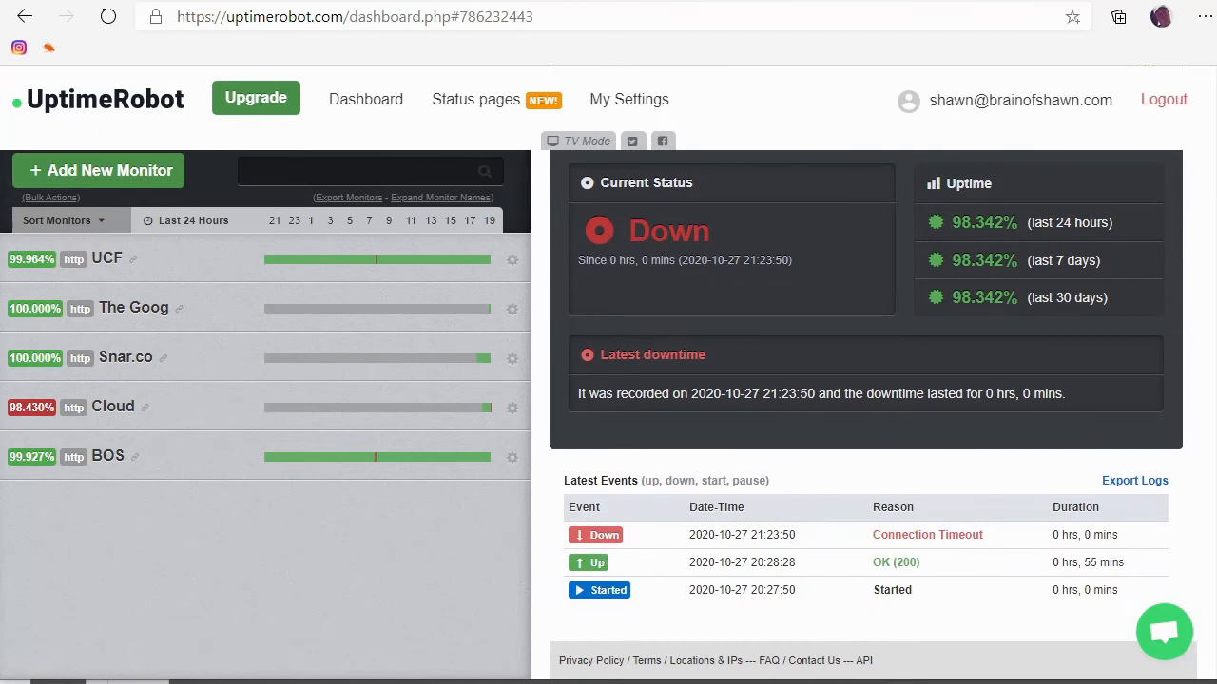
mouse_move(927, 475)
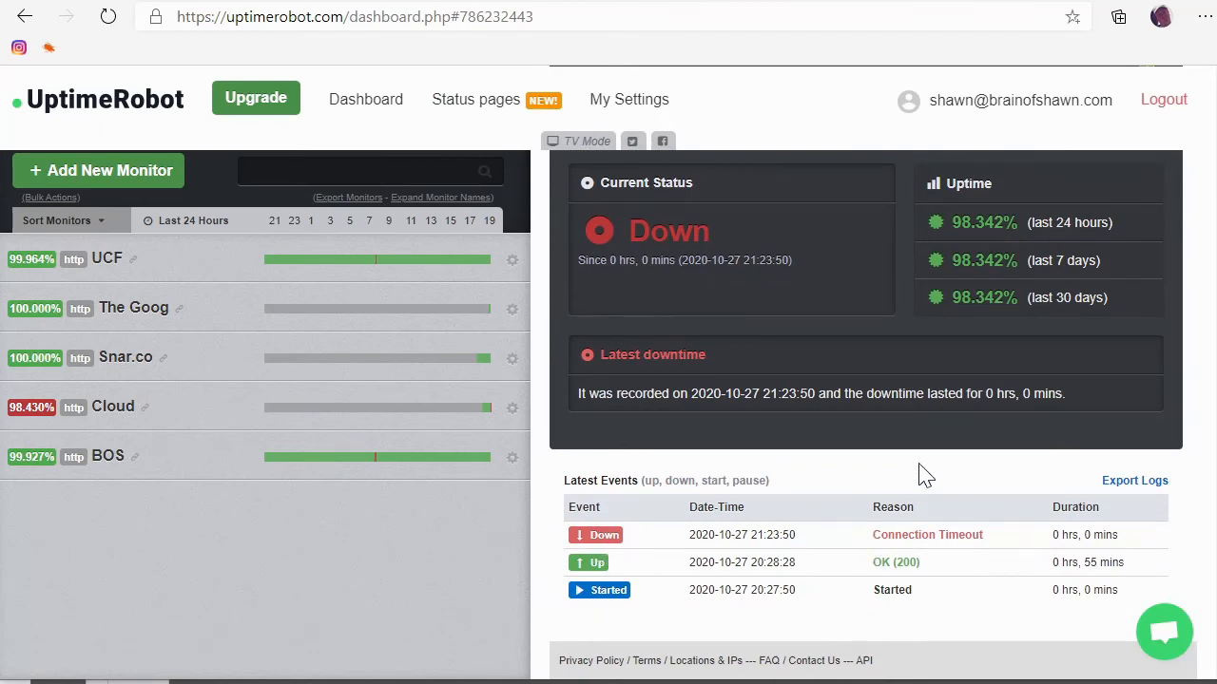
mouse_move(903, 458)
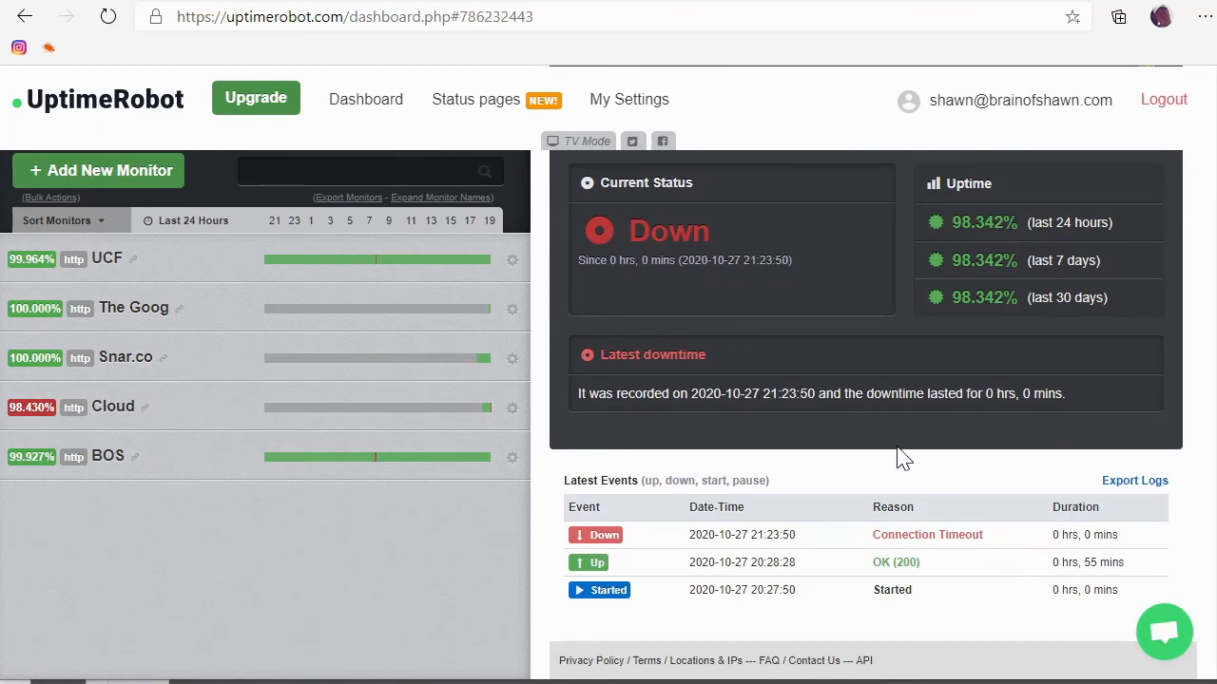
mouse_move(485, 86)
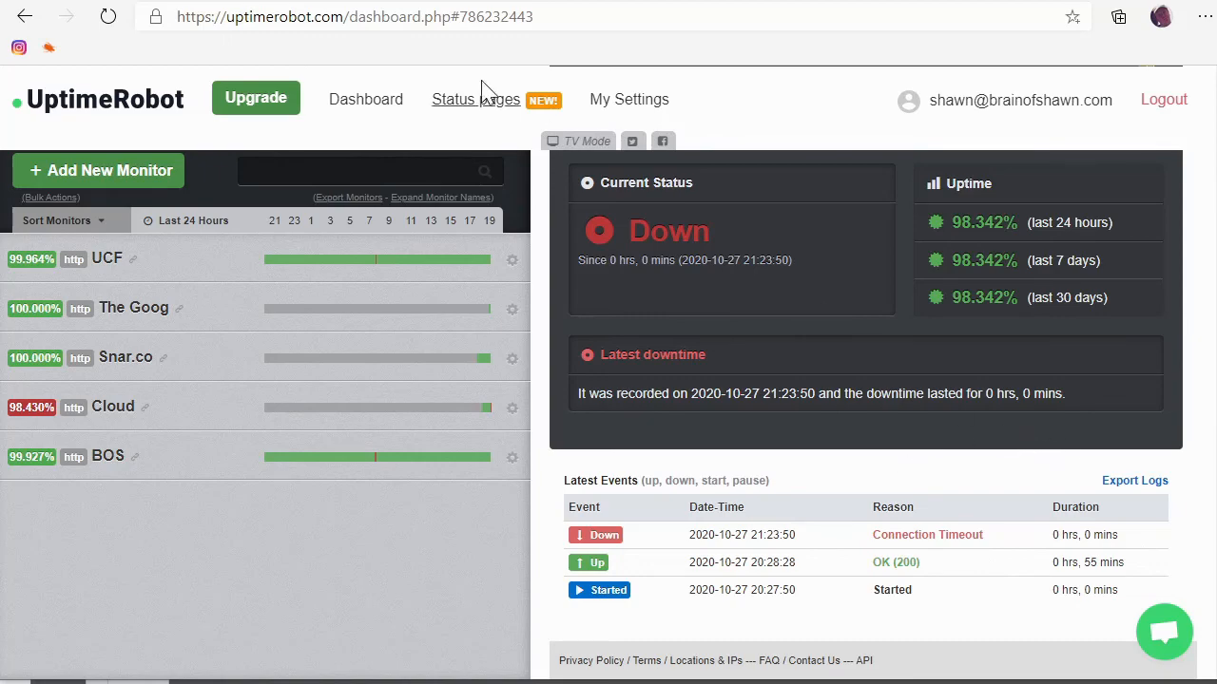